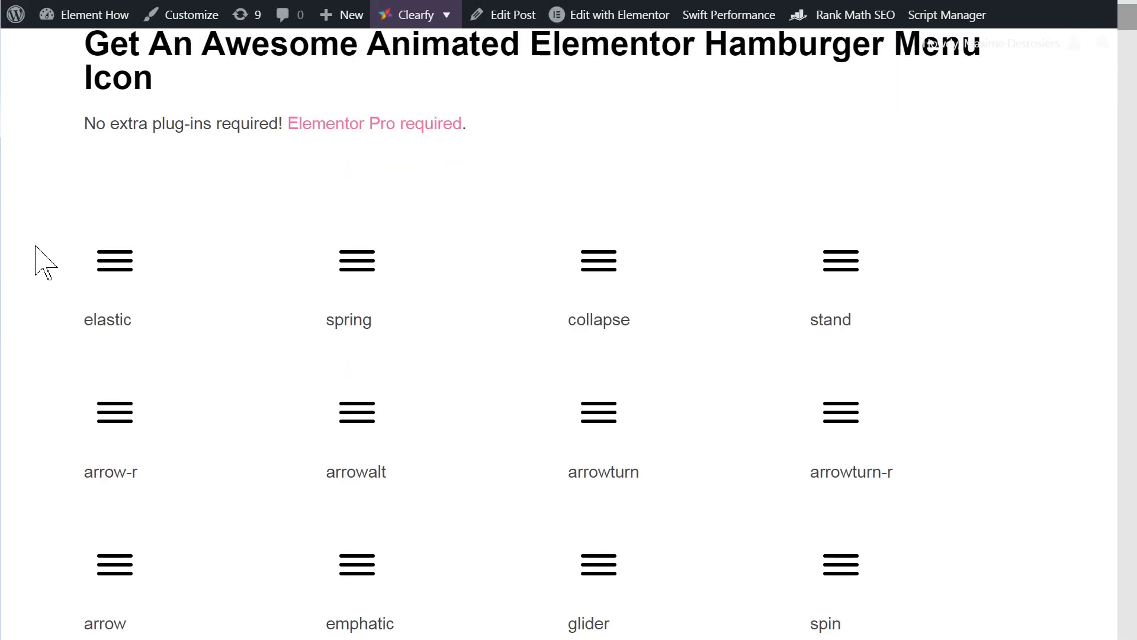
Reopen the popup menu, inspect its Home link, and scroll to elementor-popup-modal-2874
scroll("down", 3)
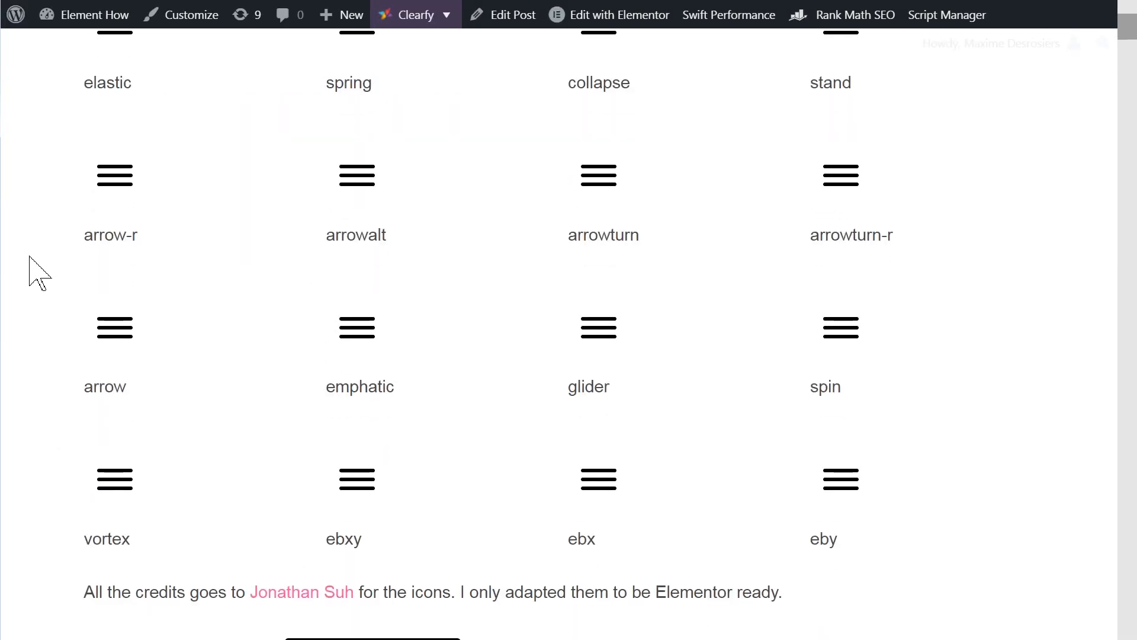
mouse_move(114, 175)
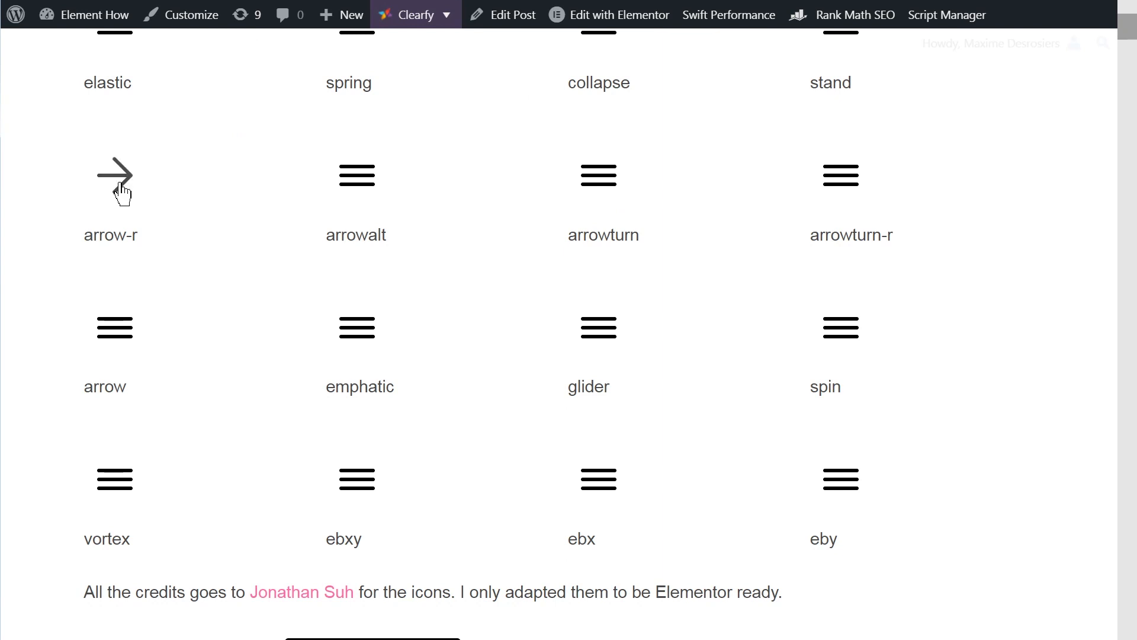
scroll("down", 3)
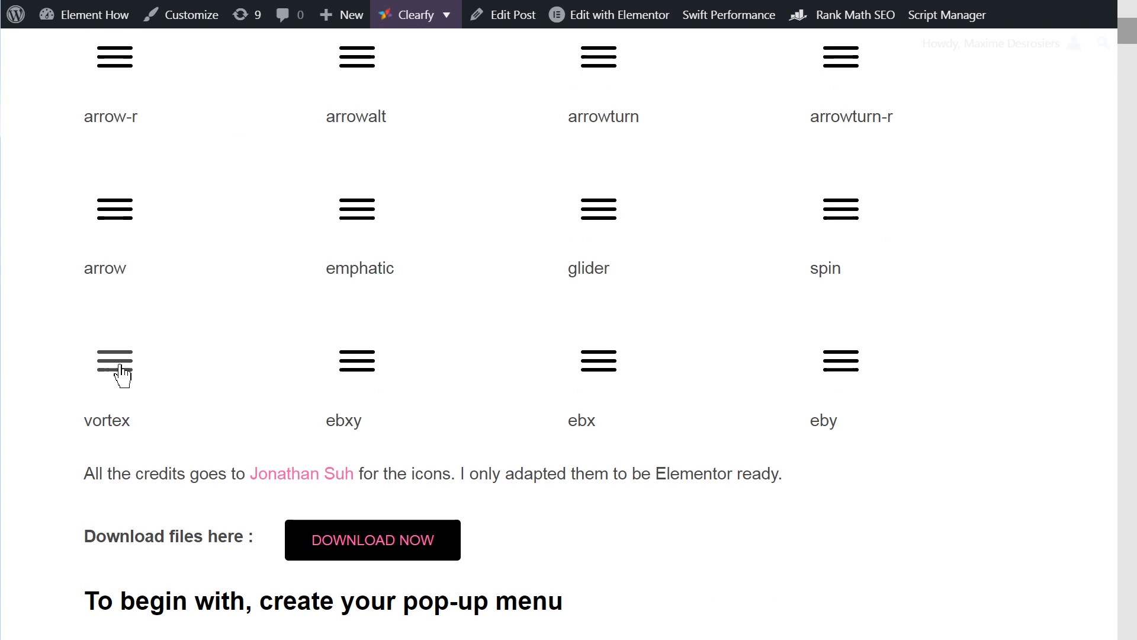
left_click(113, 360)
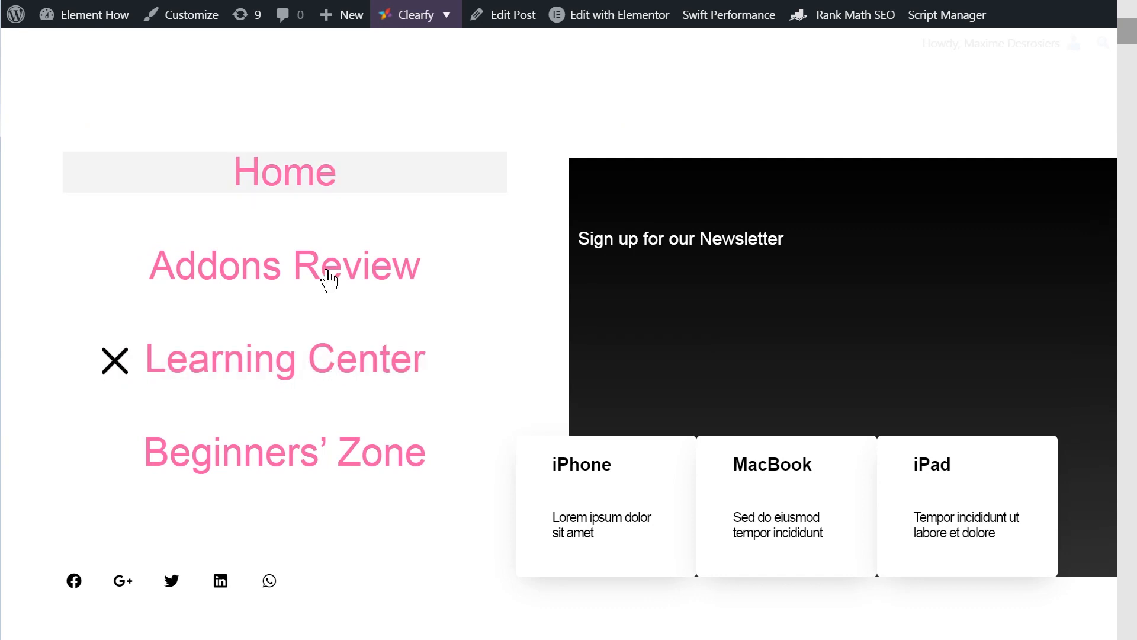
mouse_move(544, 316)
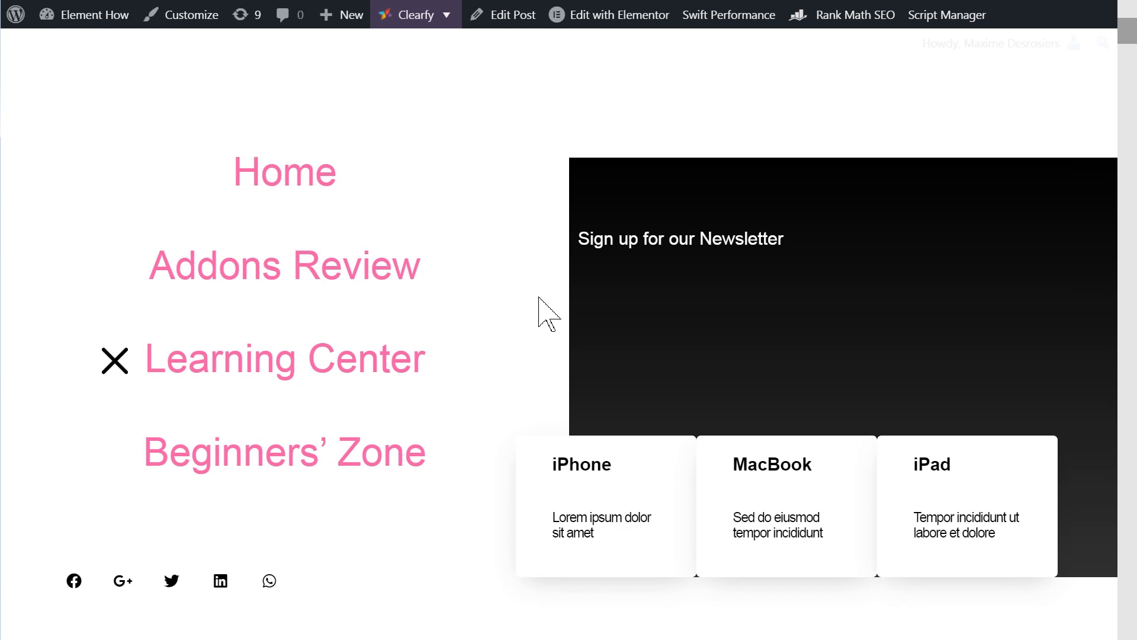
mouse_move(552, 265)
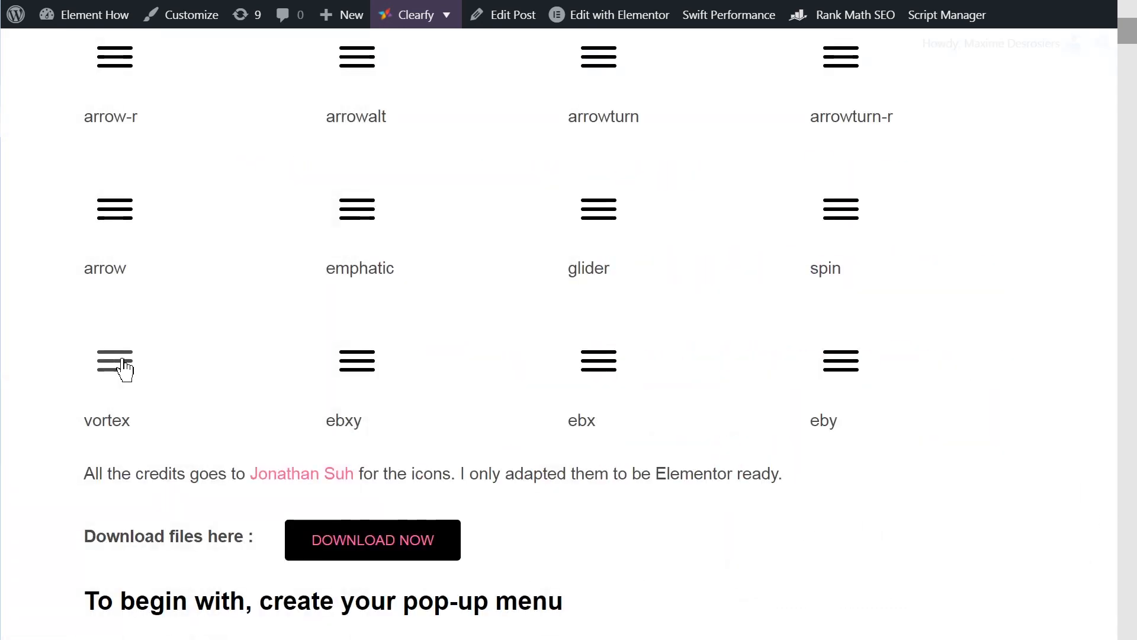
left_click(114, 361)
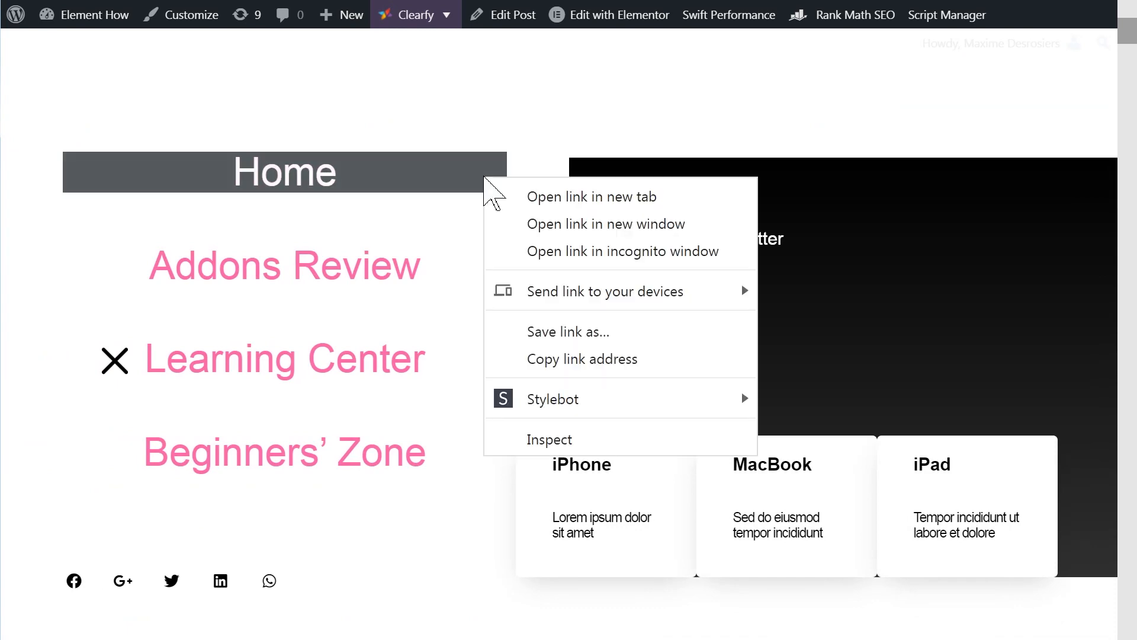
mouse_move(563, 446)
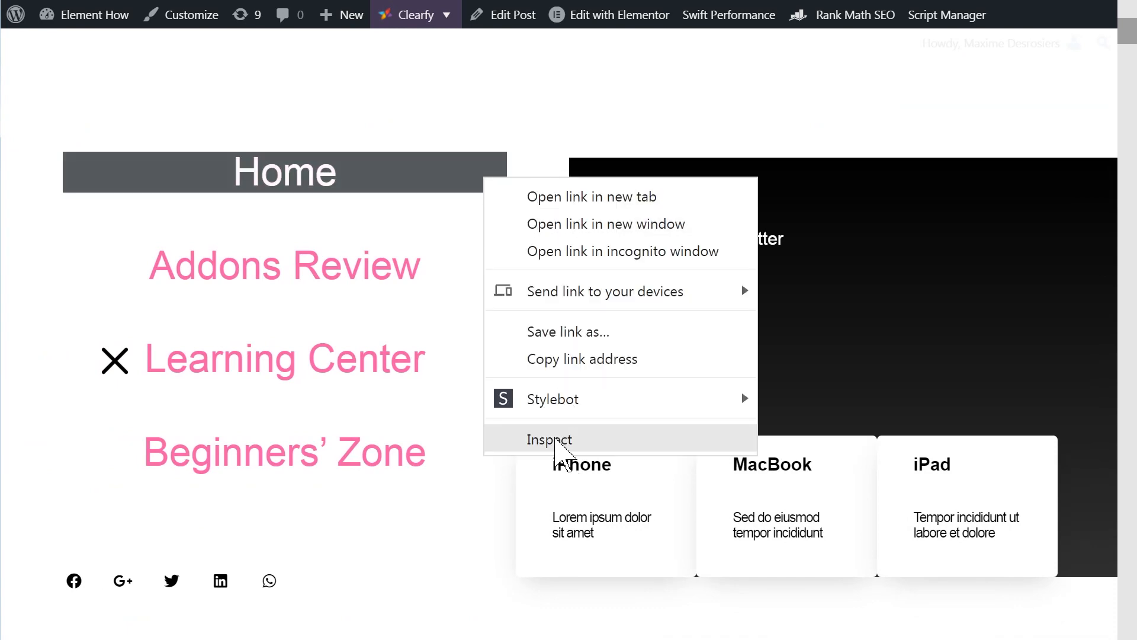
left_click(549, 440)
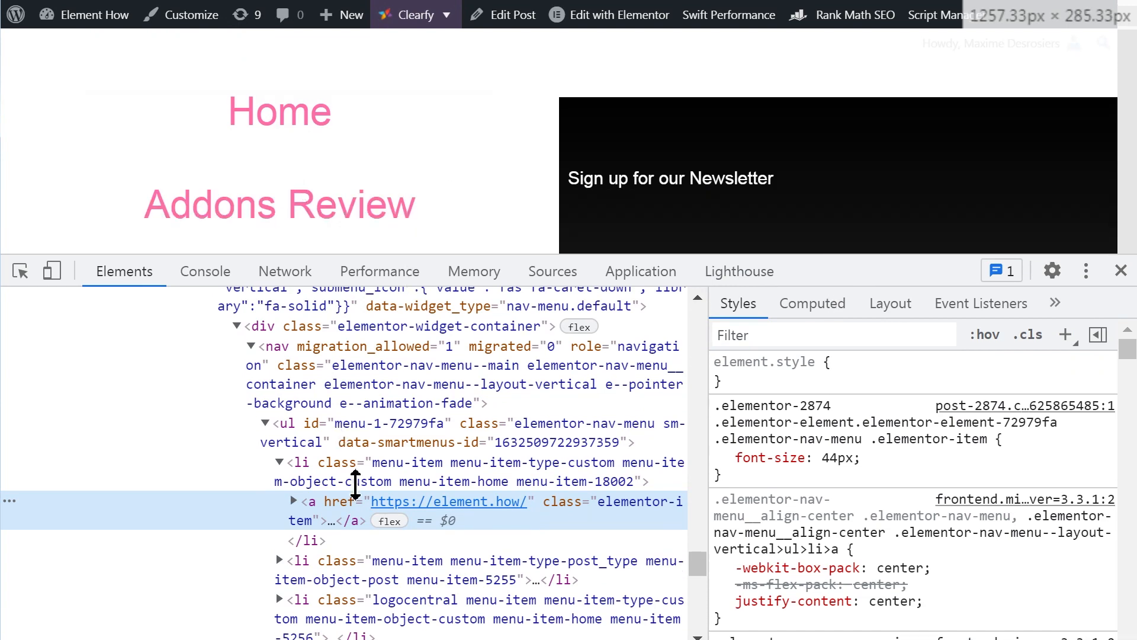
mouse_move(355, 481)
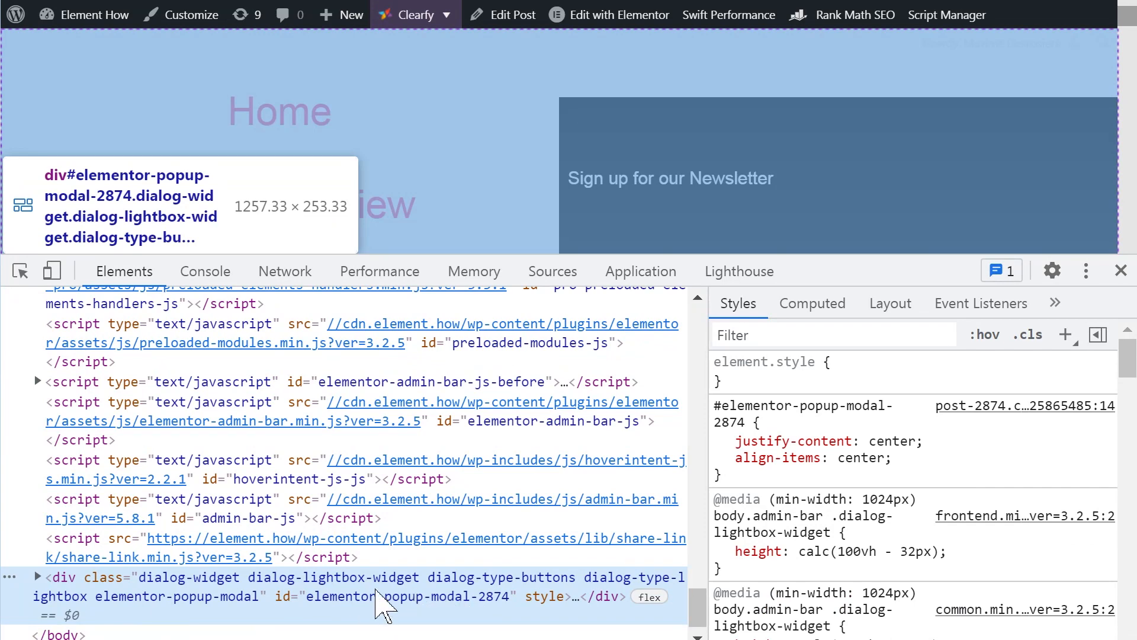
scroll("down", 3)
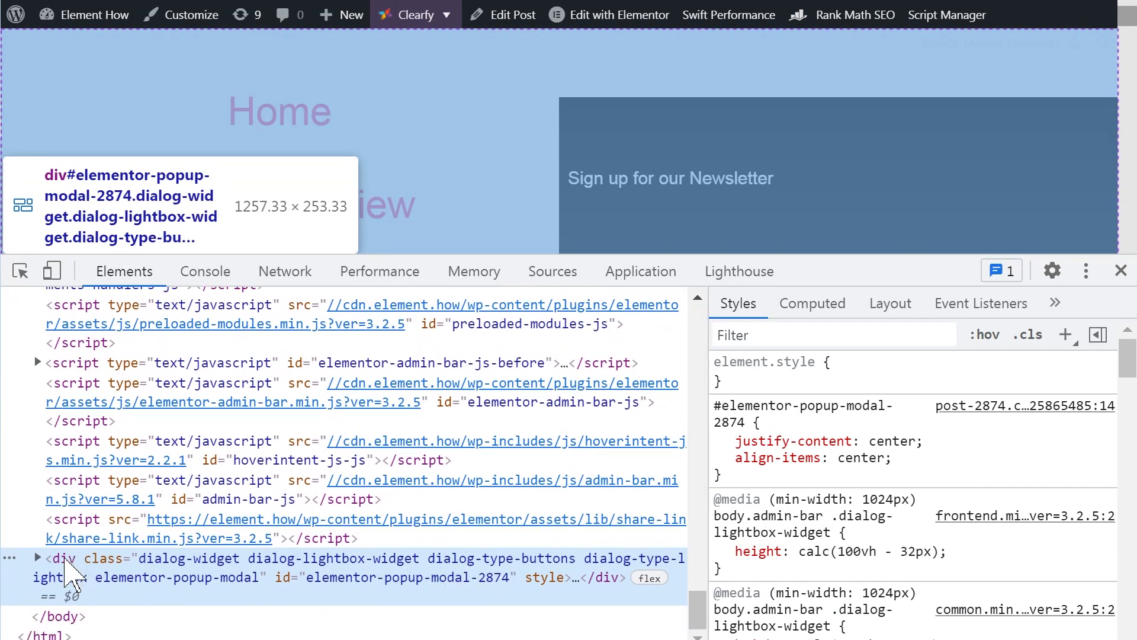
Expand the popup modal div and confirm display: none with empty header and message
left_click(37, 558)
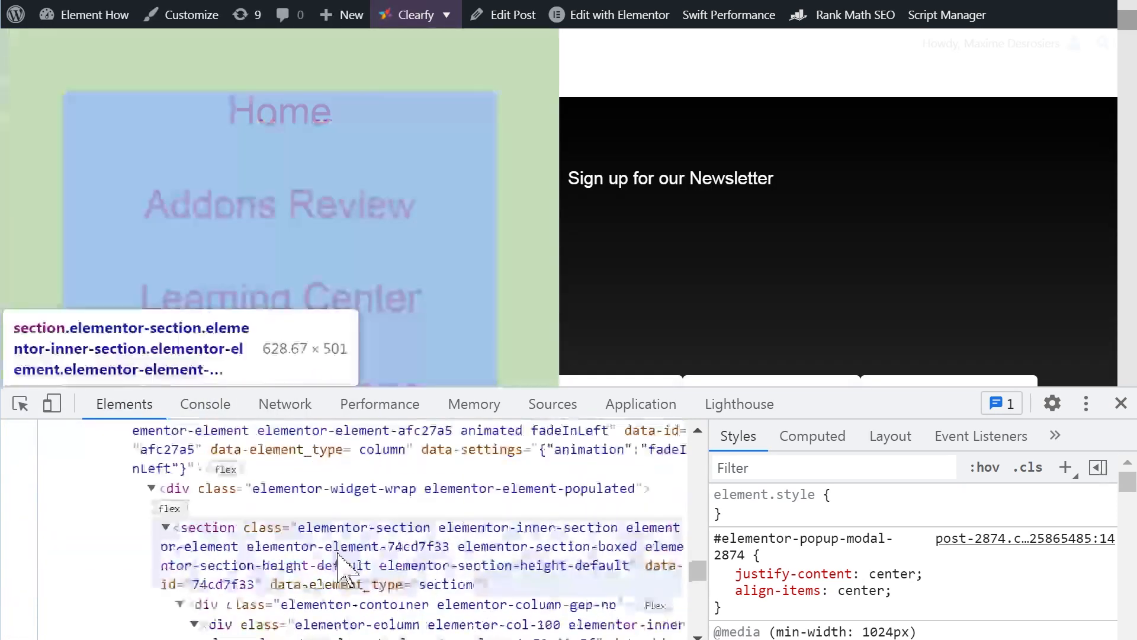
mouse_move(355, 605)
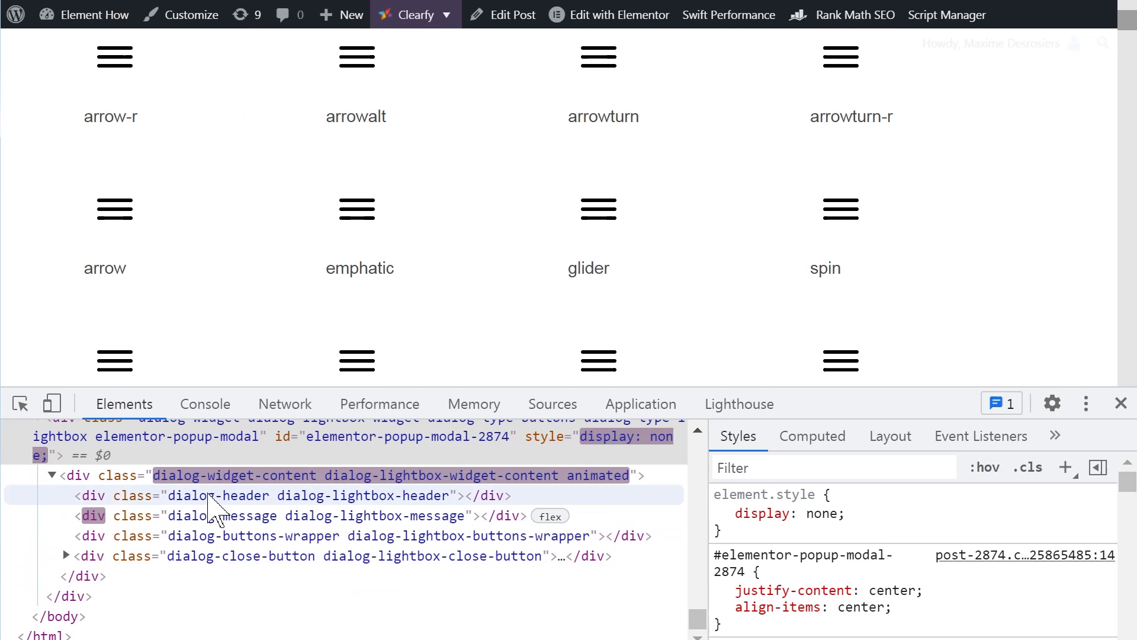
scroll("up", 3)
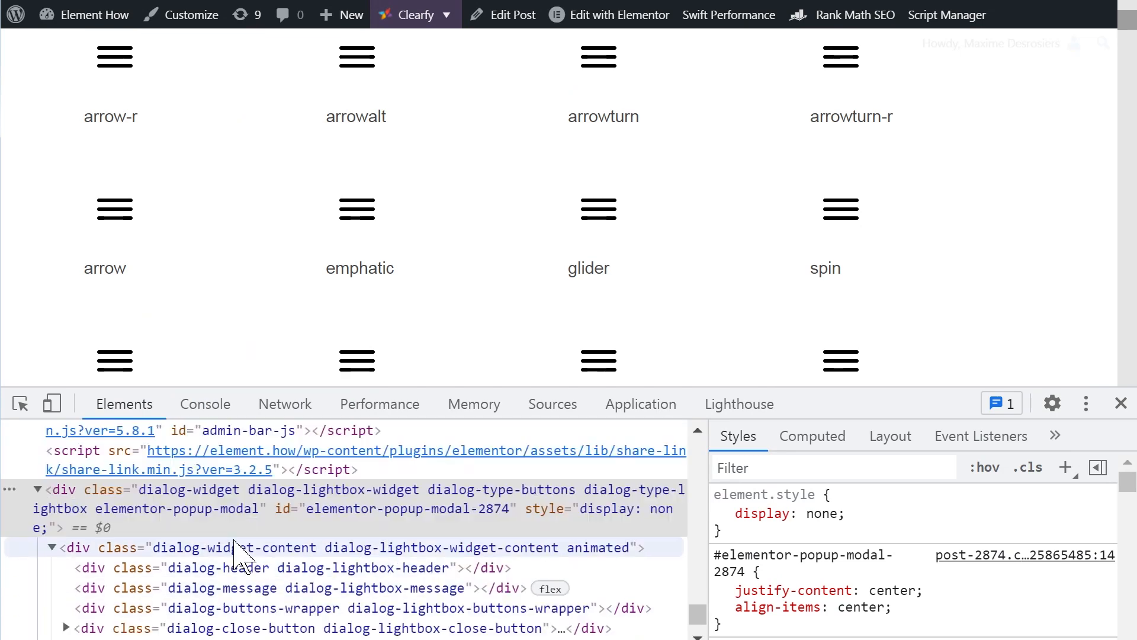
scroll("down", 3)
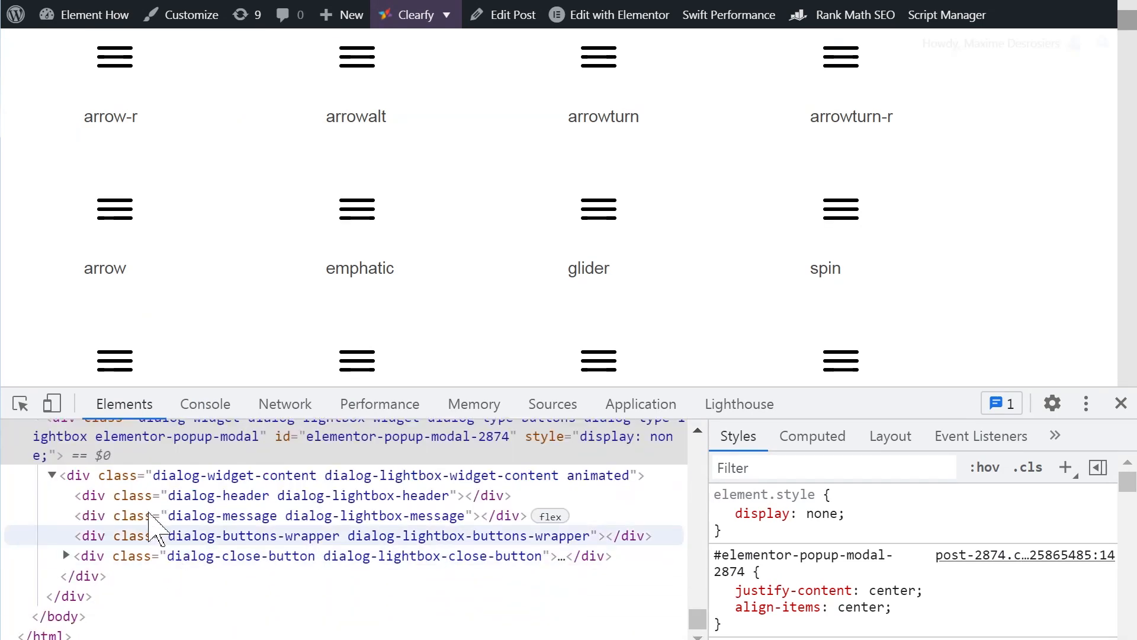
Expand the popup modal recursively, revealing empty containers down to the eicon-close icon
right_click(153, 537)
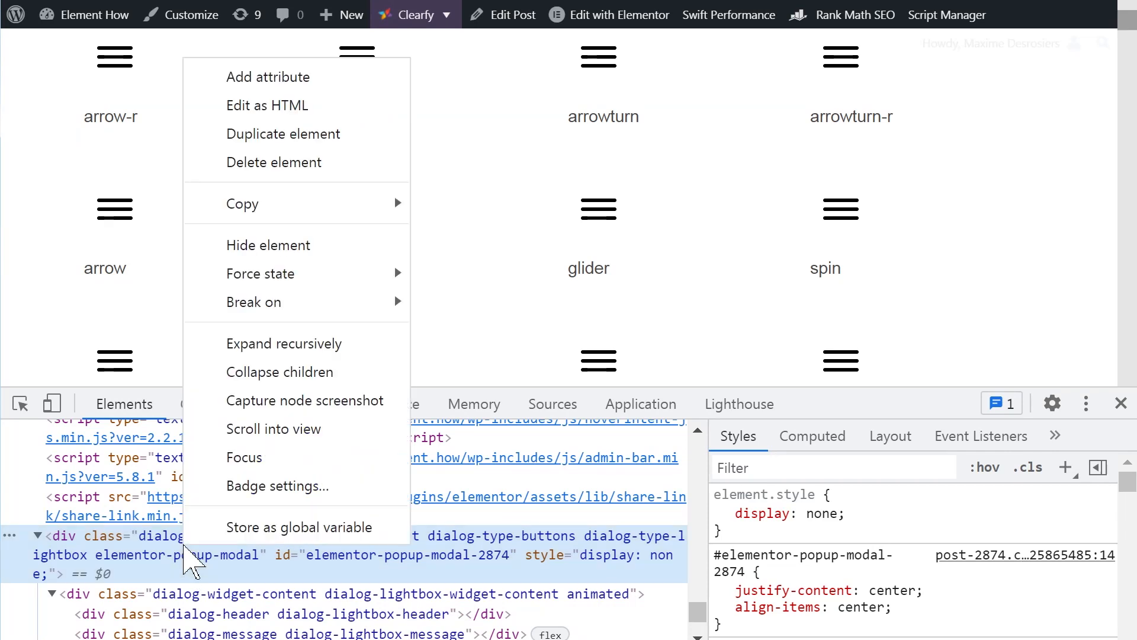
mouse_move(284, 343)
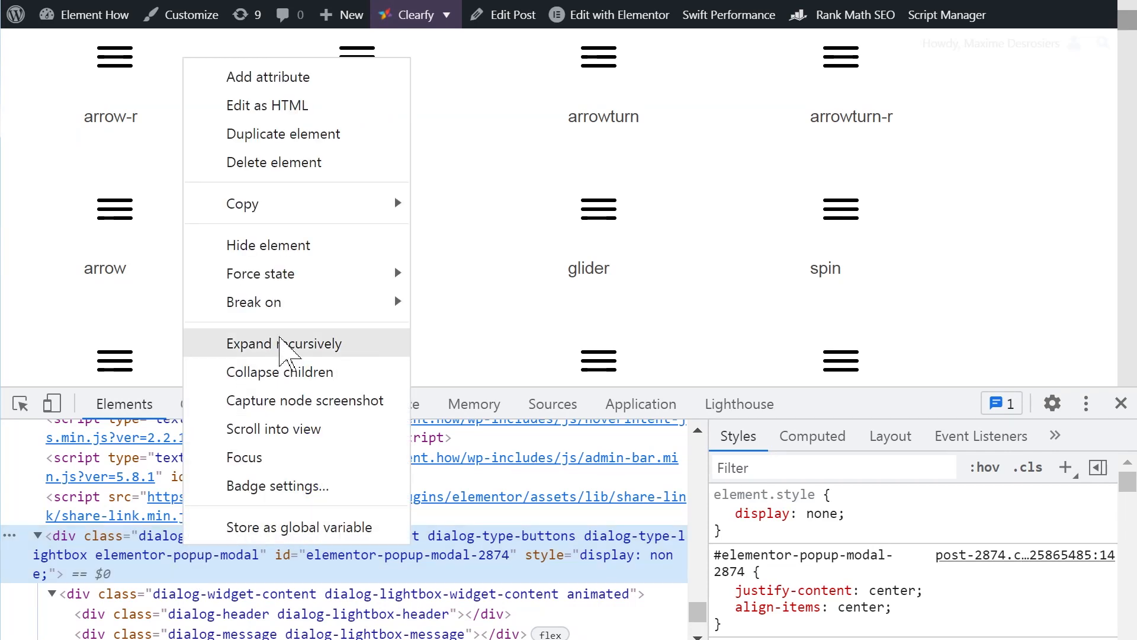
mouse_move(309, 355)
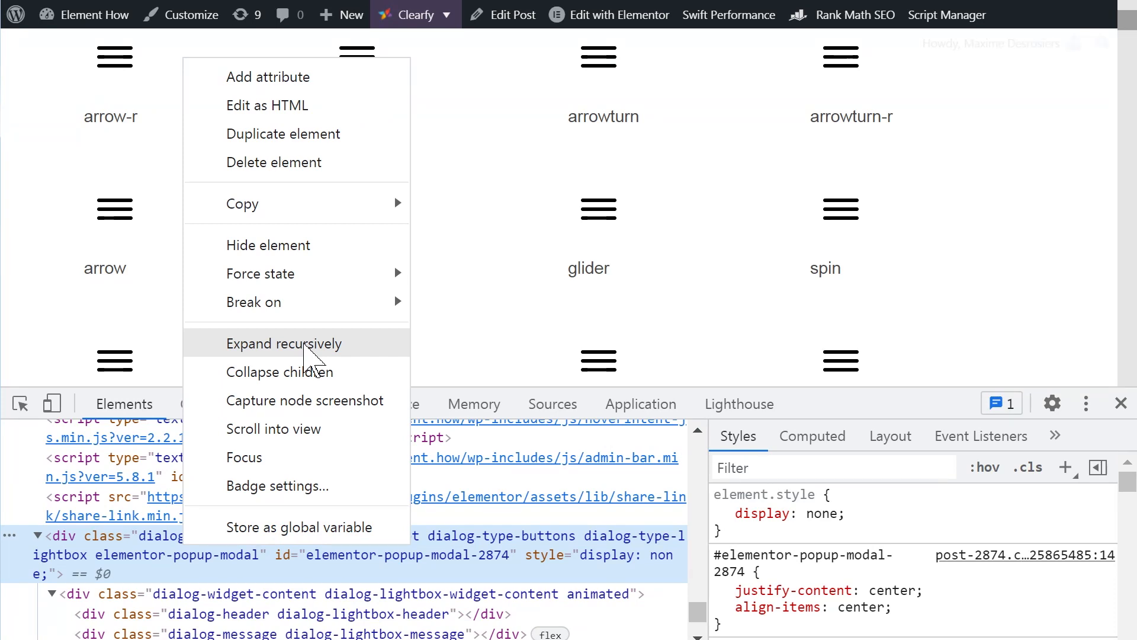
left_click(285, 343)
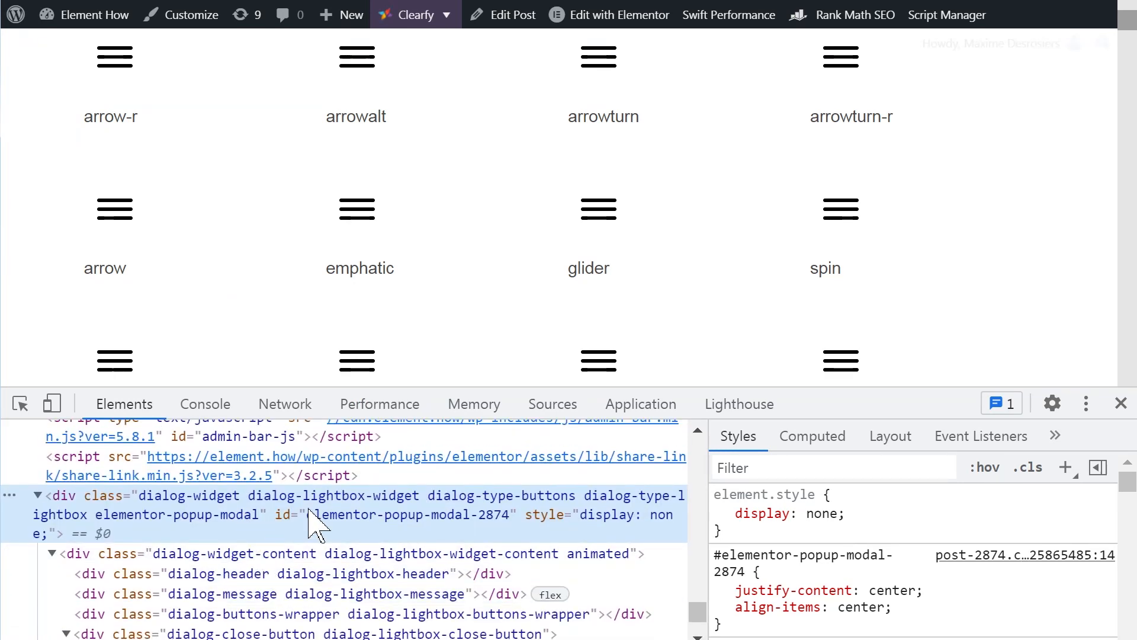
mouse_move(258, 562)
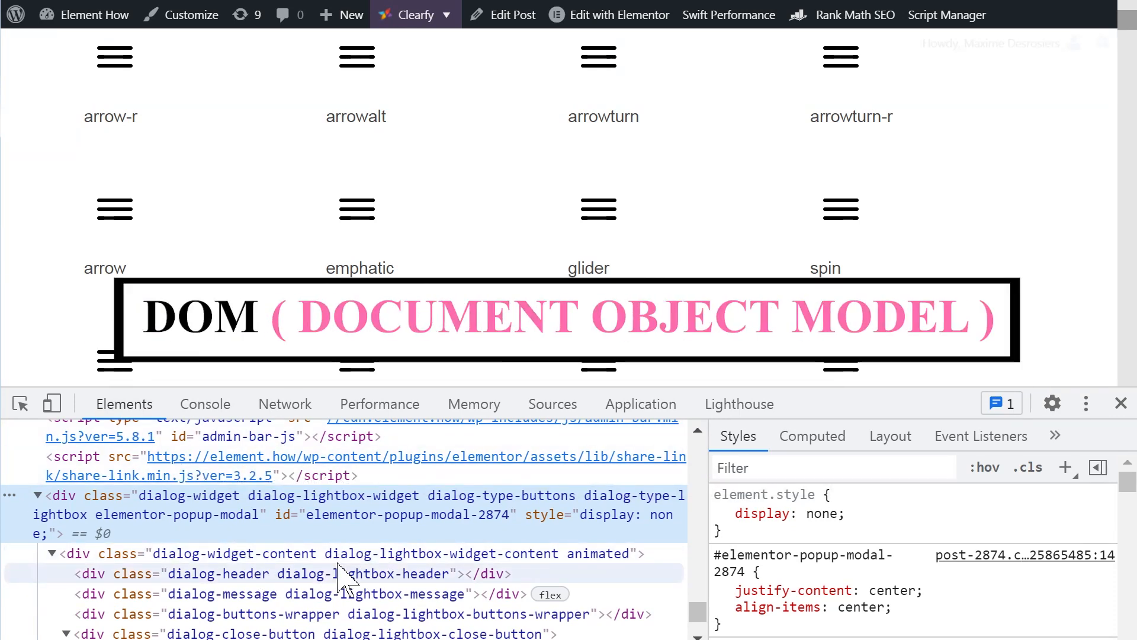
mouse_move(291, 548)
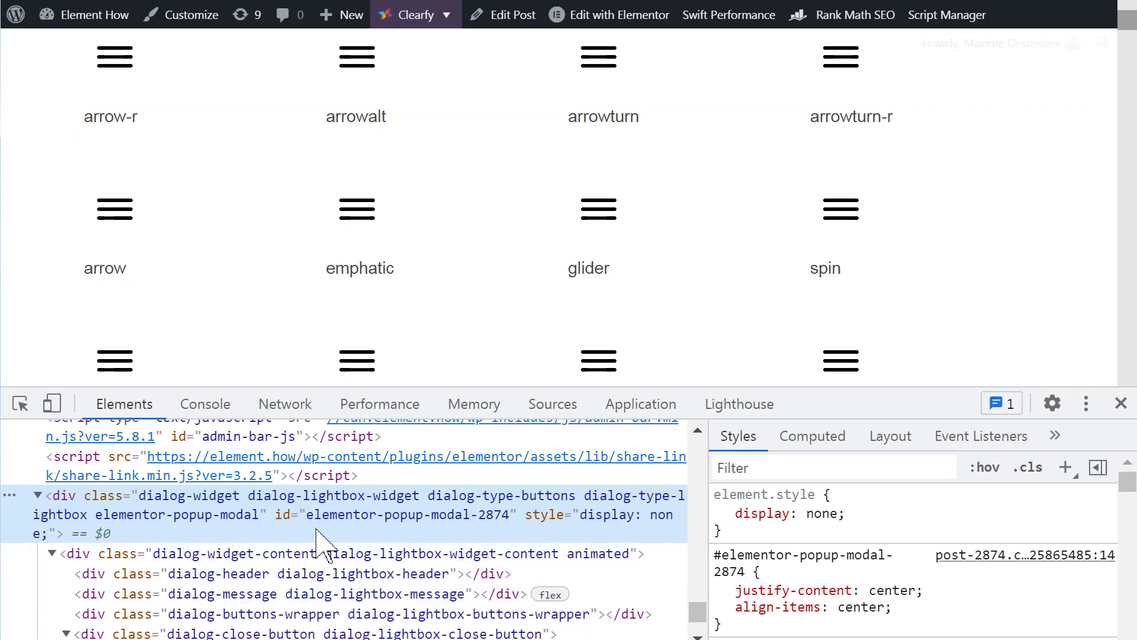
mouse_move(291, 497)
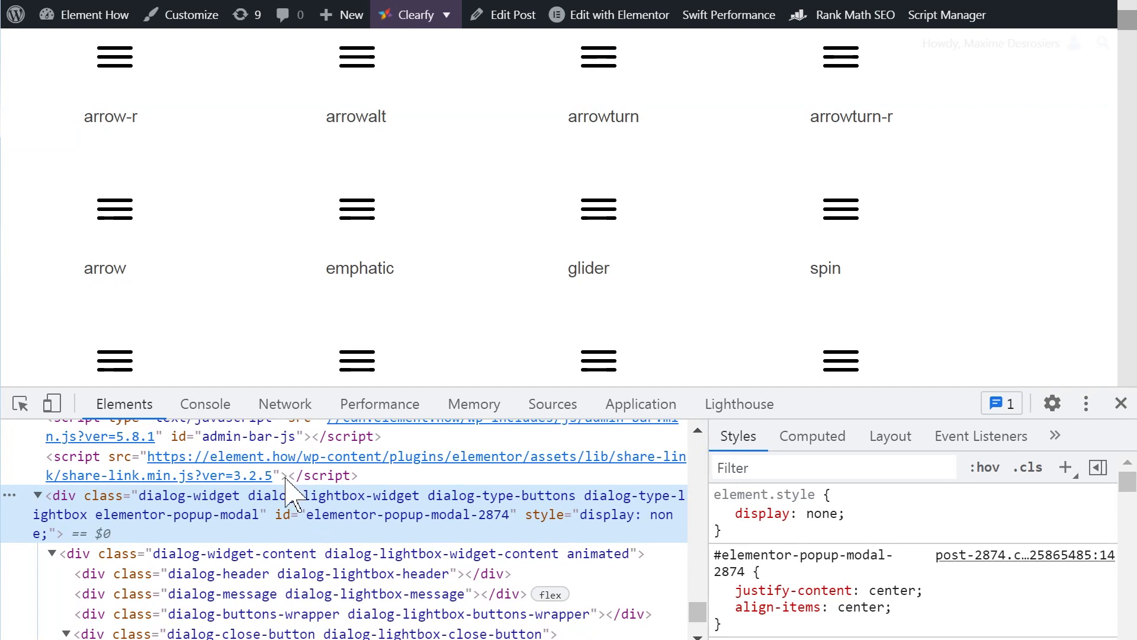
scroll("down", 3)
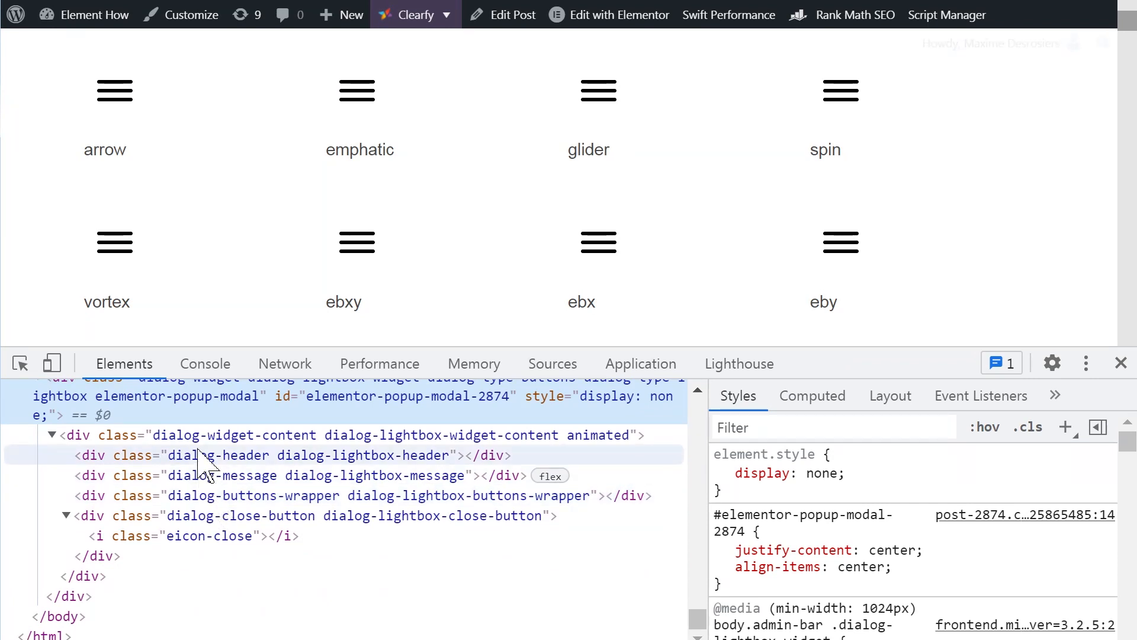
mouse_move(435, 254)
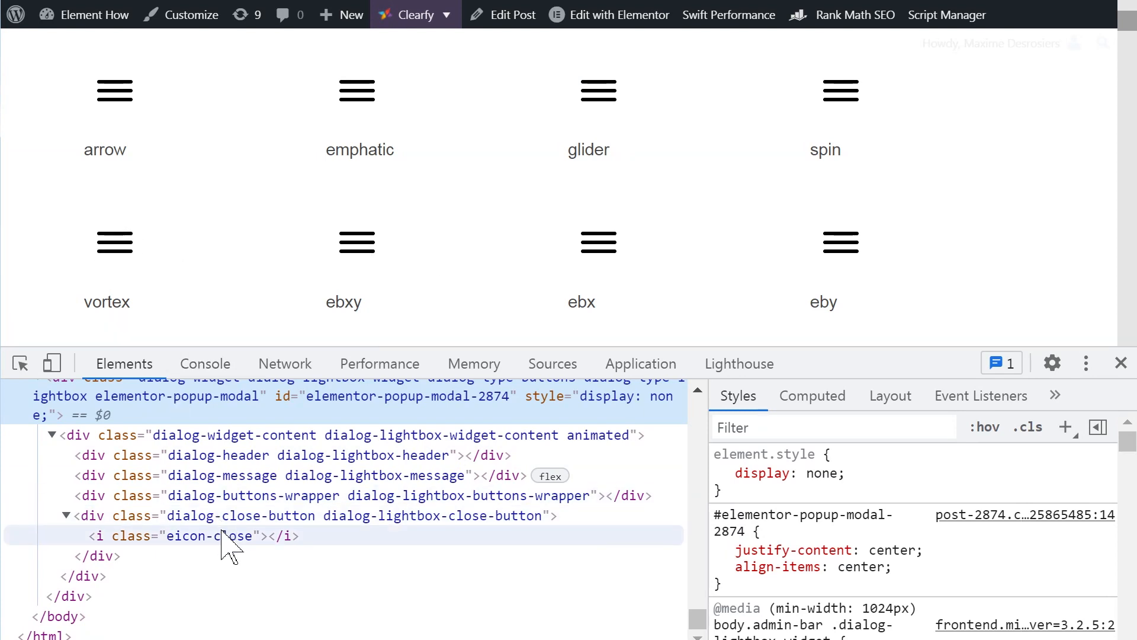
Scroll the Elements panel around elementor-popup-modal-2874 to show its display: none and empty children
scroll("up", 3)
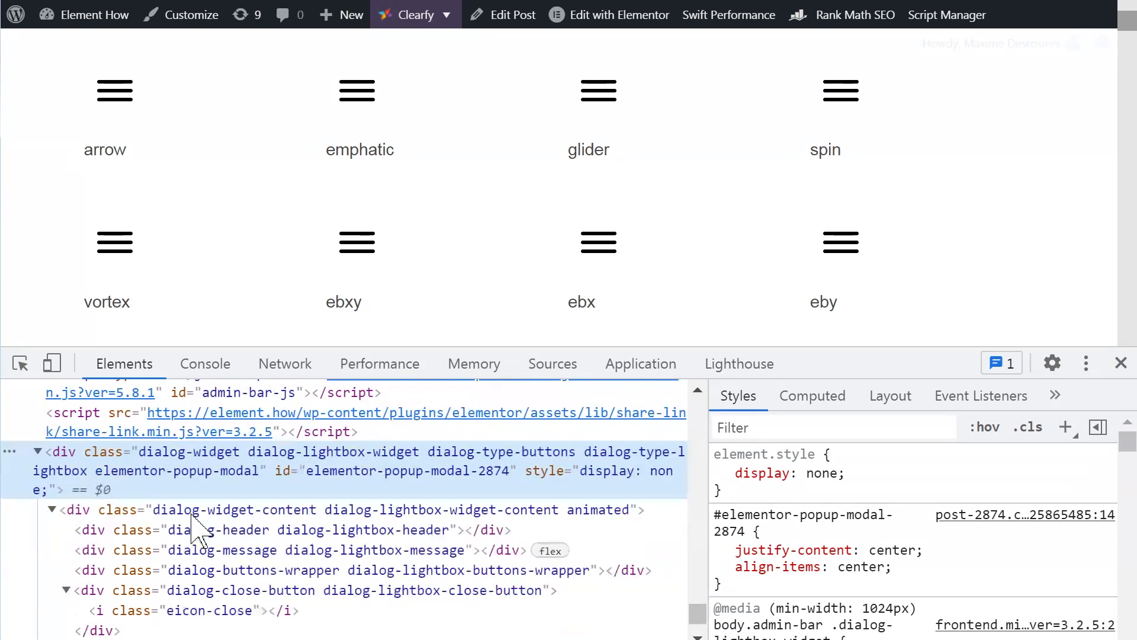
scroll("down", 3)
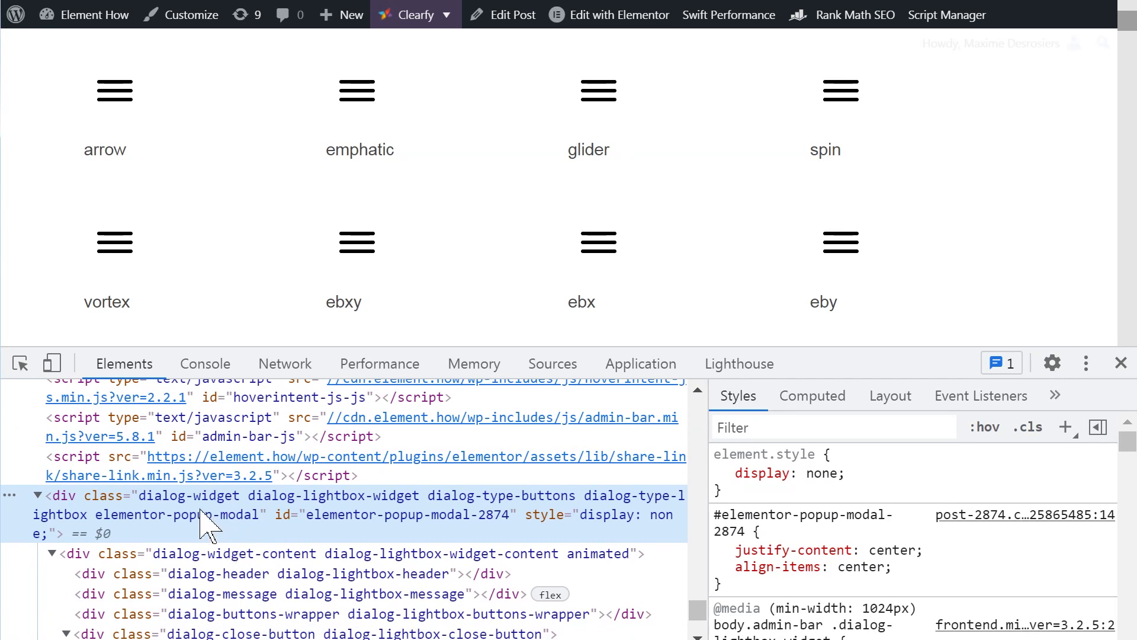
scroll("down", 3)
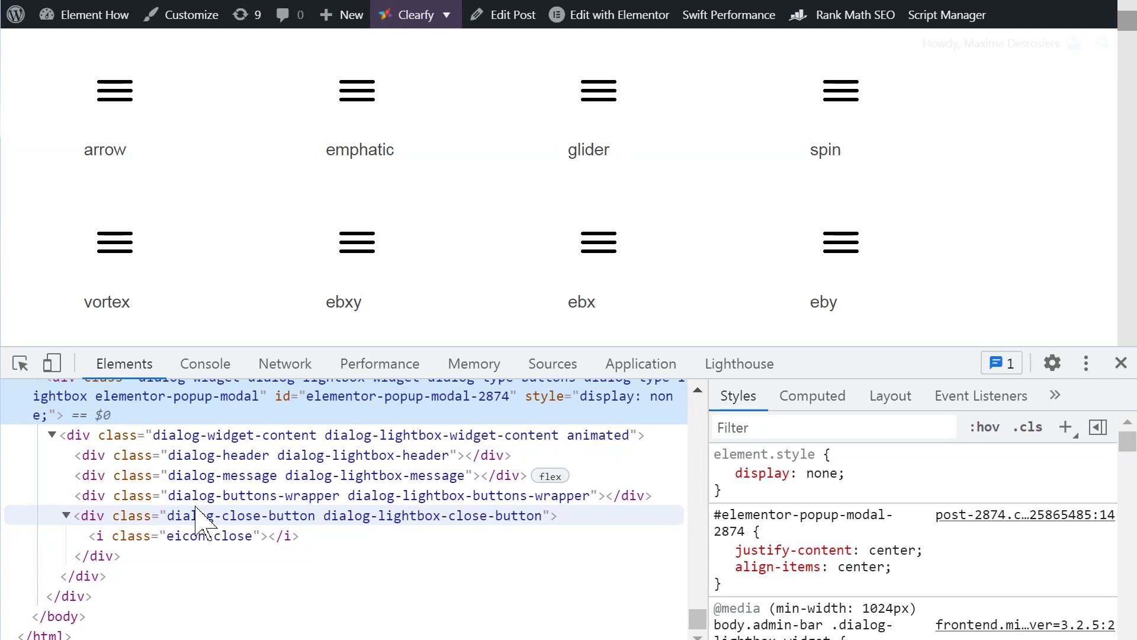
scroll("up", 3)
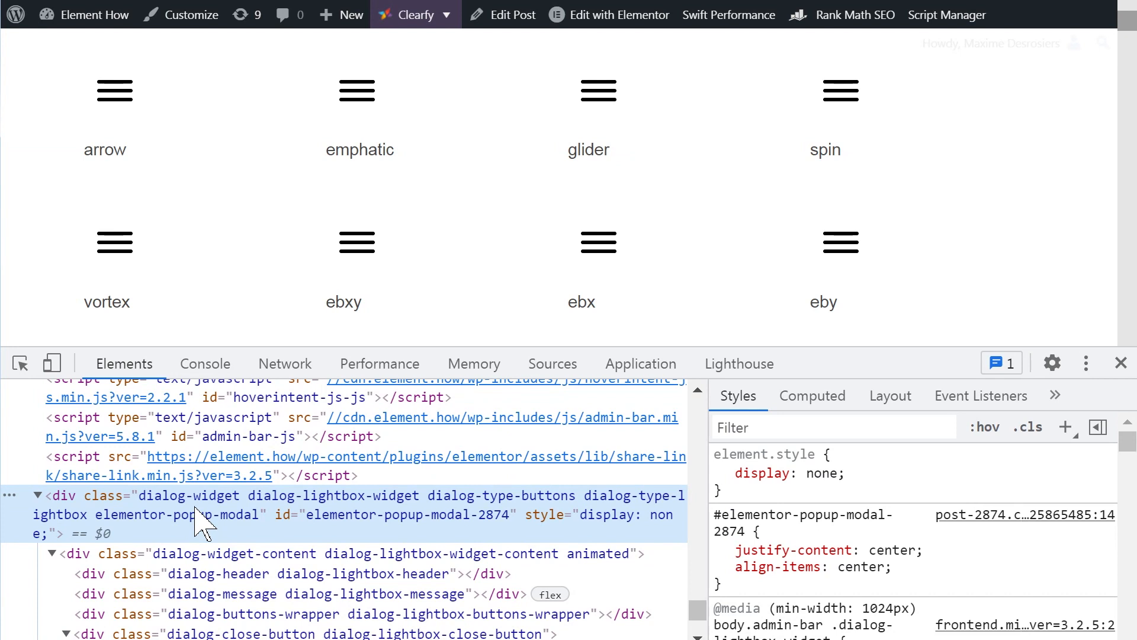
mouse_move(174, 457)
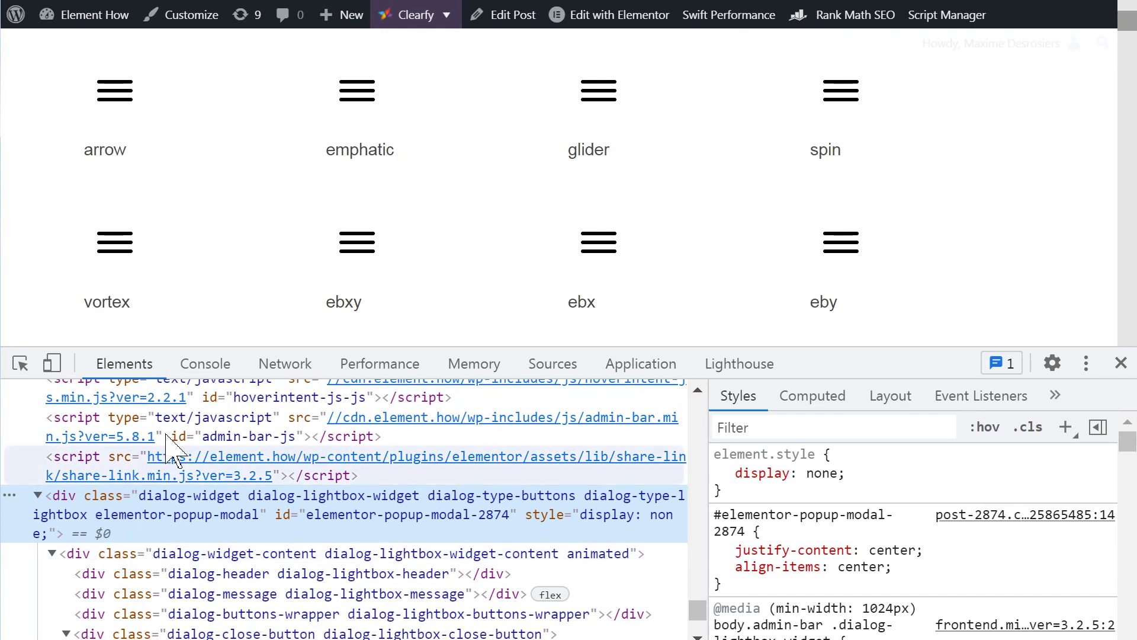
mouse_move(268, 533)
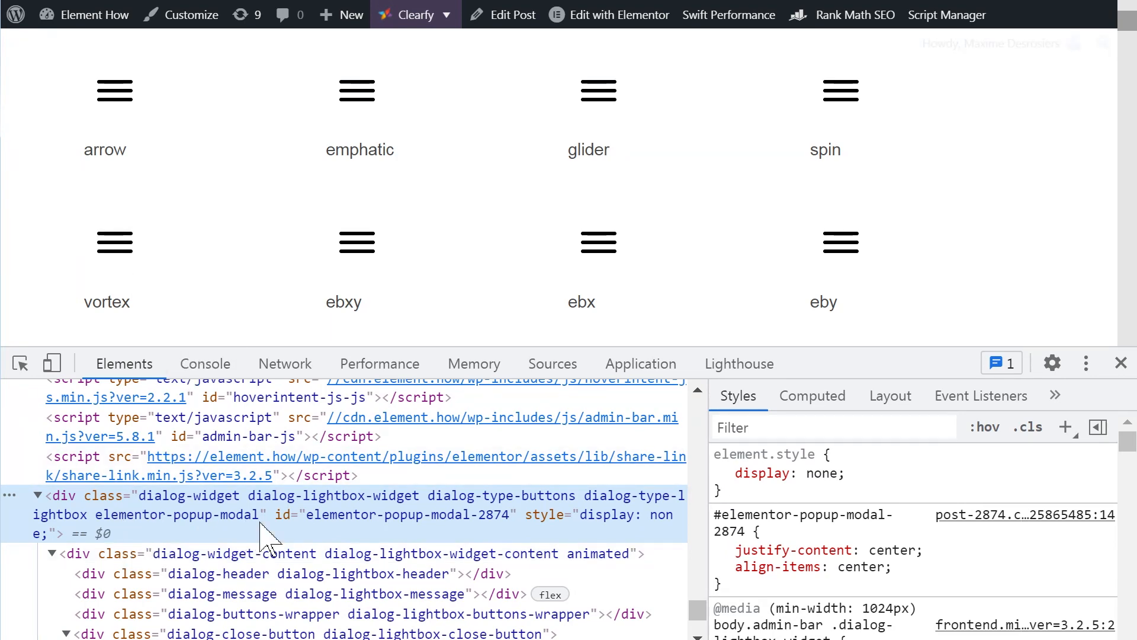
scroll("down", 3)
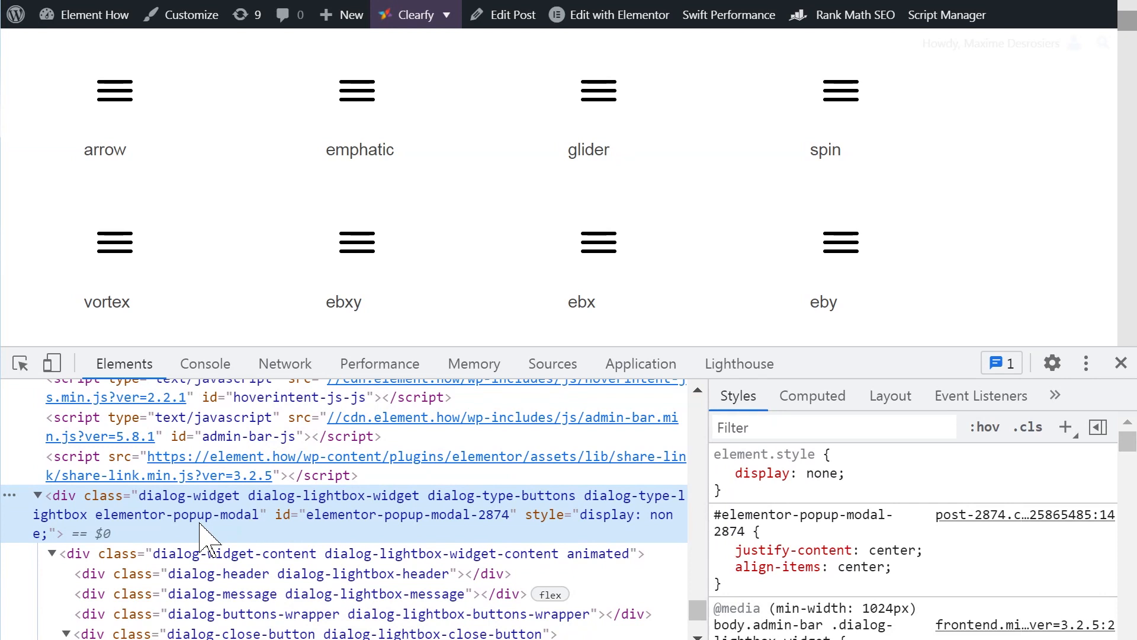
mouse_move(143, 348)
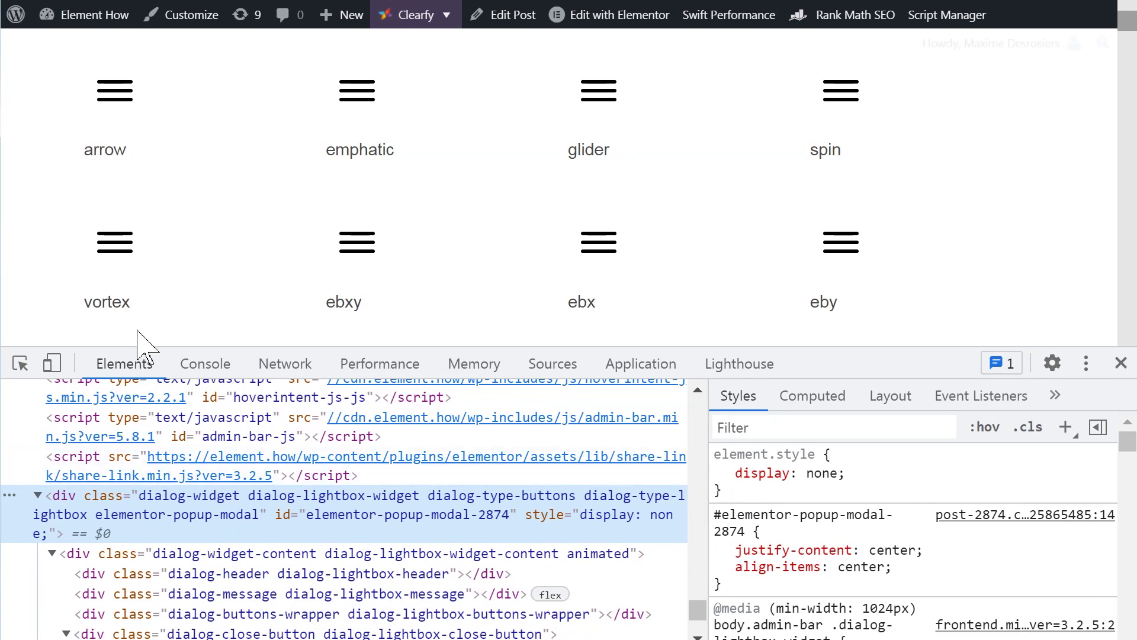
mouse_move(98, 265)
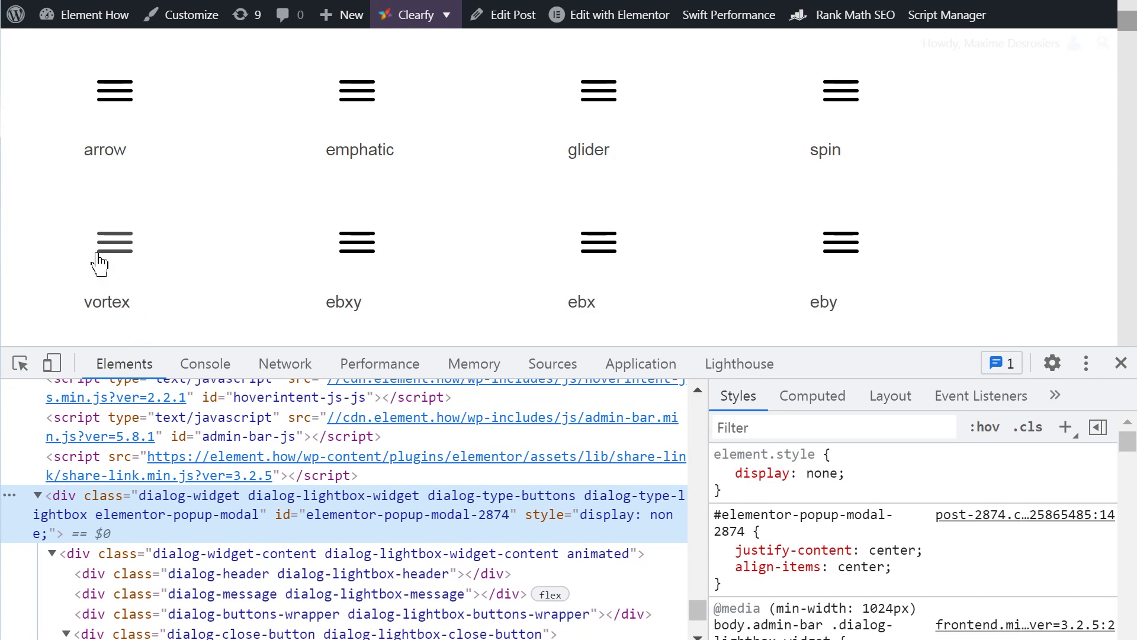
Open the vortex icon's popup menu and close DevTools to show the full popup
left_click(113, 242)
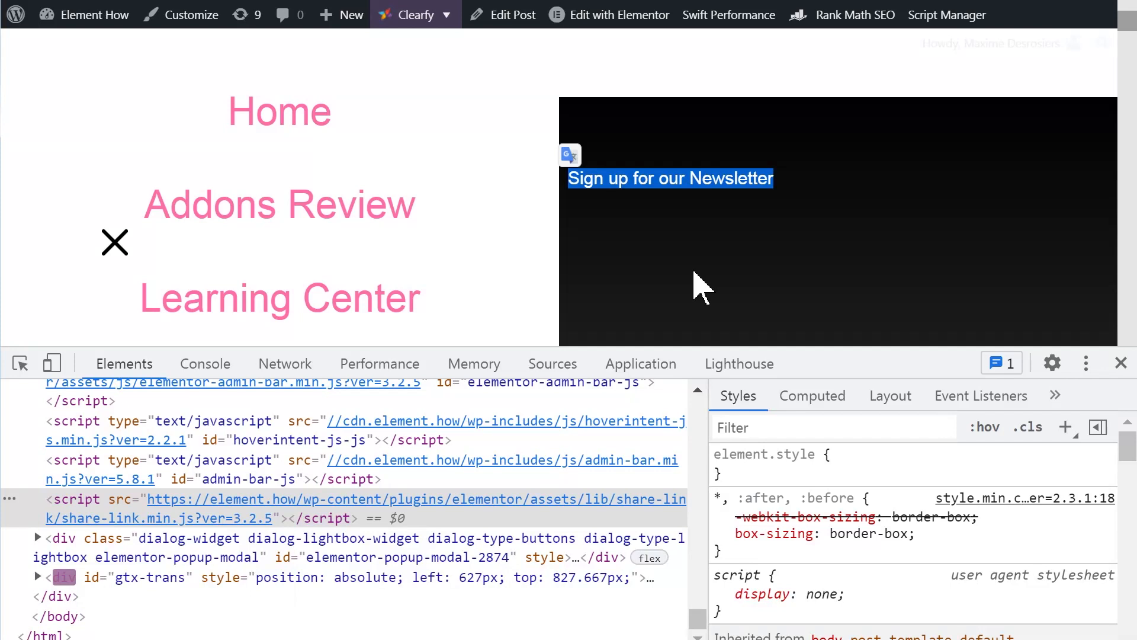
mouse_move(1053, 363)
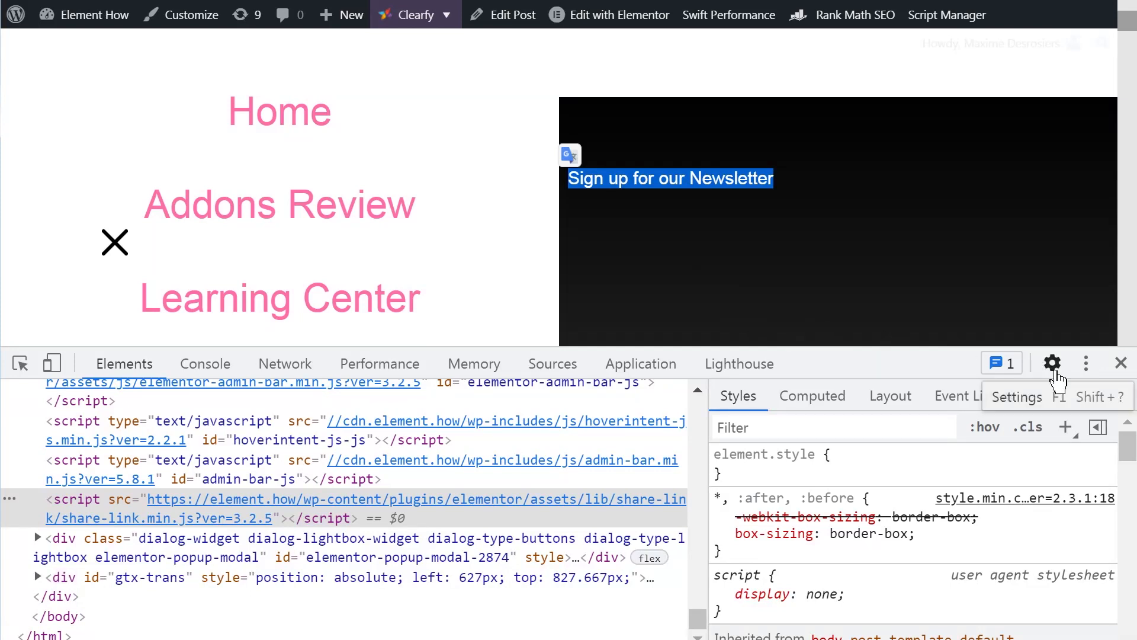
left_click(1121, 363)
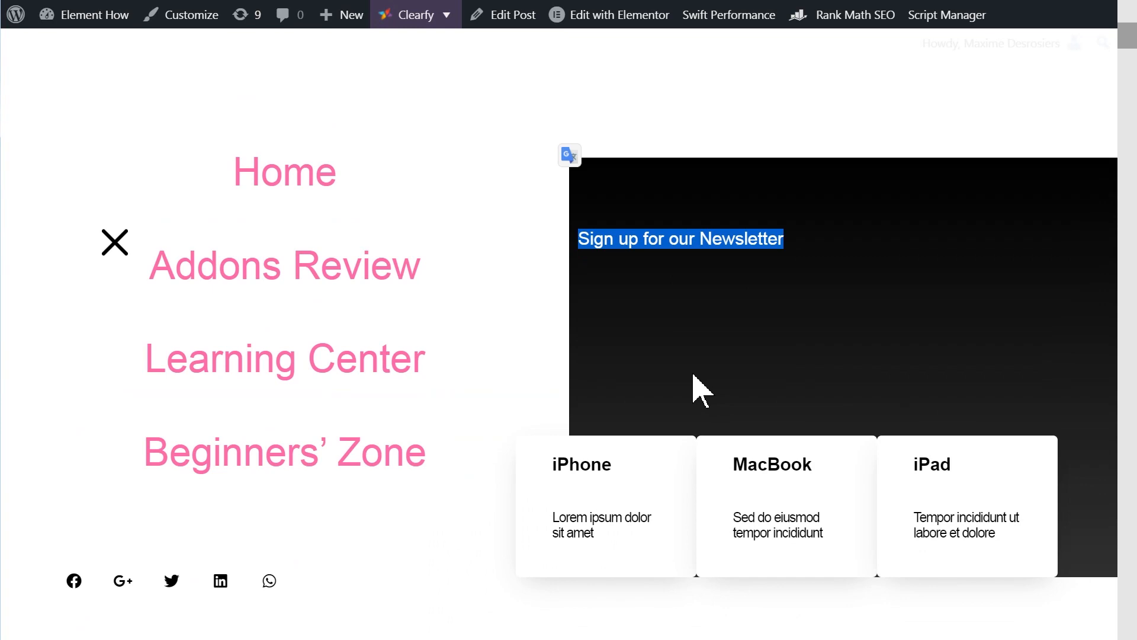
View the page source and find 'Sign up for our Newsletter' once in the markup
key("ctrl+u")
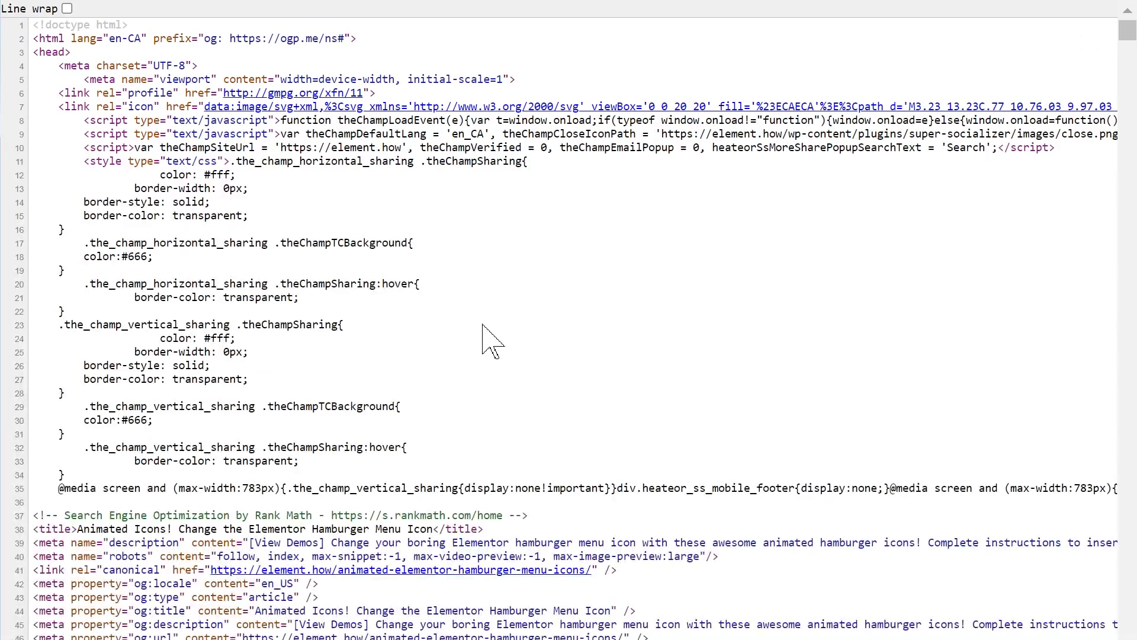
mouse_move(594, 342)
type("Sign up for our Newsletter")
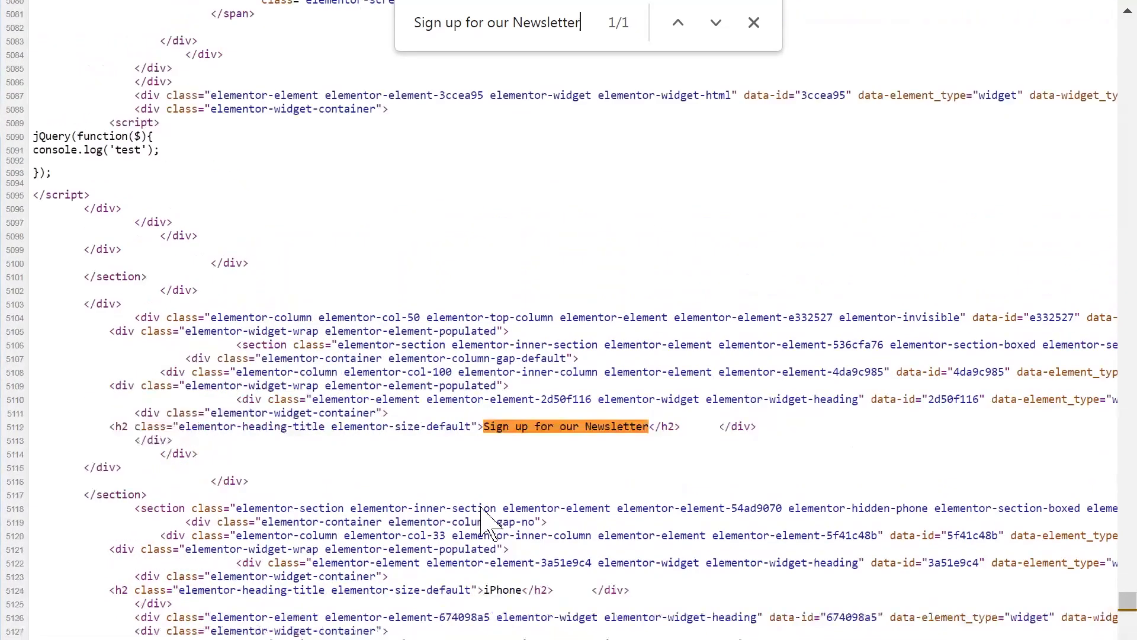
scroll("up", 3)
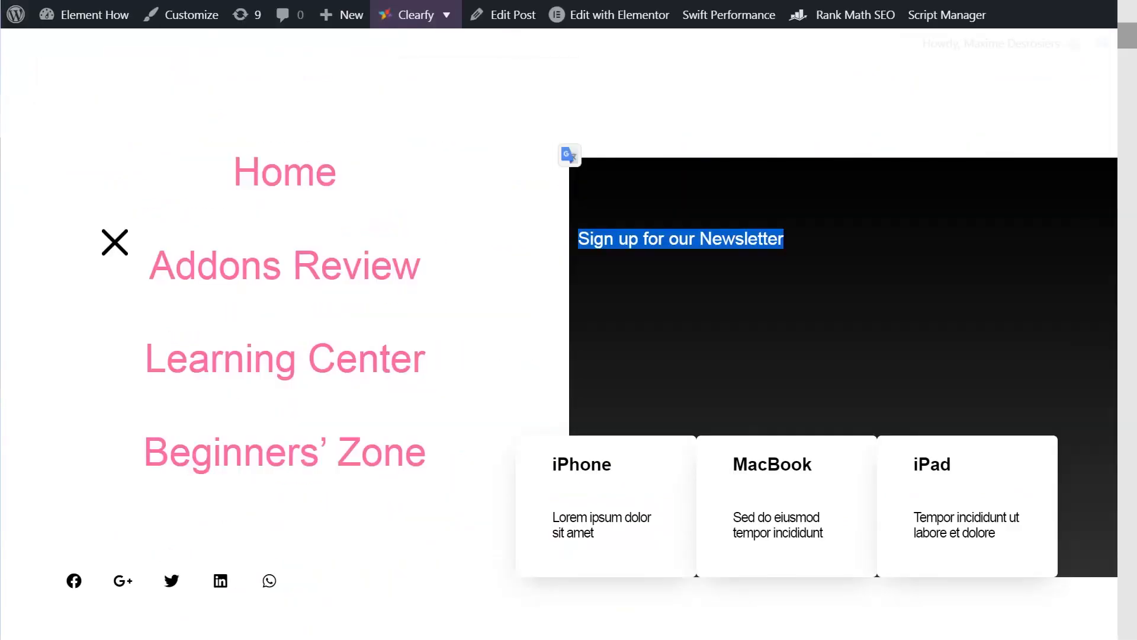
mouse_move(114, 243)
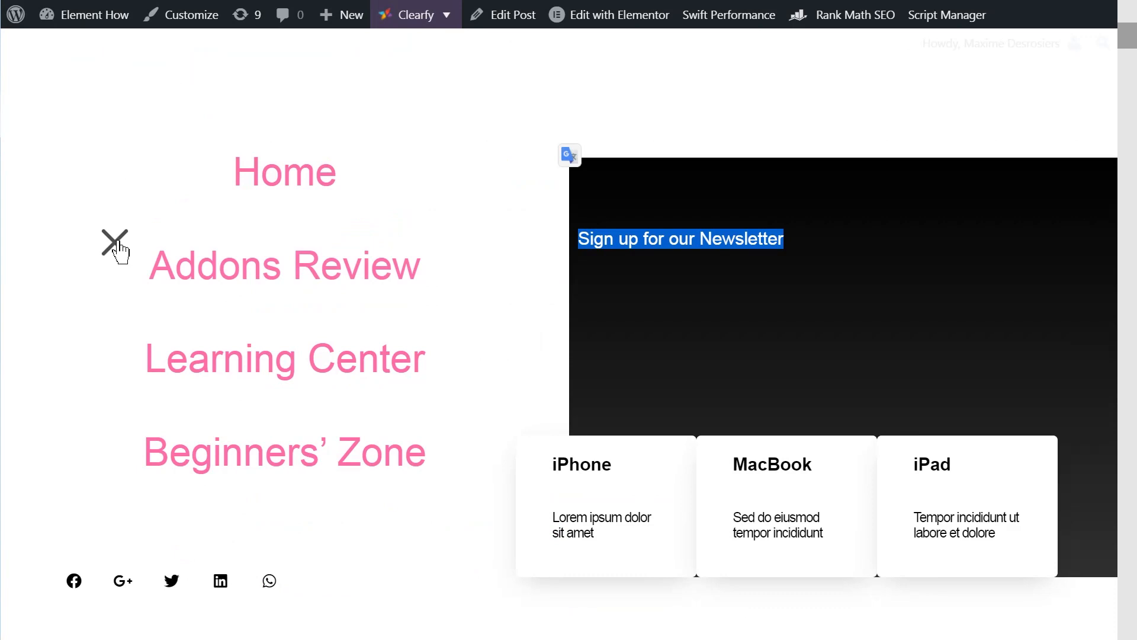
Close the popup, inspect the hamburger-menu-icons URL in Search Console, and view the crawled HTML
left_click(416, 14)
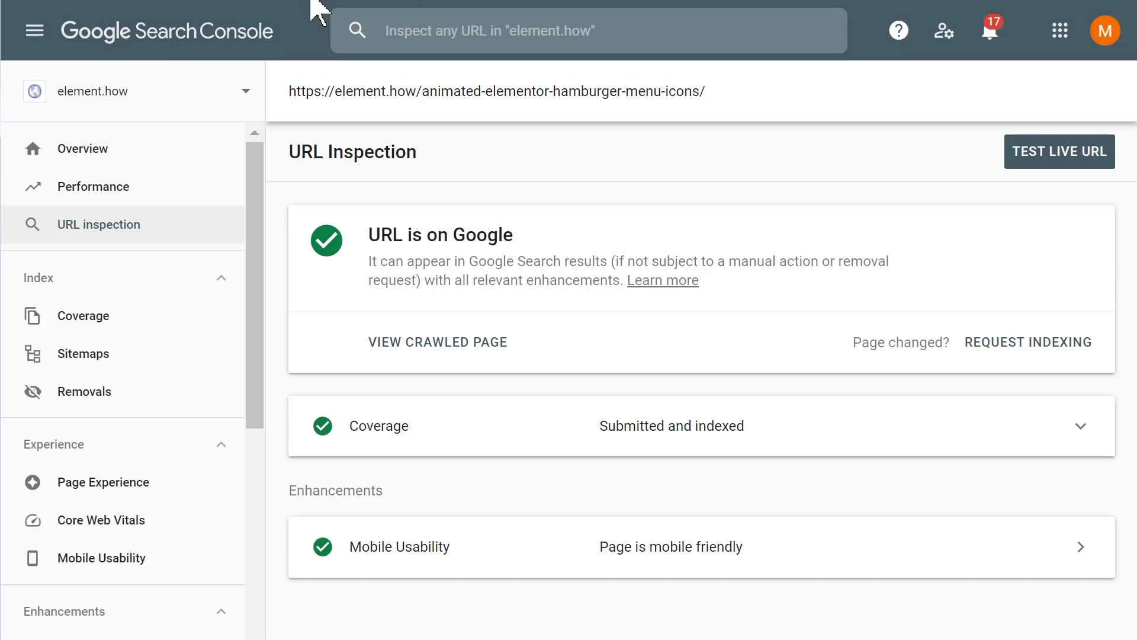
left_click(588, 30)
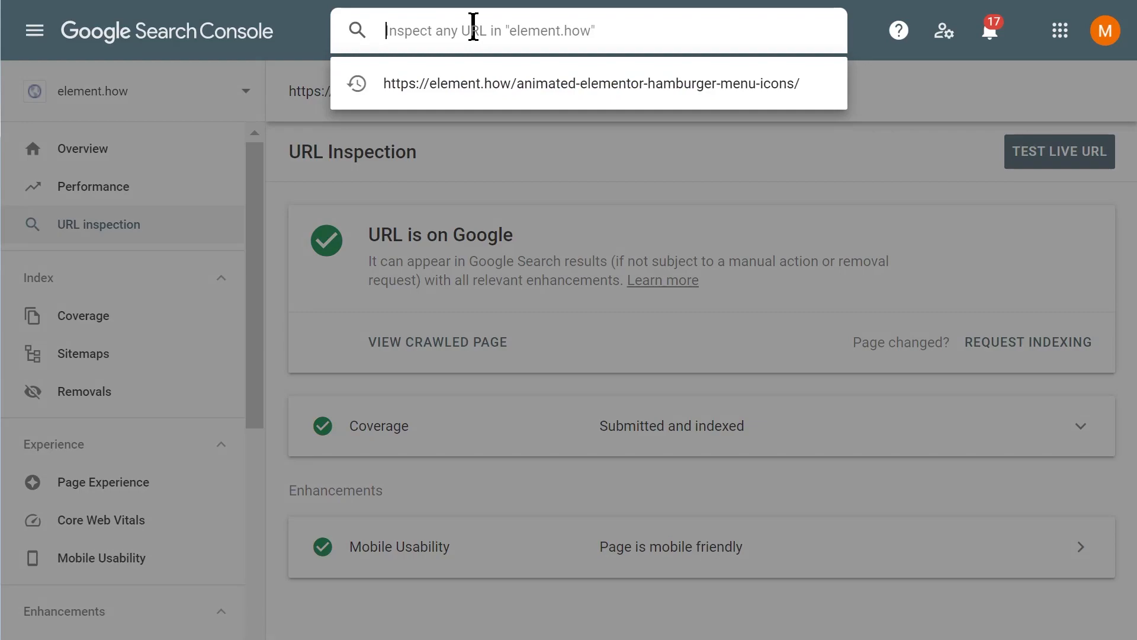
left_click(592, 83)
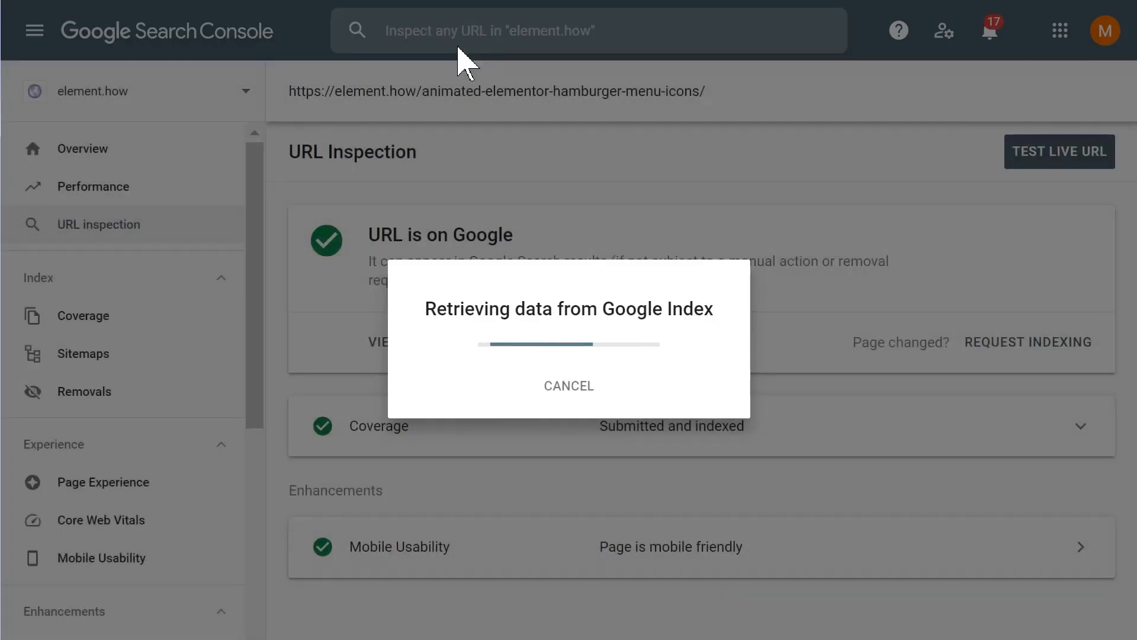
mouse_move(439, 155)
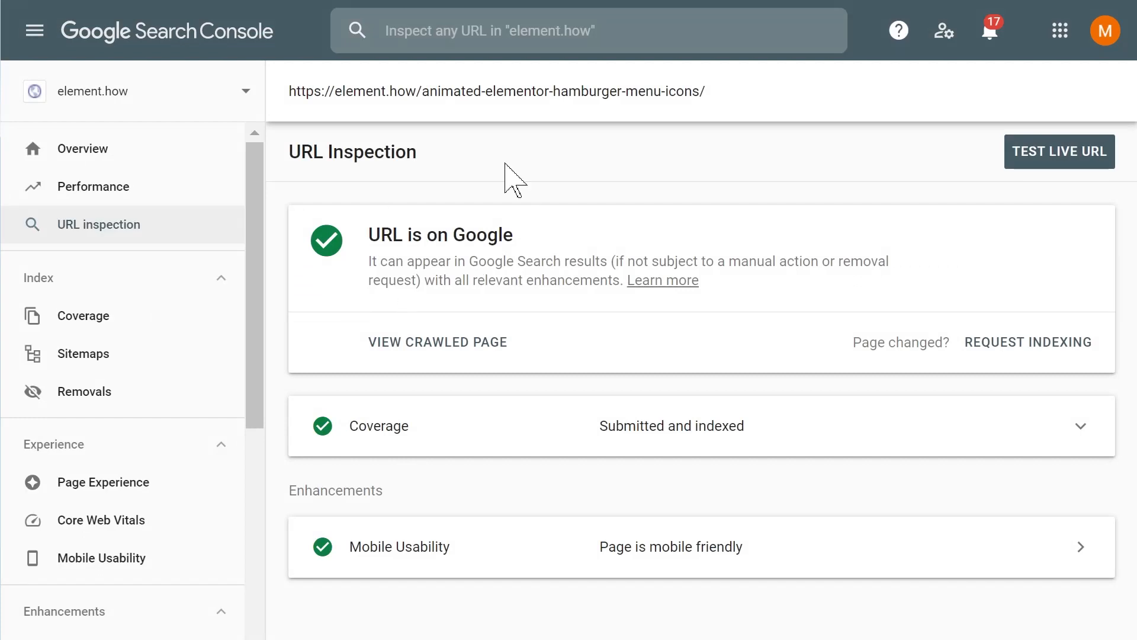
mouse_move(388, 203)
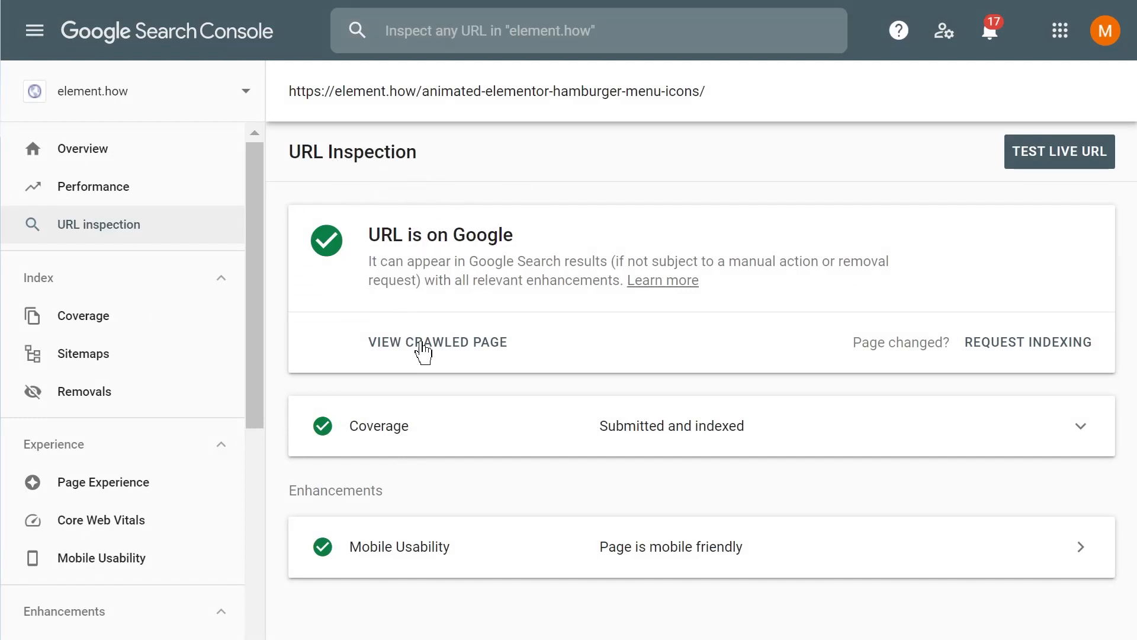
mouse_move(446, 355)
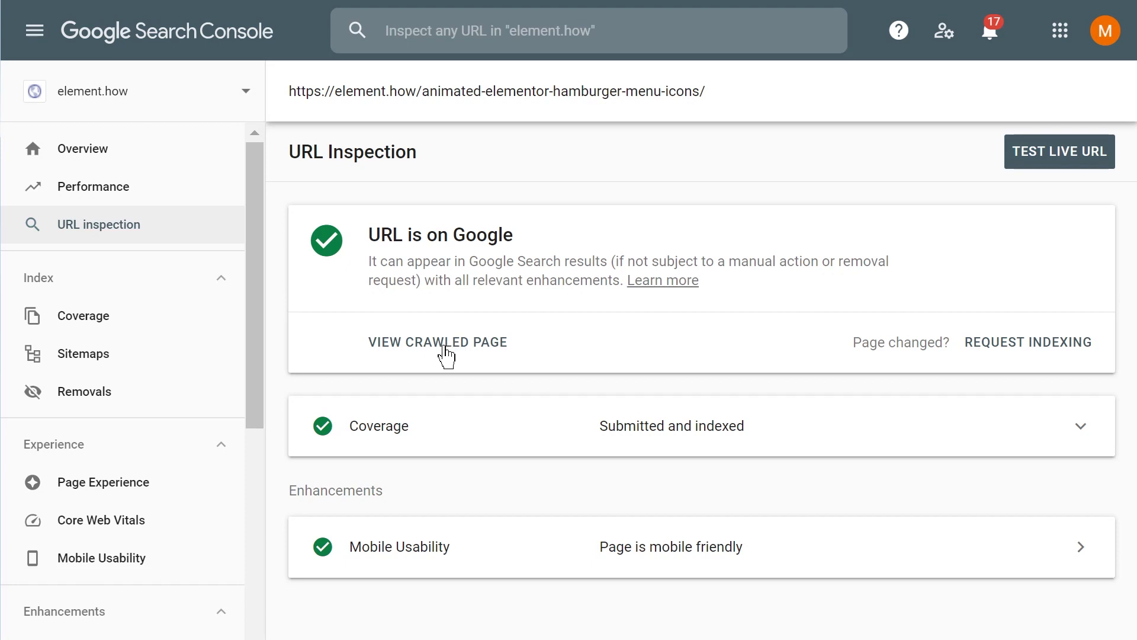
mouse_move(432, 361)
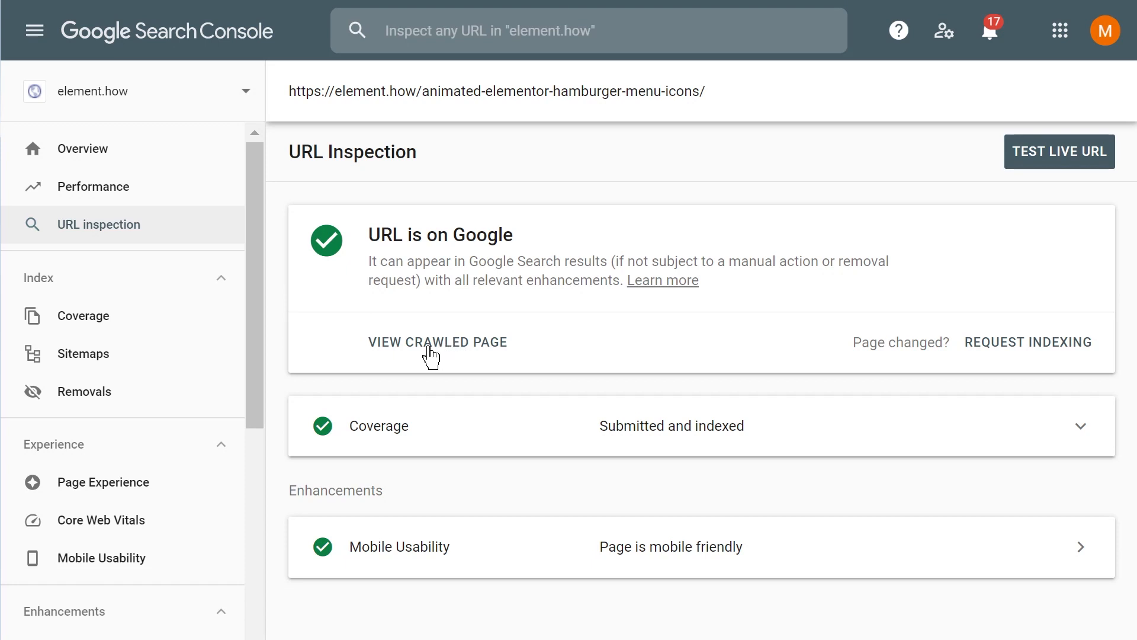
mouse_move(461, 354)
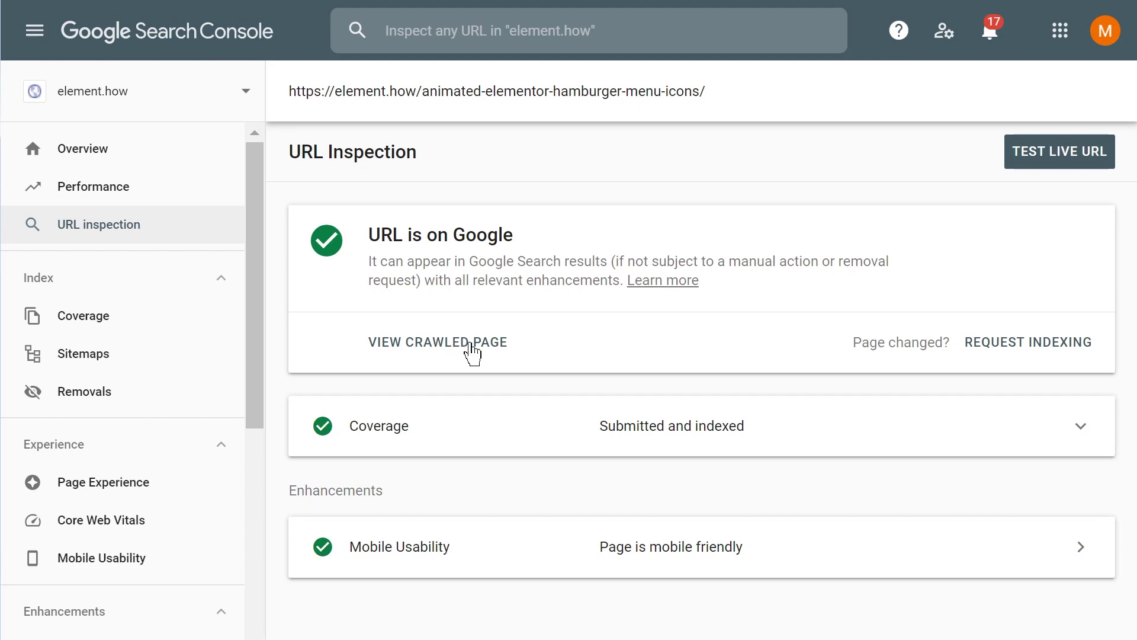
left_click(439, 342)
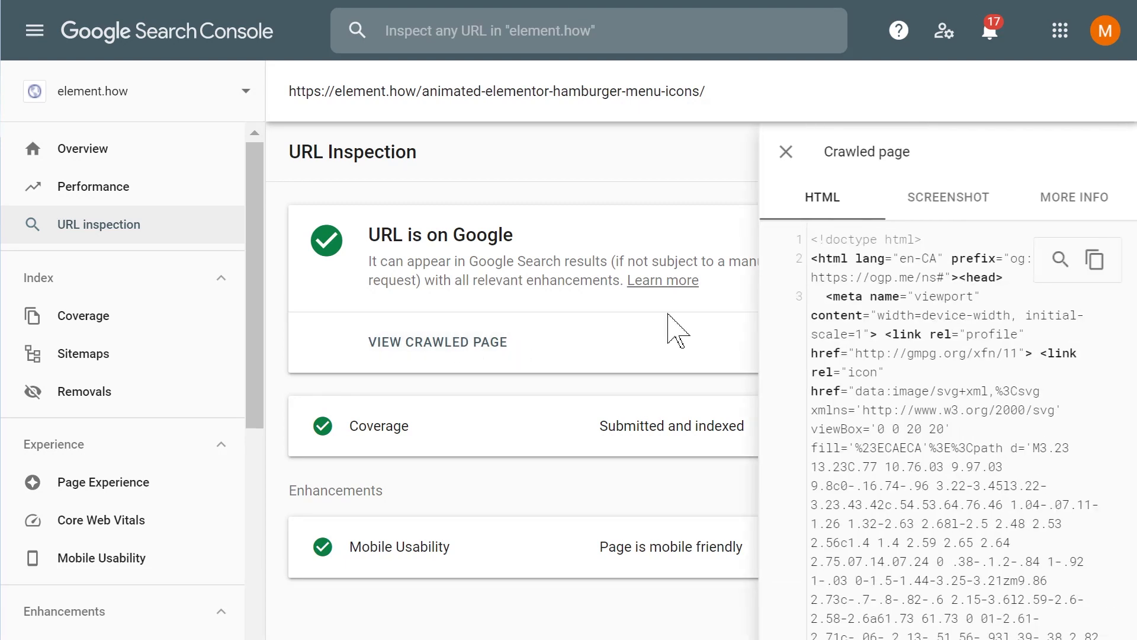
mouse_move(818, 216)
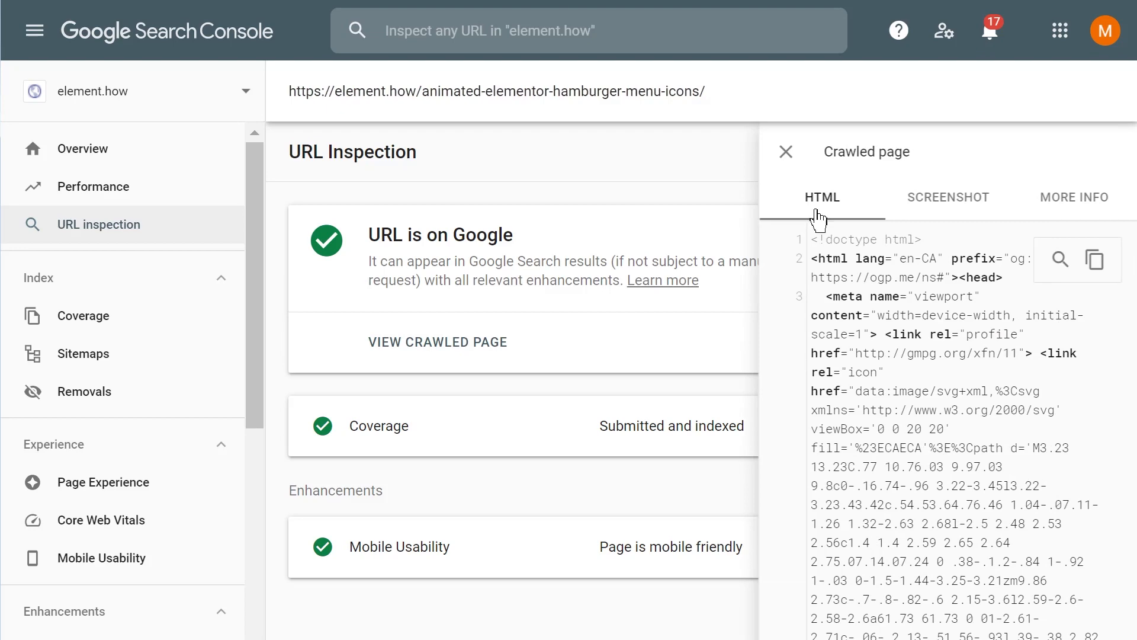
mouse_move(966, 406)
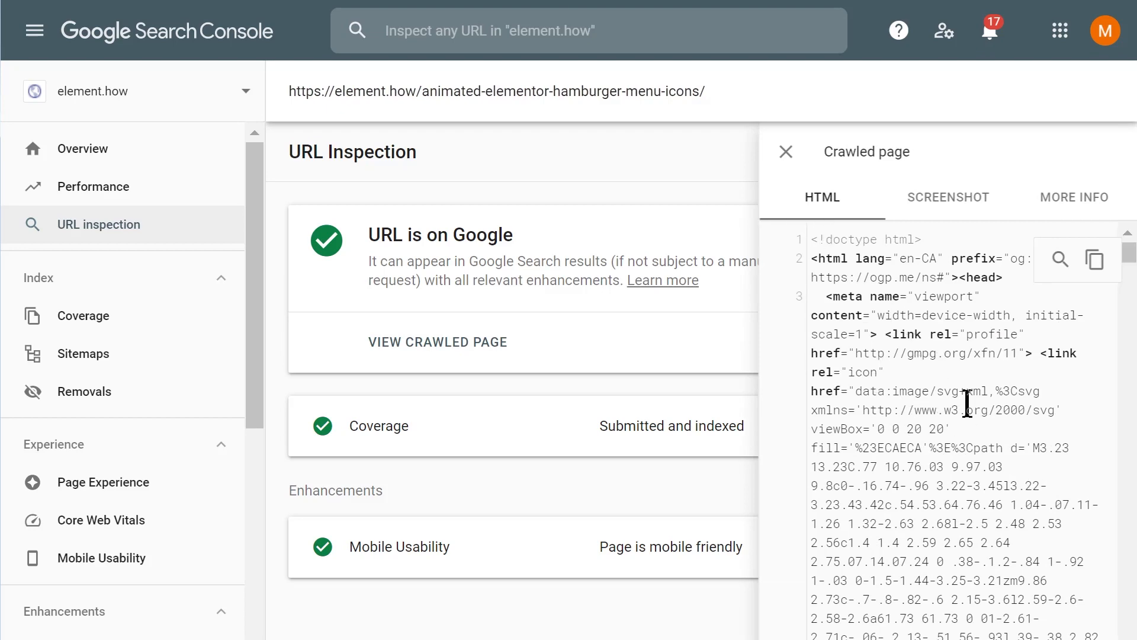
Search the crawled HTML for 'Sign up for our Newsletter', narrowing to 'ewsletter' stylesheet matches
scroll("down", 3)
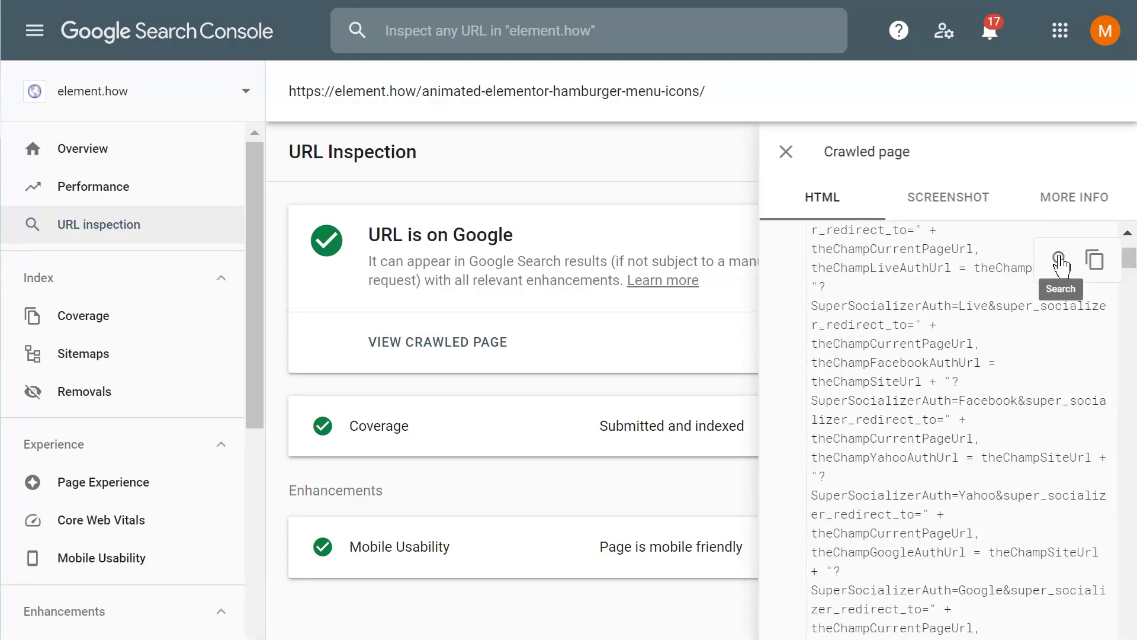
left_click(1060, 259)
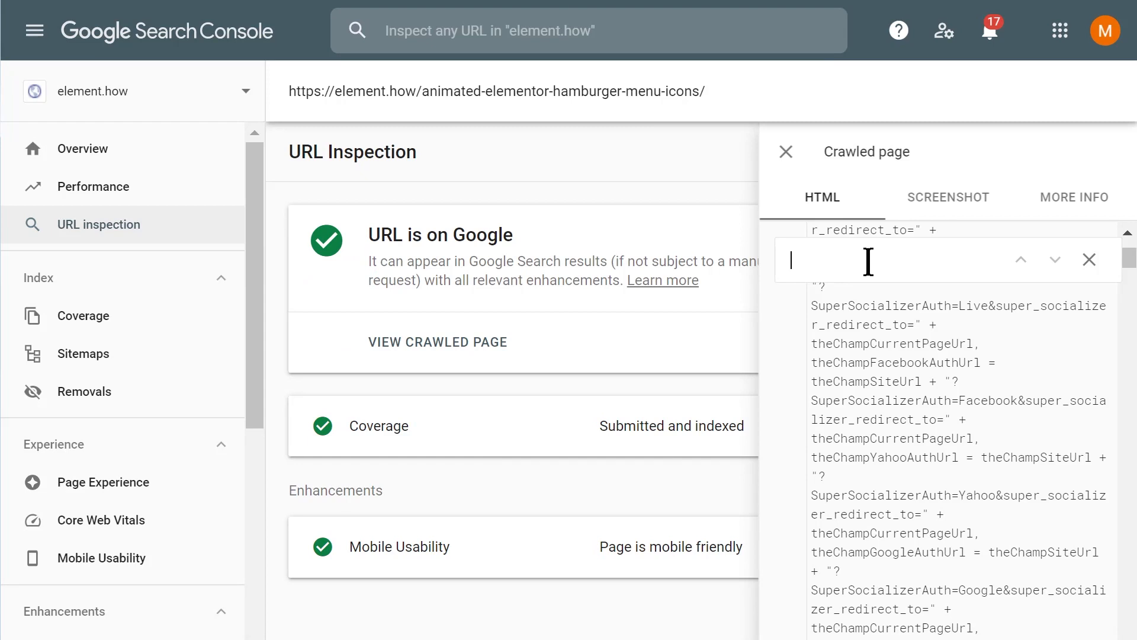
type("Sign up for our Newsletter")
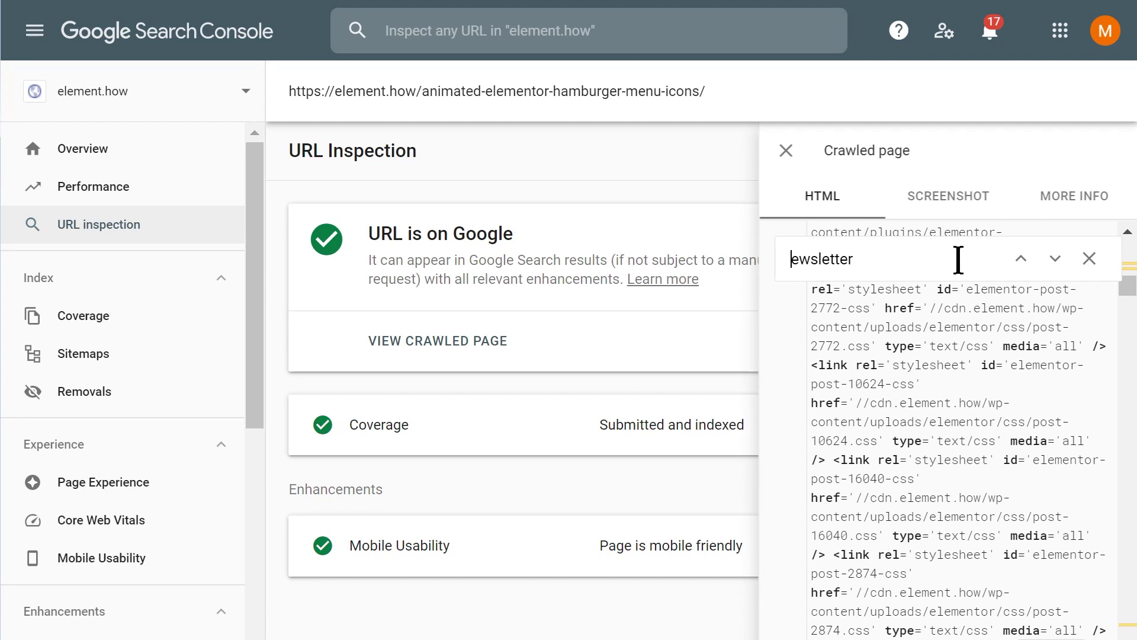
left_click(1056, 259)
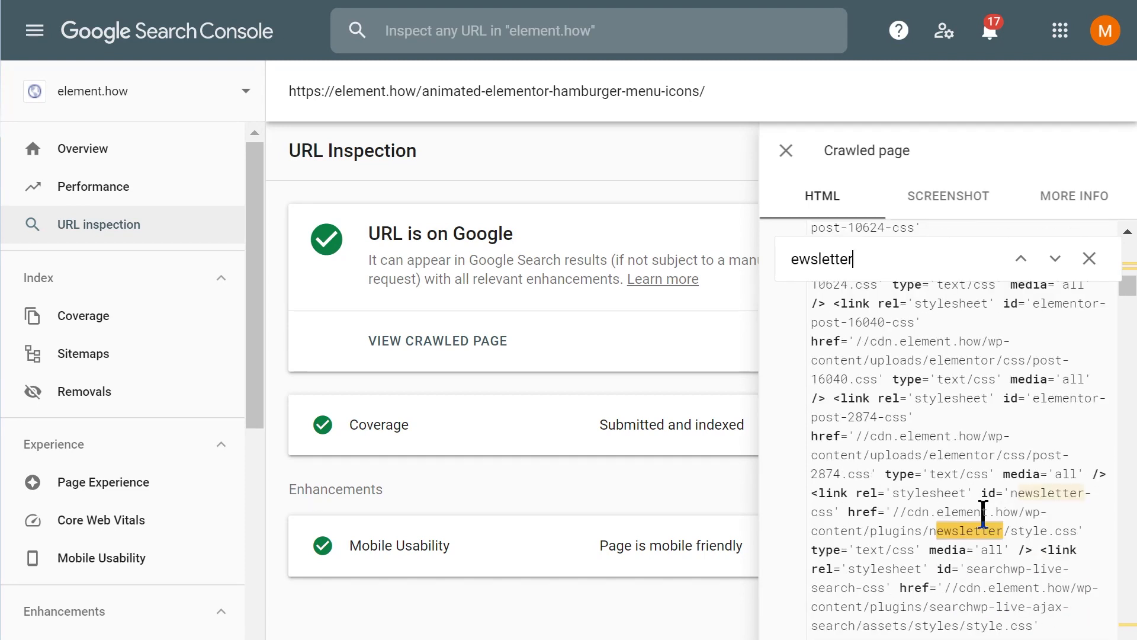
left_click(1054, 259)
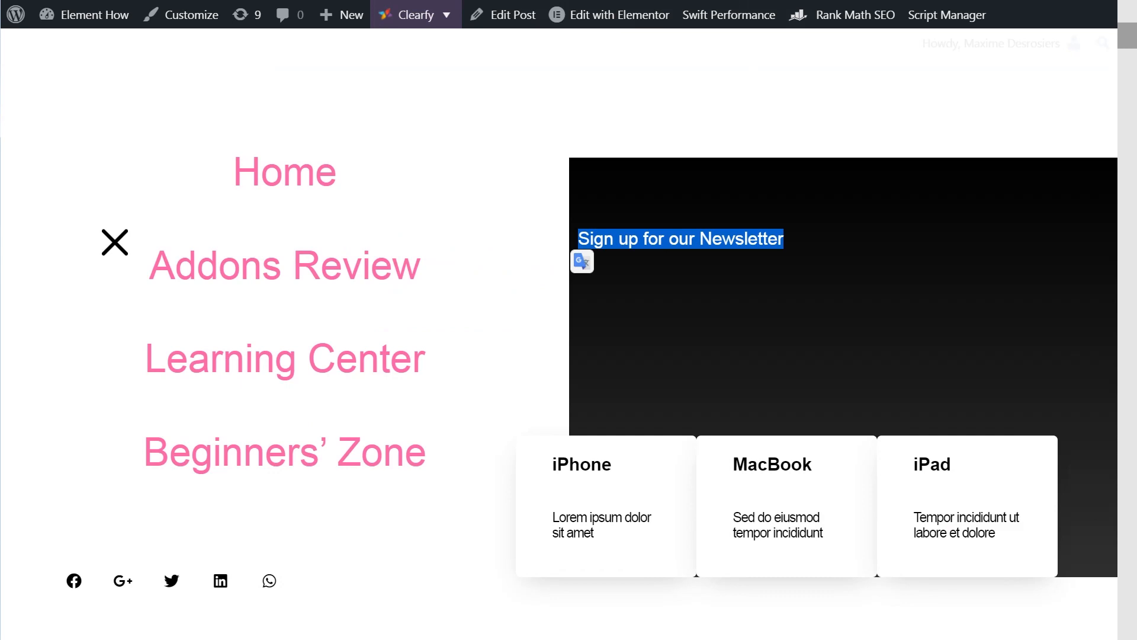
mouse_move(800, 521)
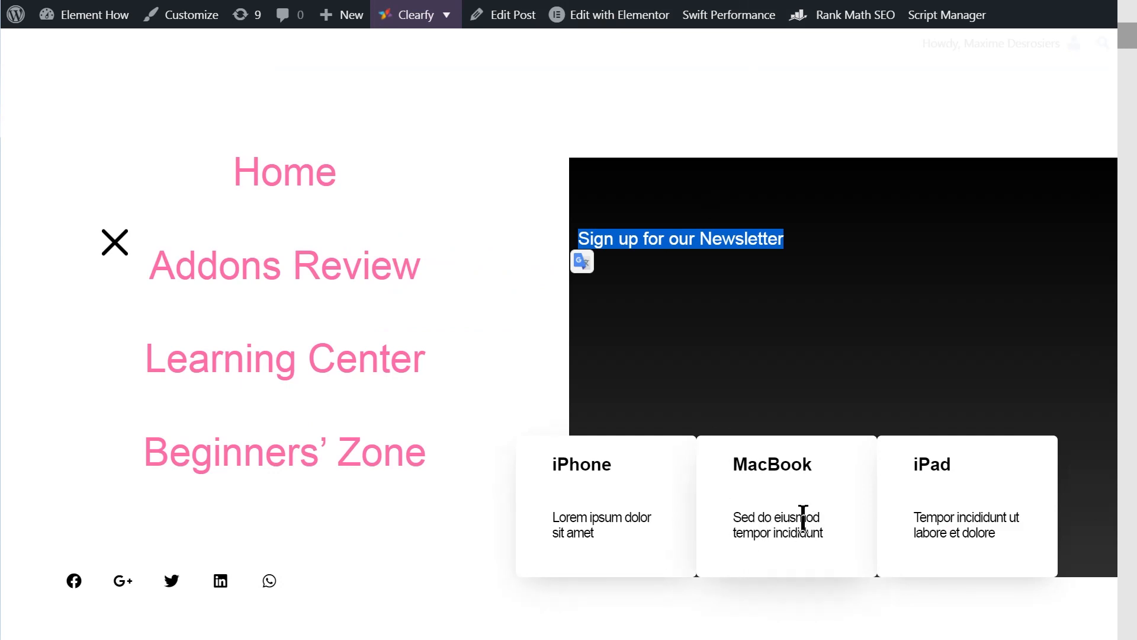
Copy 'eiusmod' from the MacBook card, search it in crawled HTML, and close the popup
double_click(789, 518)
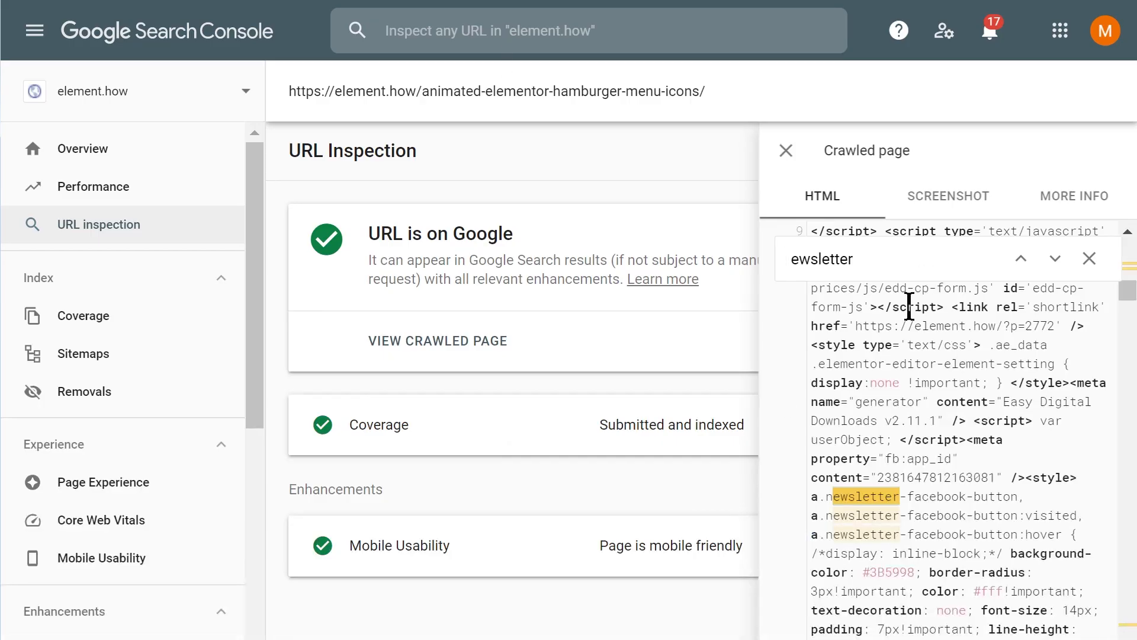
type("eiusmod")
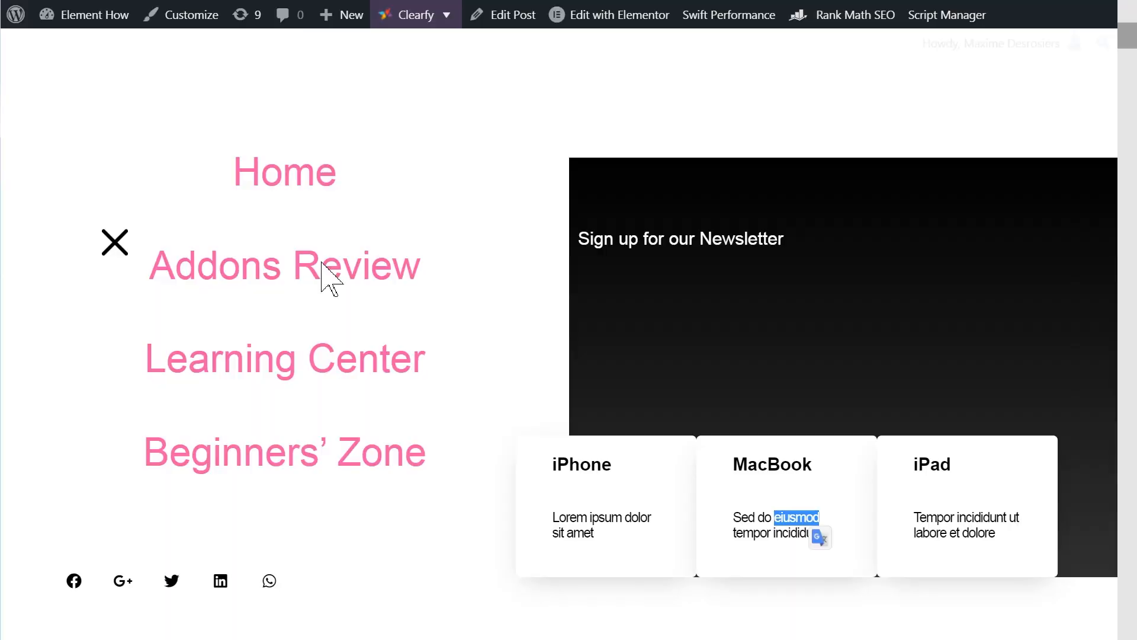
mouse_move(113, 247)
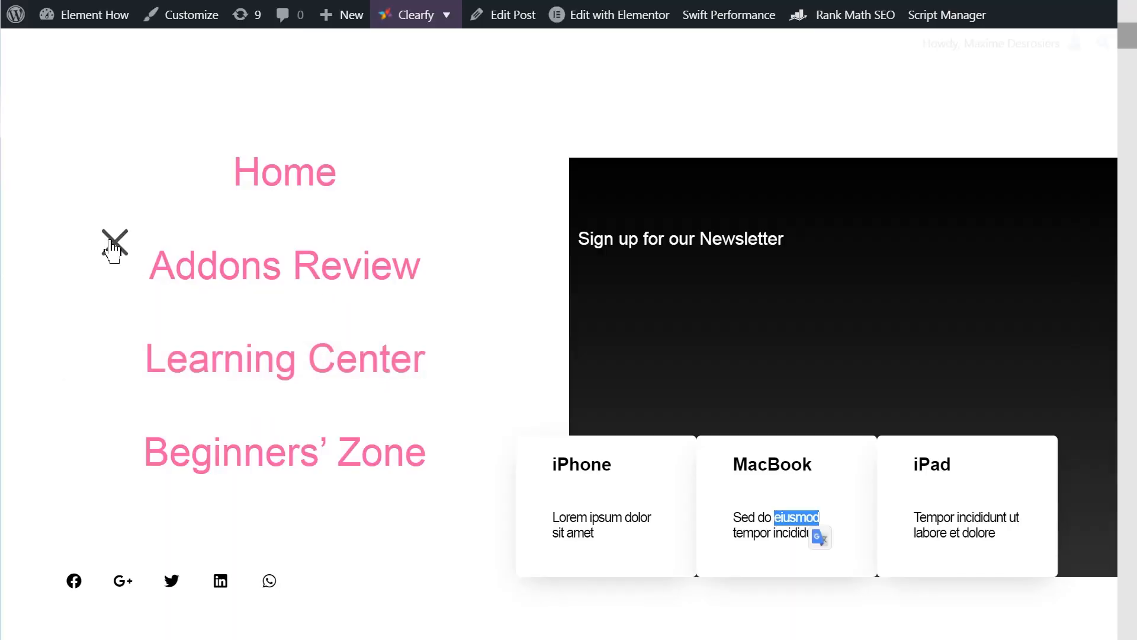
left_click(113, 245)
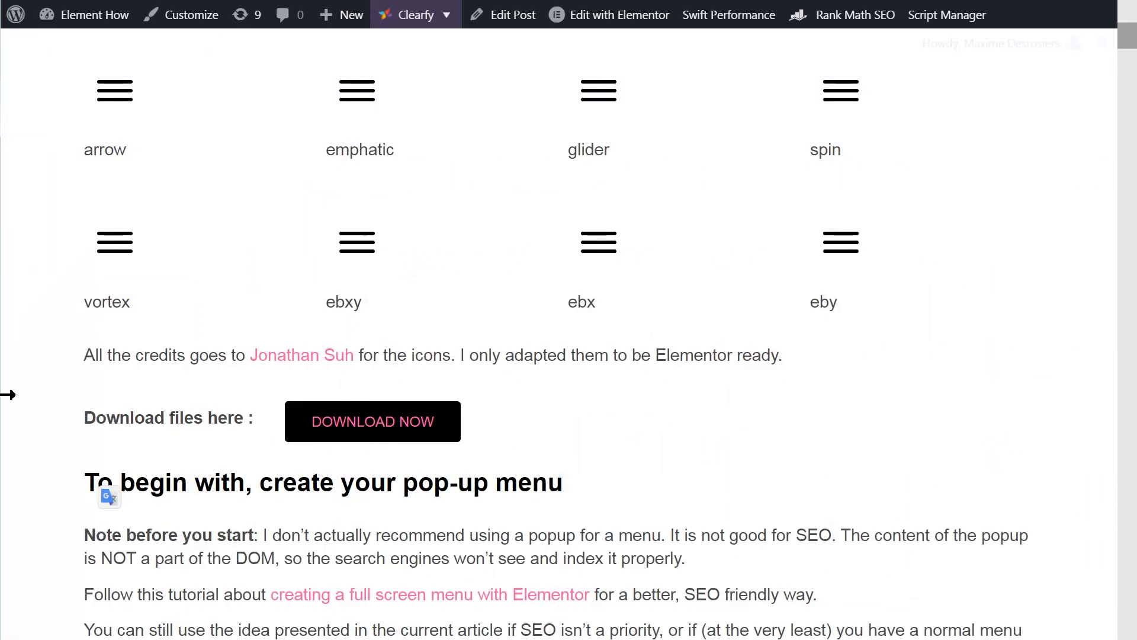
mouse_move(40, 410)
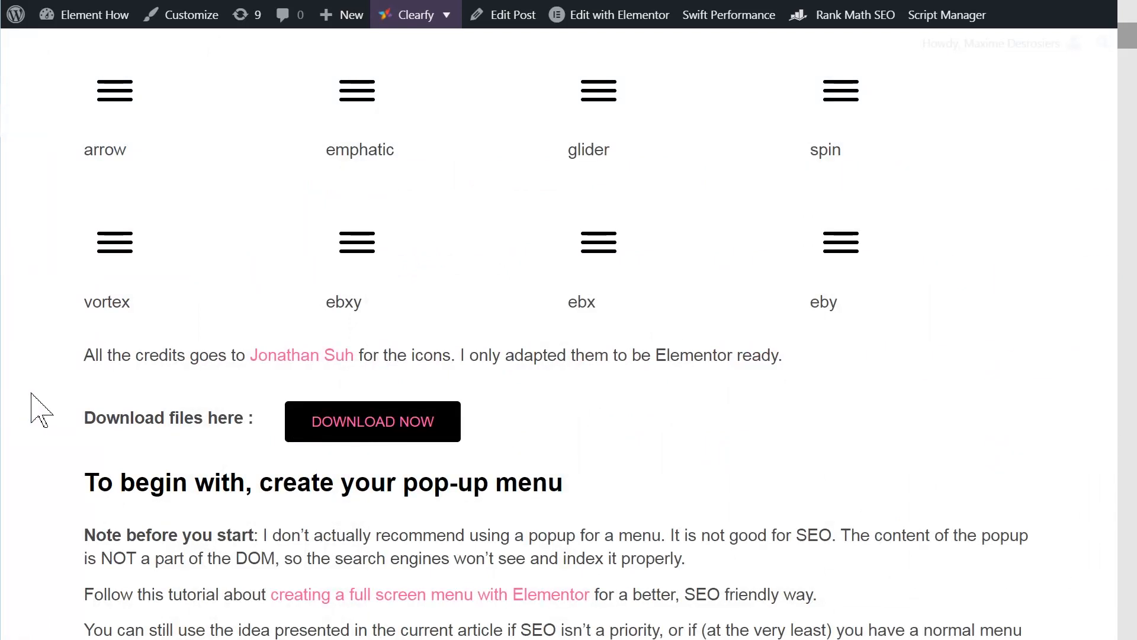
mouse_move(47, 413)
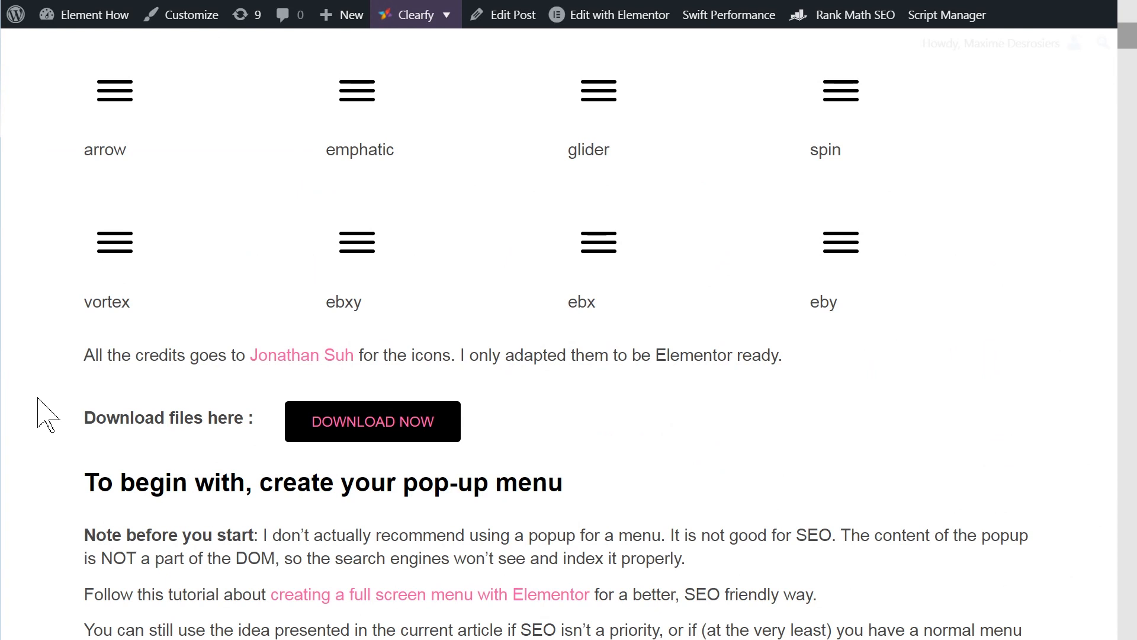
mouse_move(269, 51)
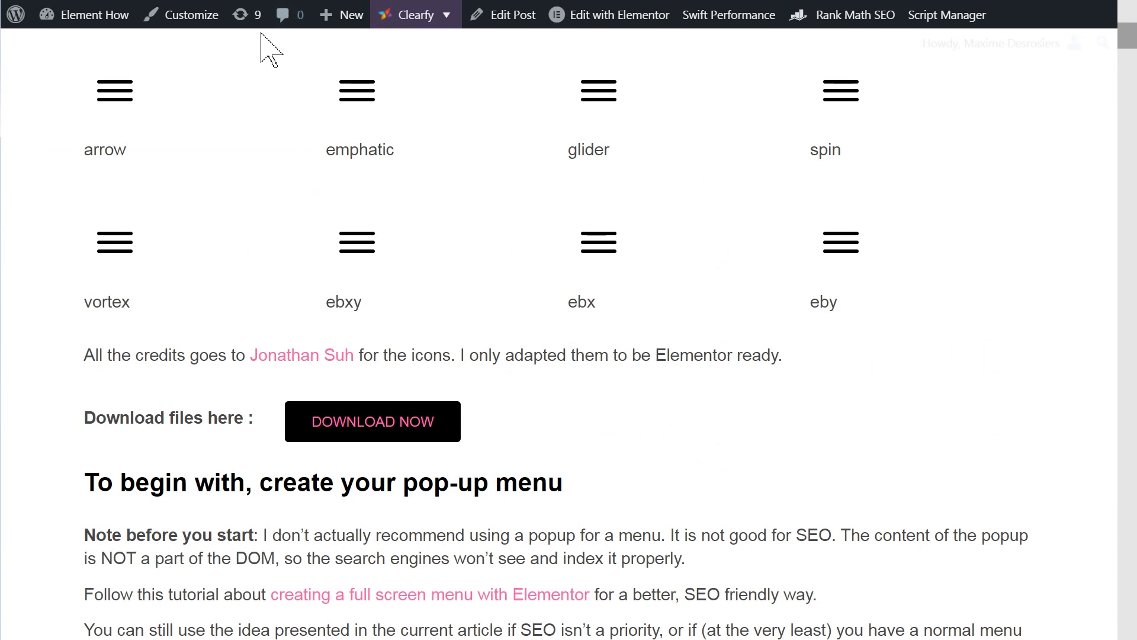
mouse_move(269, 55)
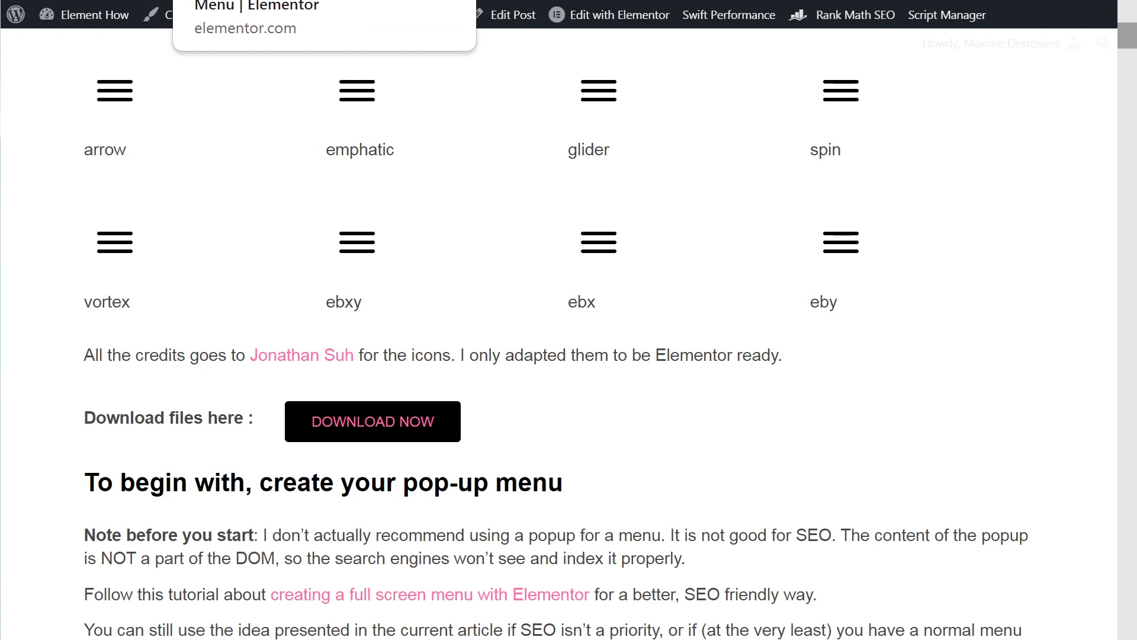
mouse_move(535, 102)
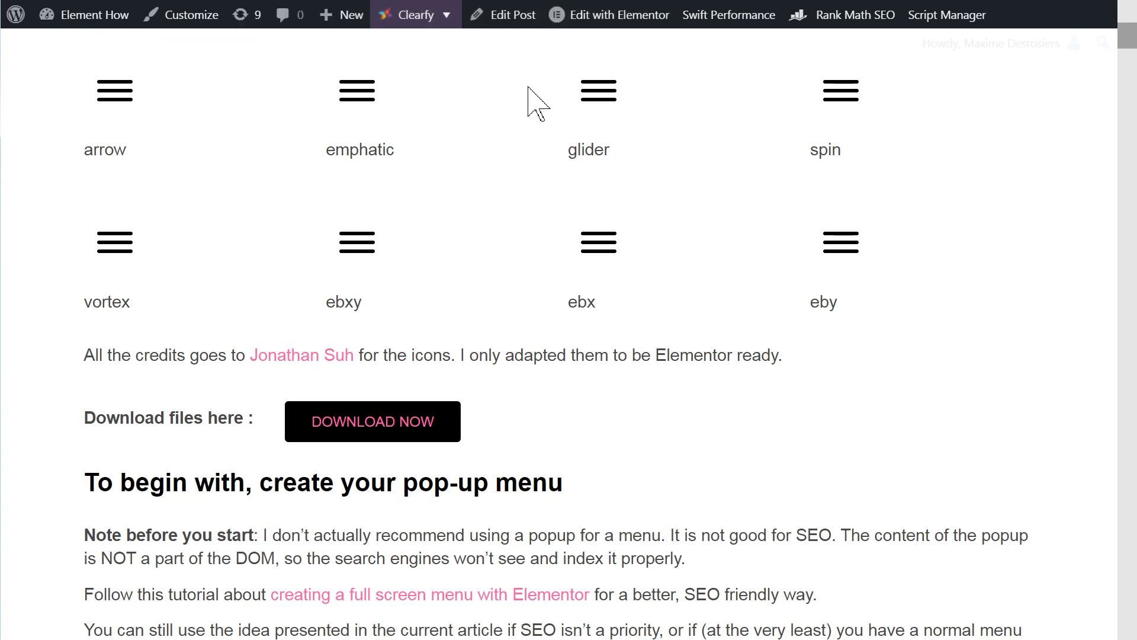
mouse_move(113, 242)
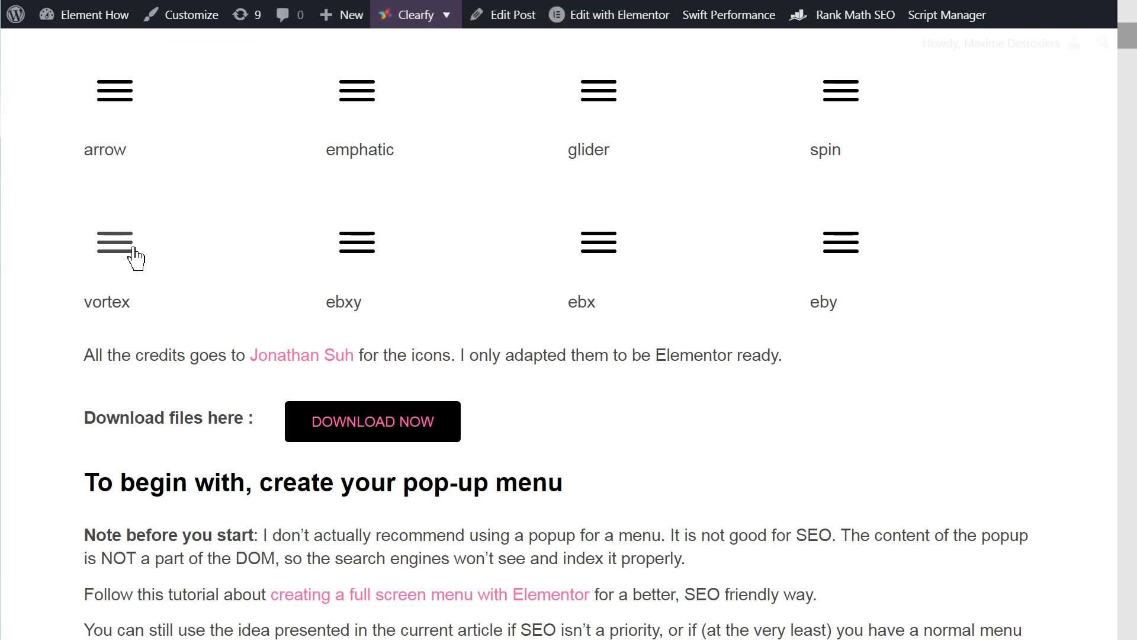
mouse_move(30, 257)
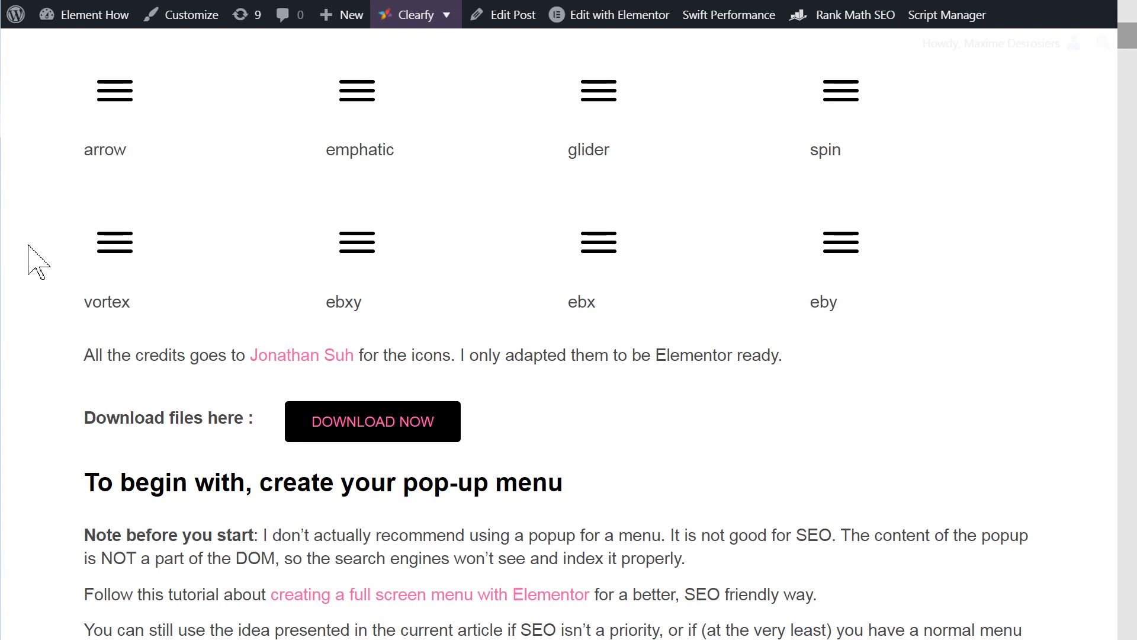
mouse_move(699, 413)
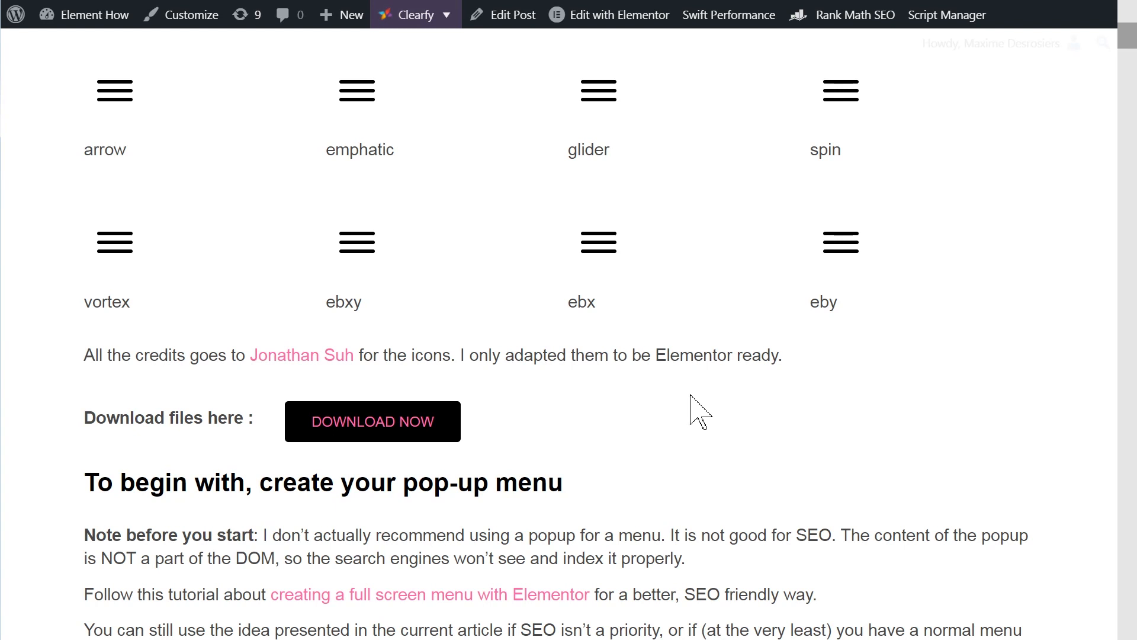
mouse_move(778, 466)
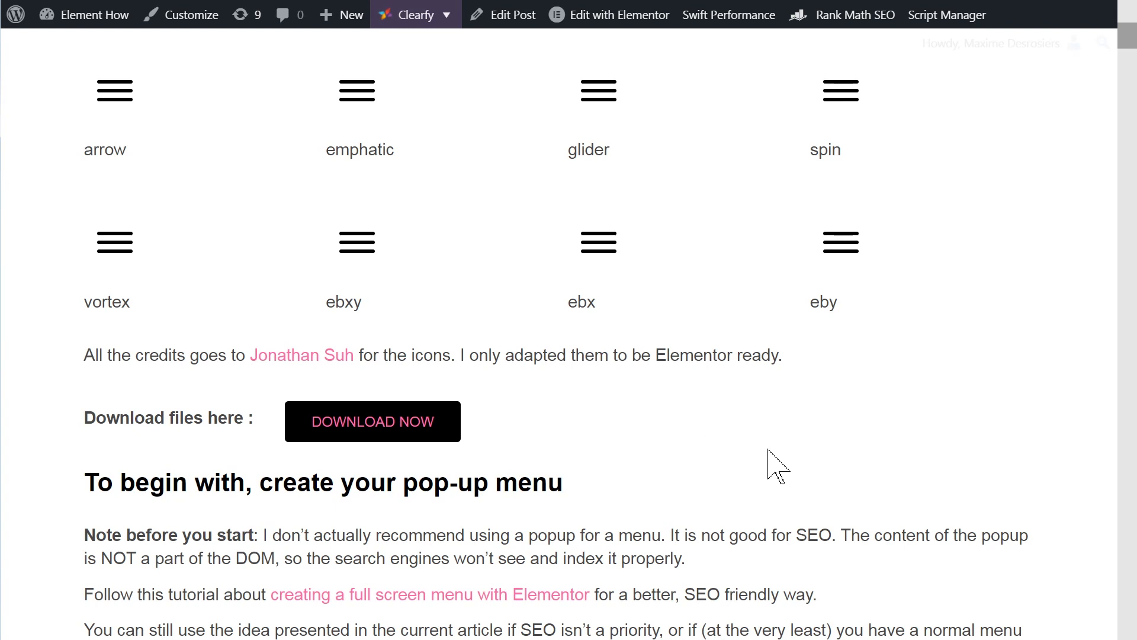
scroll("up", 3)
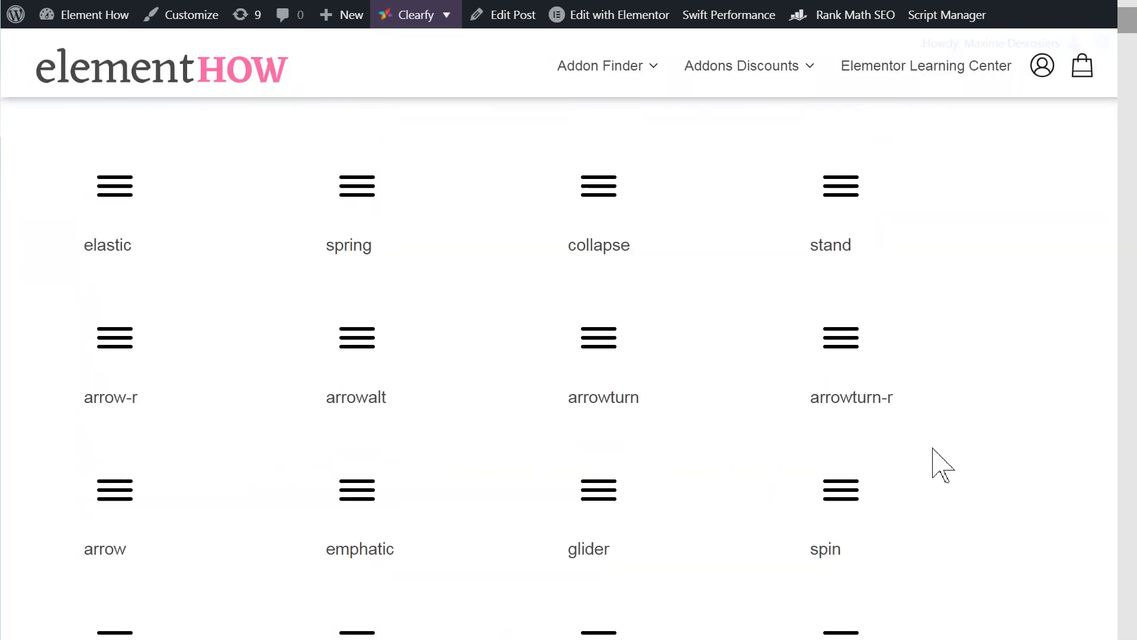
scroll("up", 3)
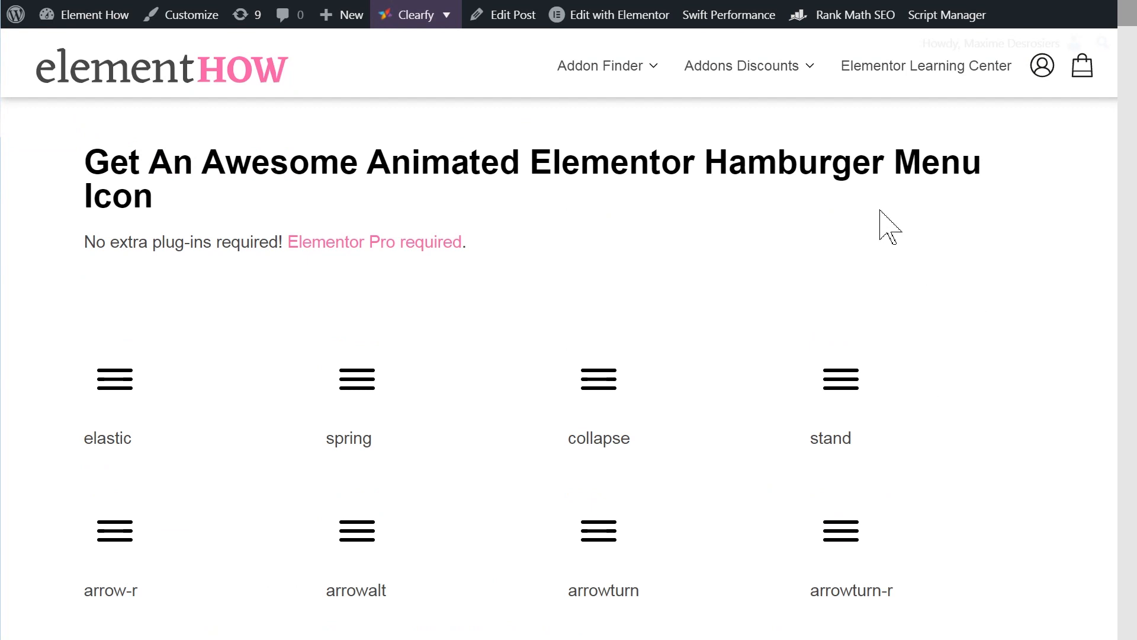
mouse_move(886, 220)
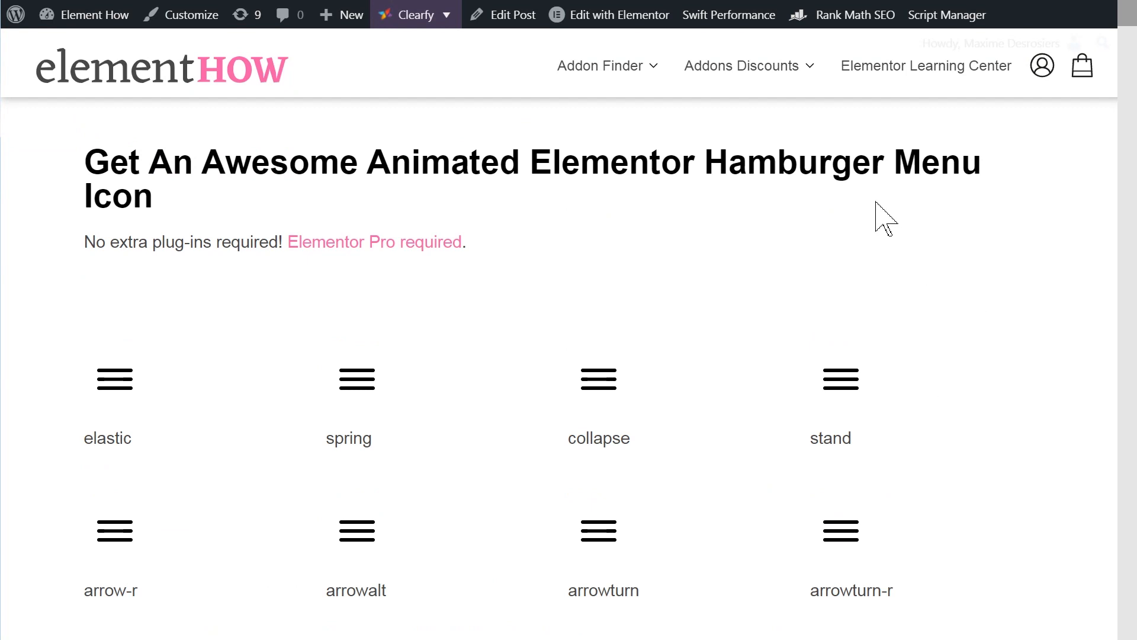
mouse_move(912, 78)
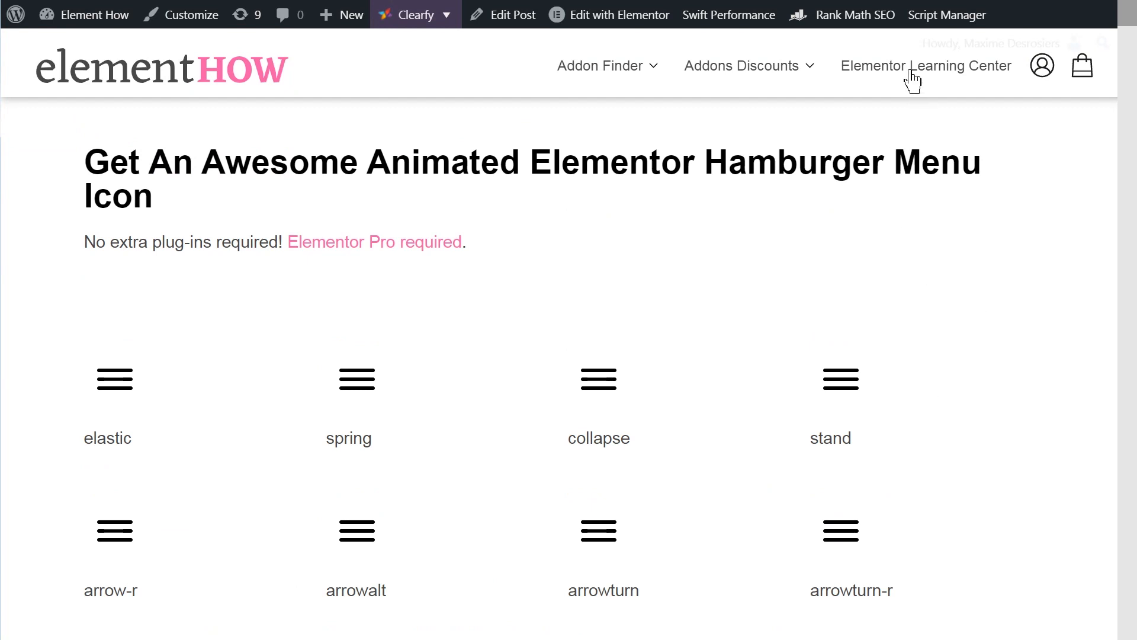
Open the Elementor Learning Center and scroll its tutorial grid to the Split Navigation post
left_click(925, 65)
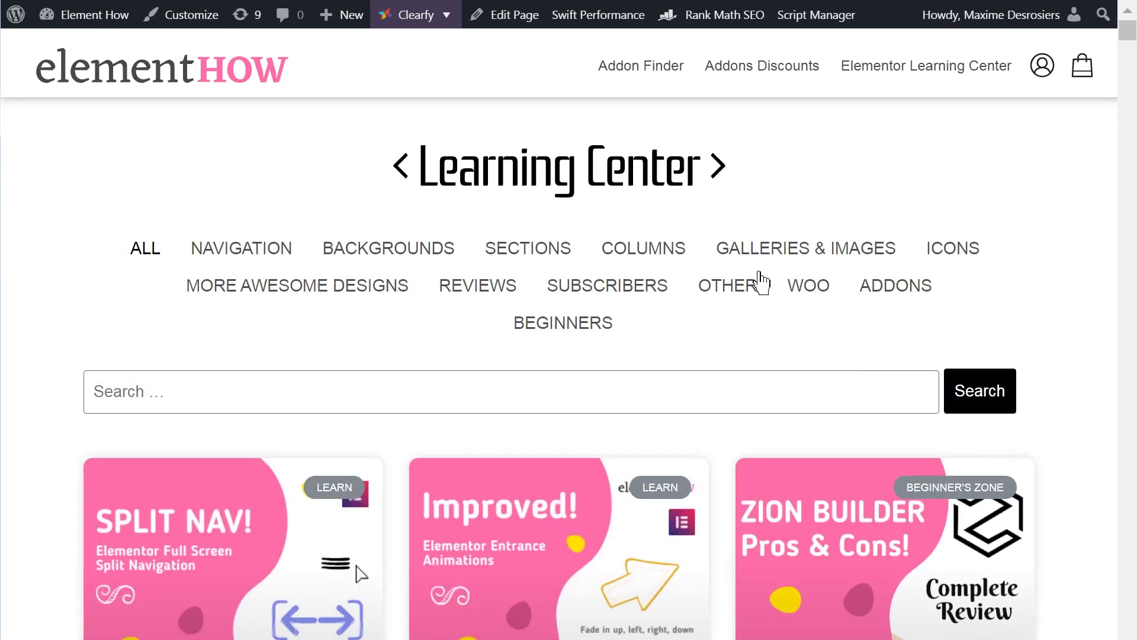
scroll("down", 3)
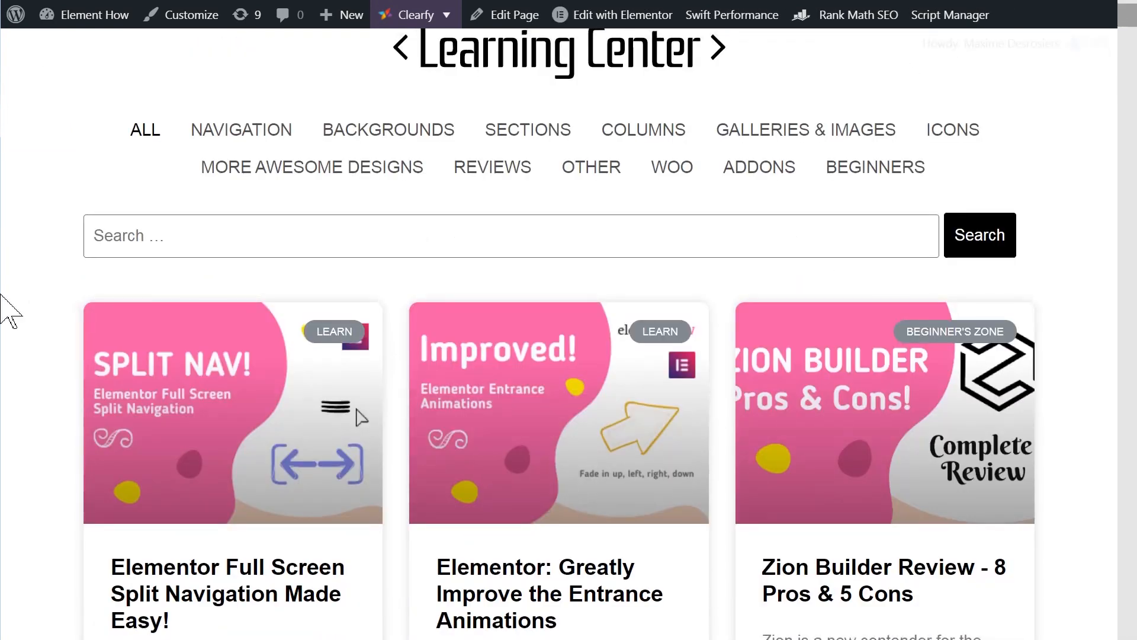
scroll("down", 3)
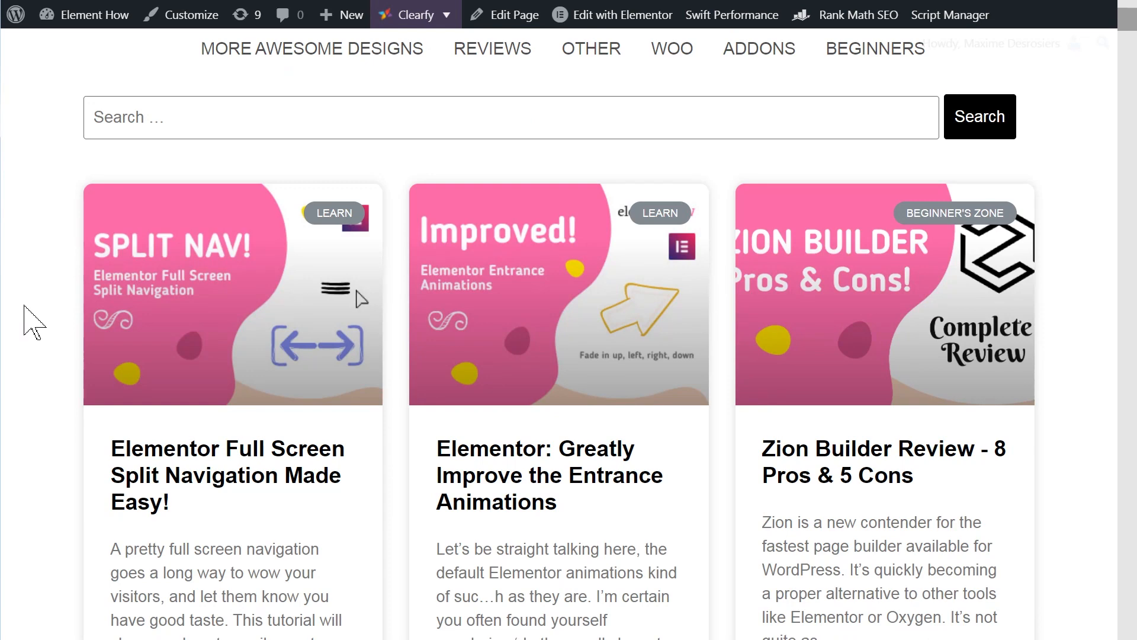
scroll("up", 3)
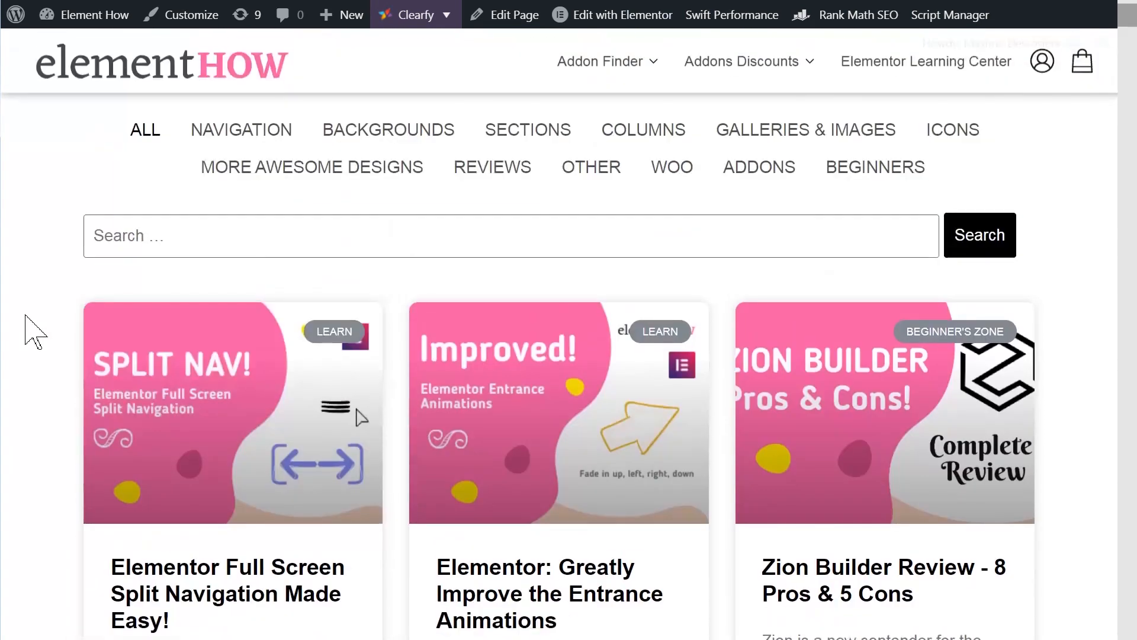
scroll("down", 3)
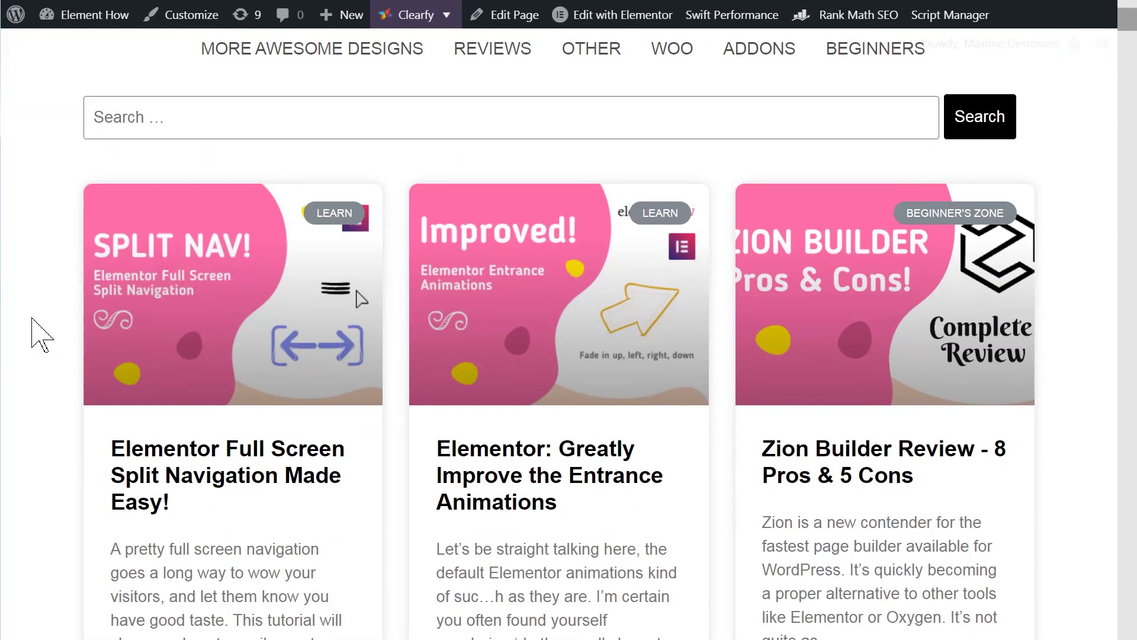
mouse_move(235, 310)
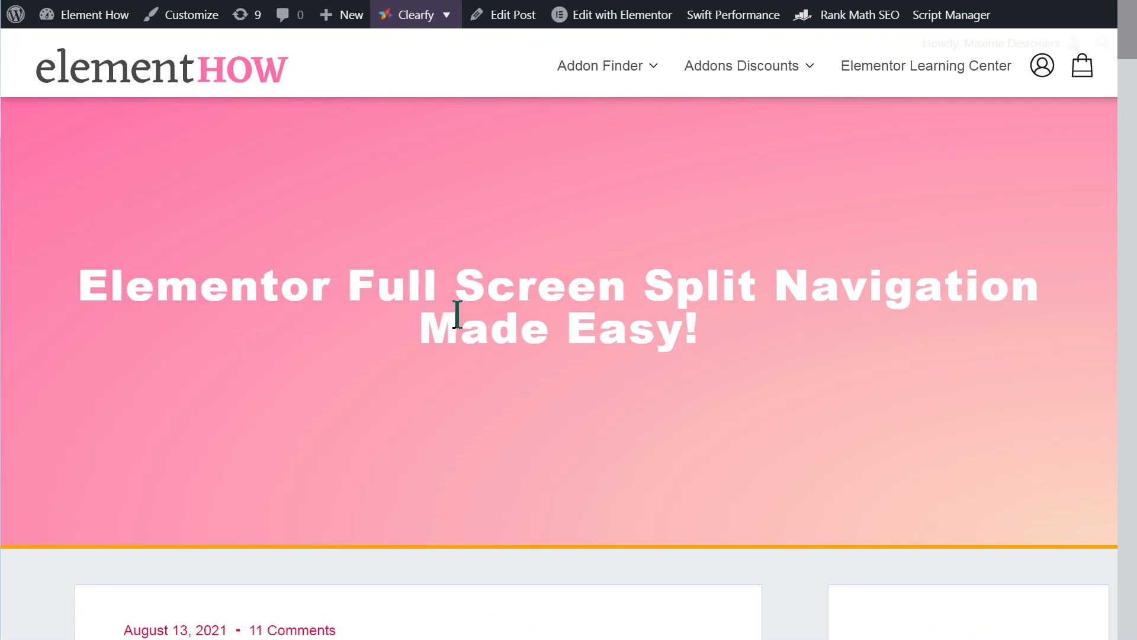
mouse_move(398, 346)
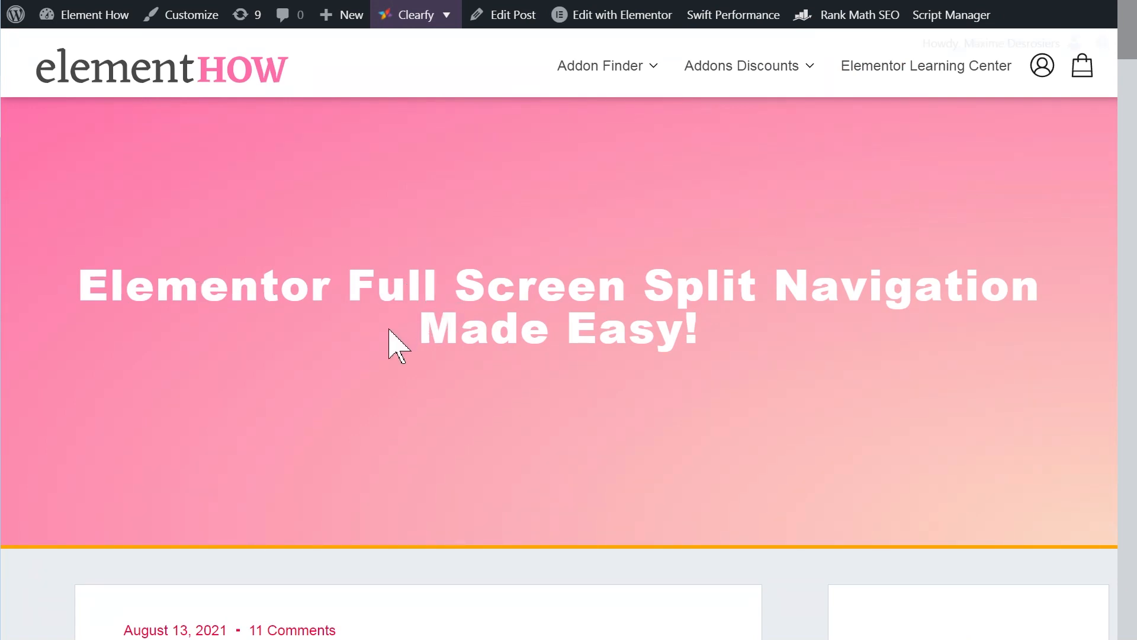
mouse_move(433, 352)
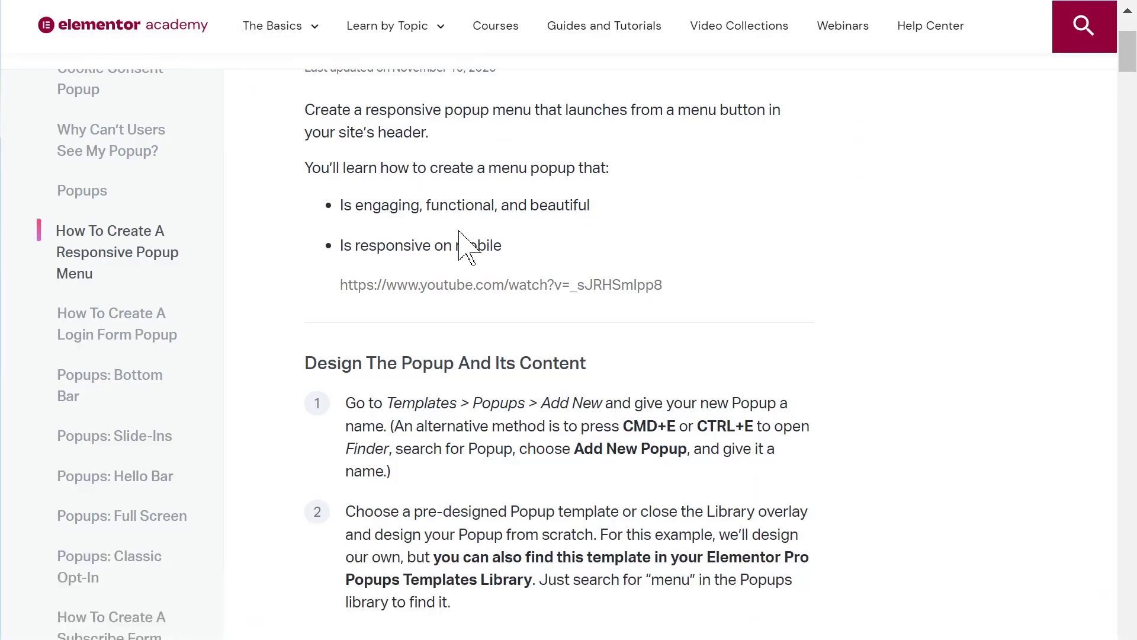
Scroll the Elementor responsive popup menu article back to its top
scroll("up", 3)
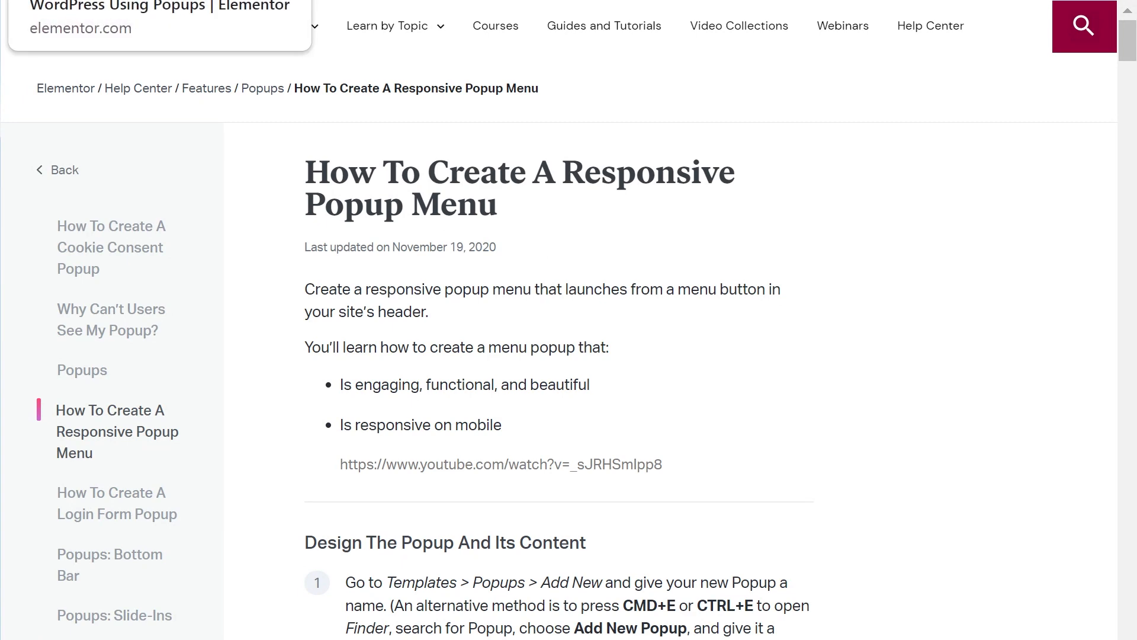
scroll("down", 3)
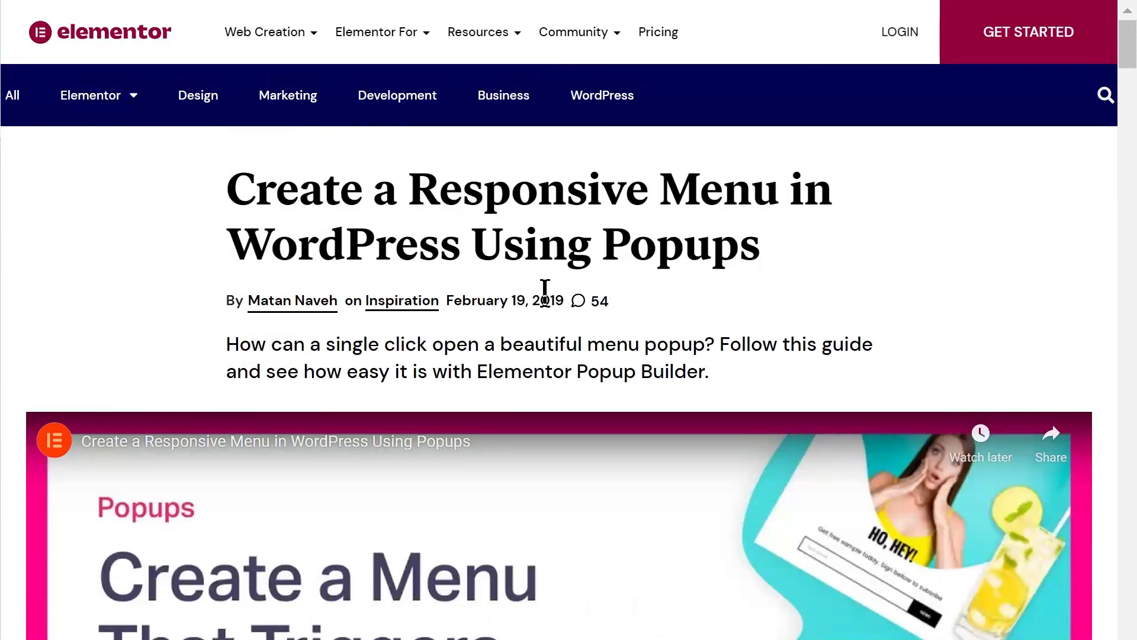
mouse_move(834, 287)
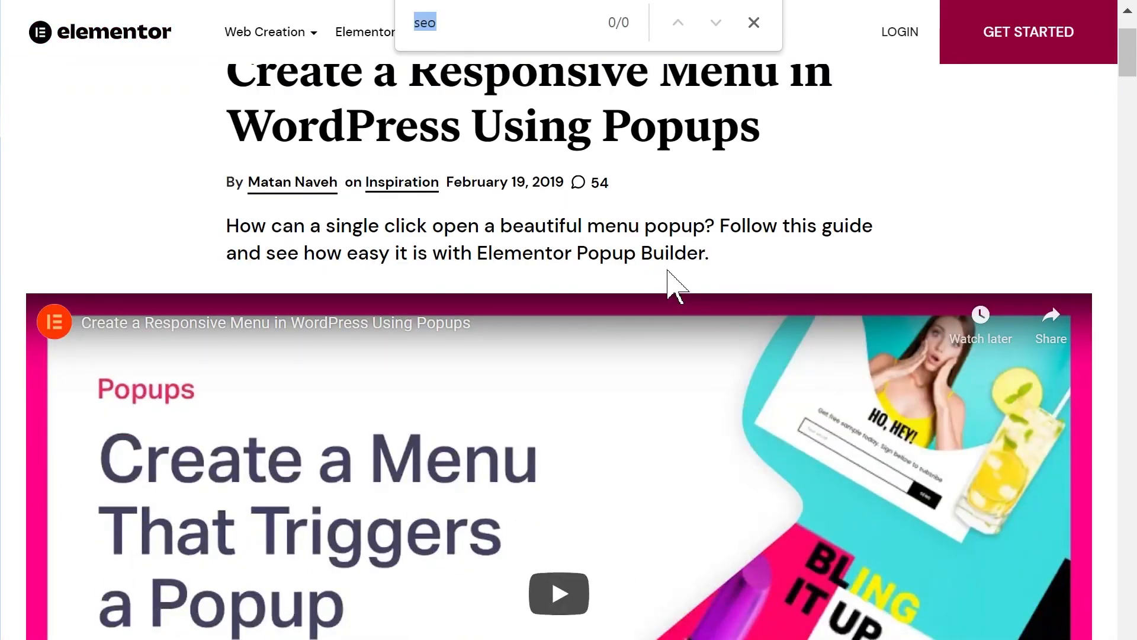
Search both popup menu tutorials for 'seo', confirm no matches, and dismiss the find bar
left_click(425, 22)
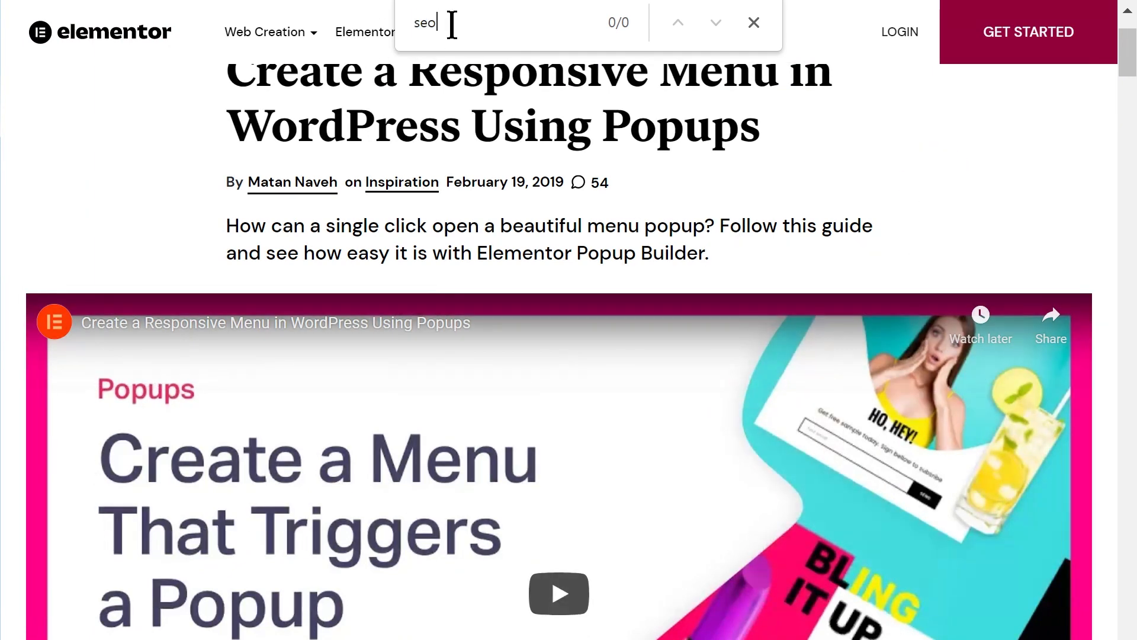
mouse_move(491, 24)
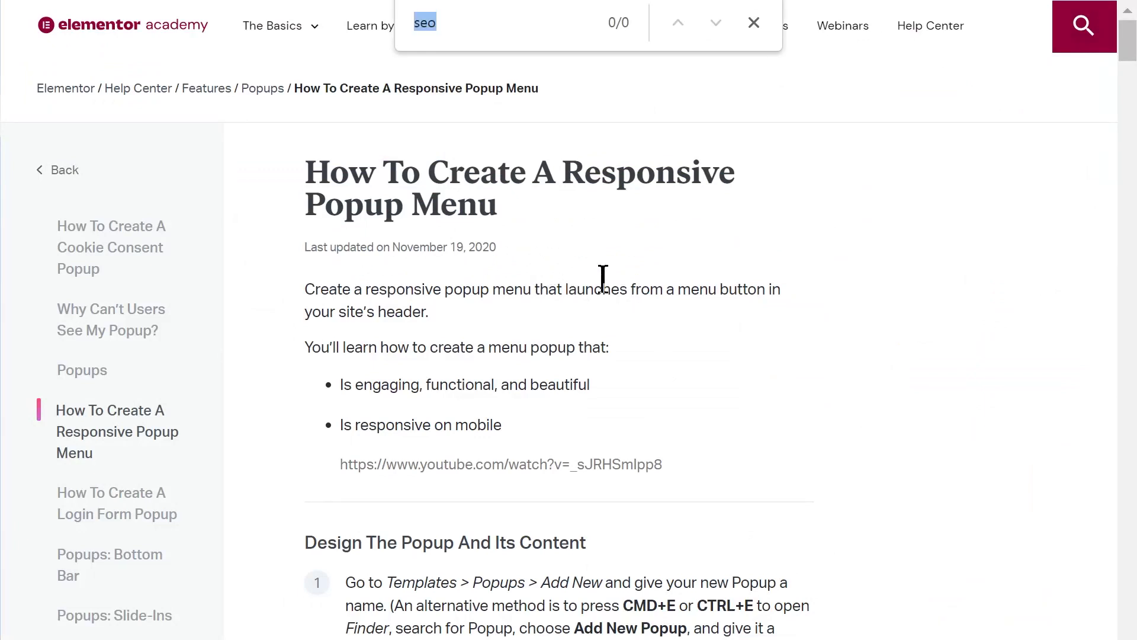
mouse_move(704, 346)
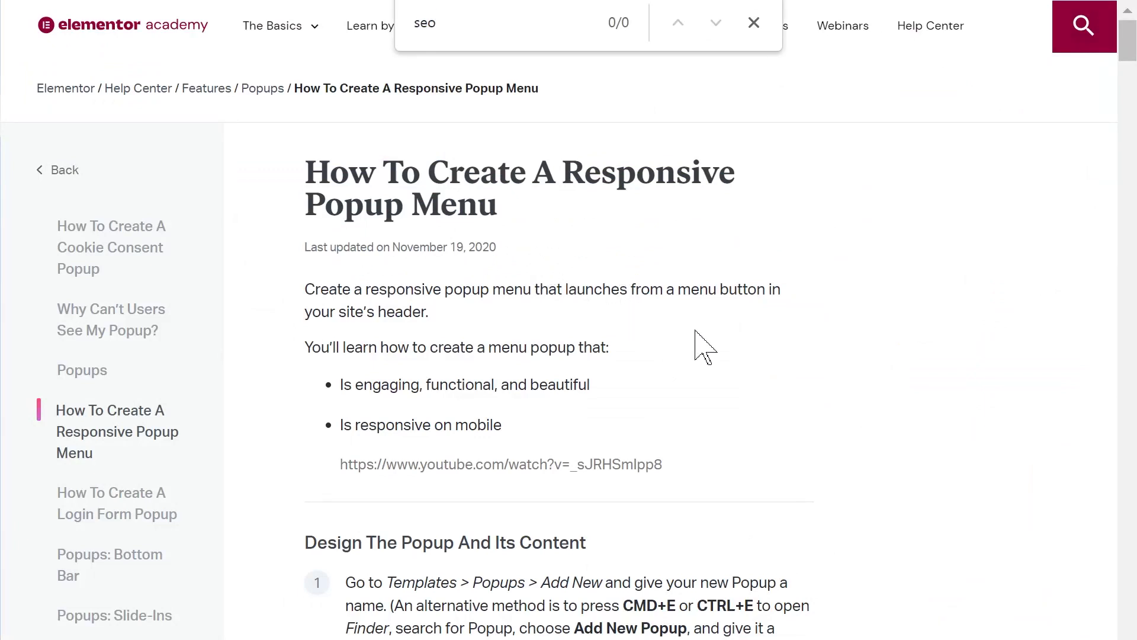
scroll("down", 3)
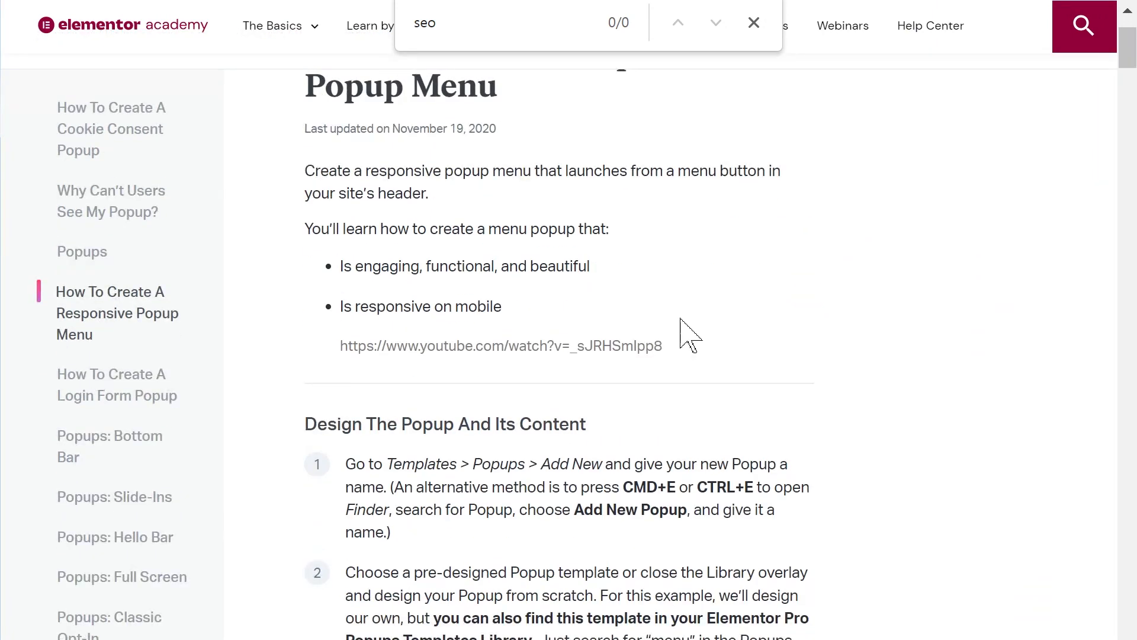
scroll("down", 3)
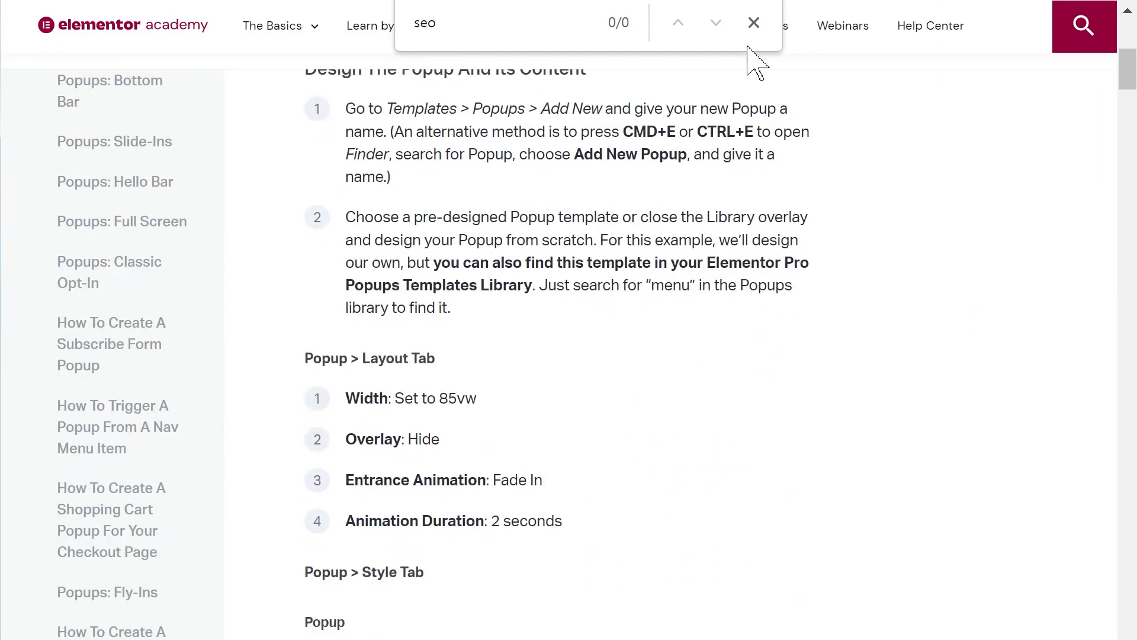
left_click(753, 23)
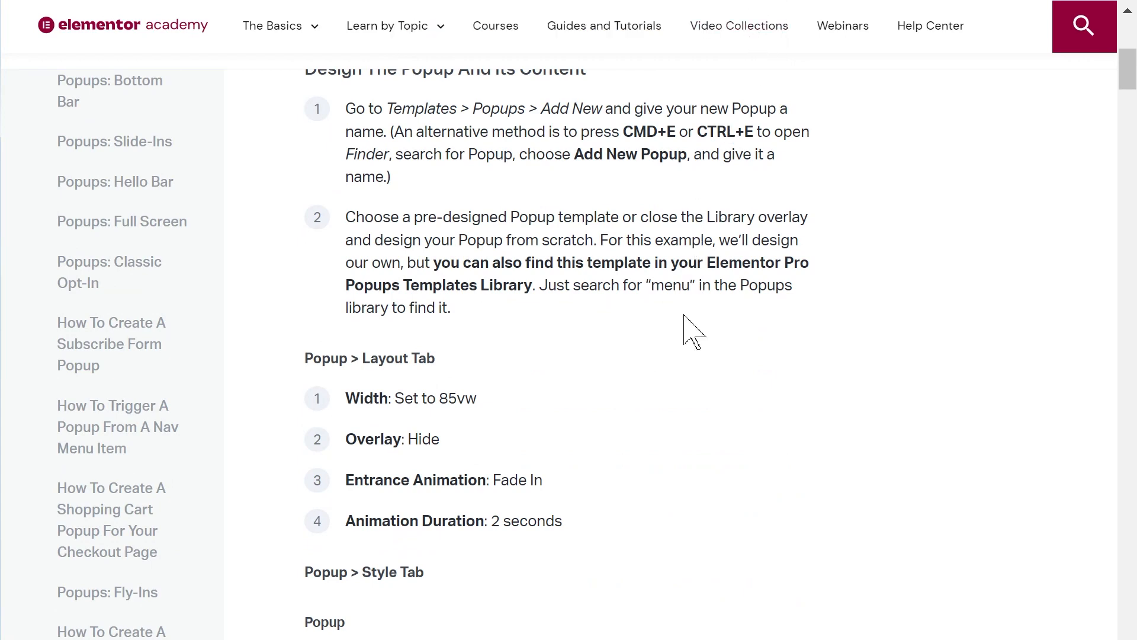
scroll("up", 3)
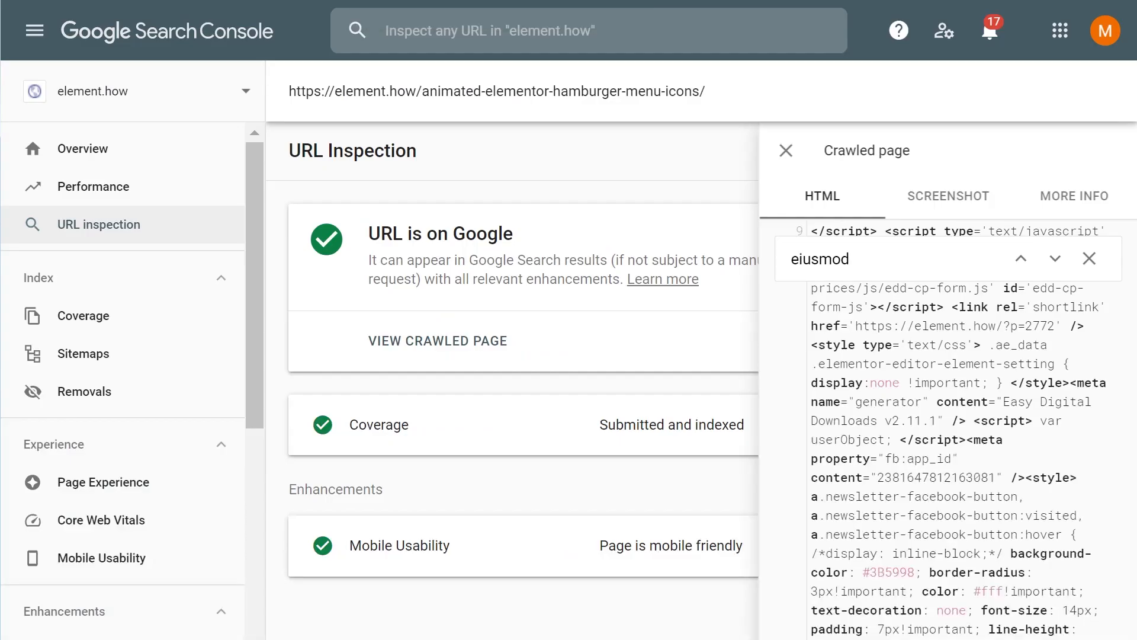
mouse_move(872, 385)
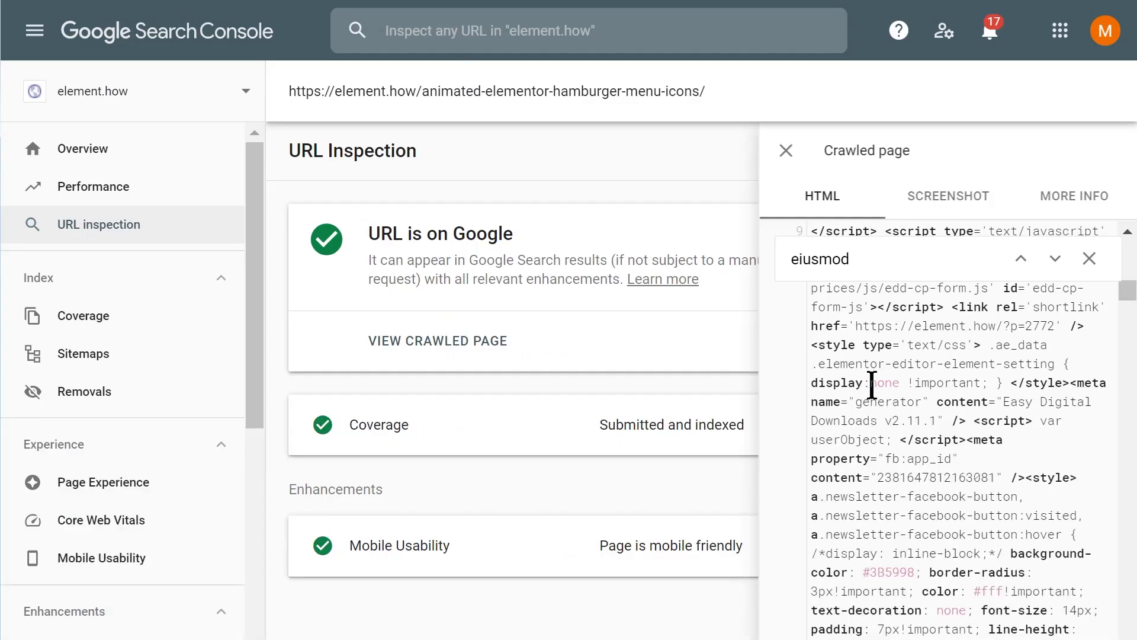
mouse_move(548, 320)
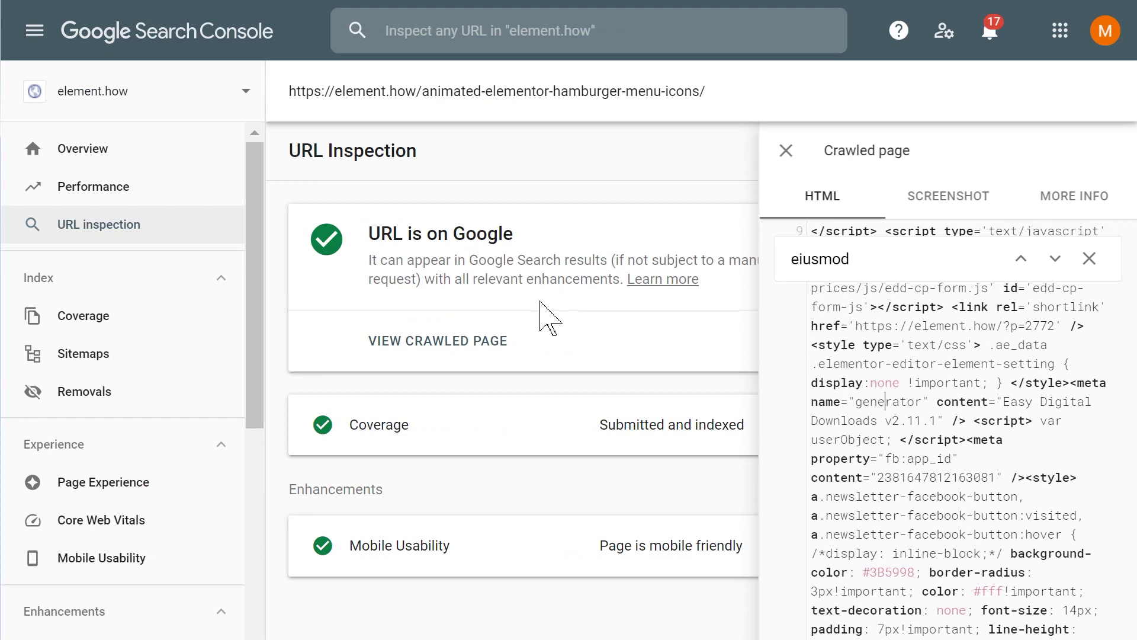
mouse_move(319, 16)
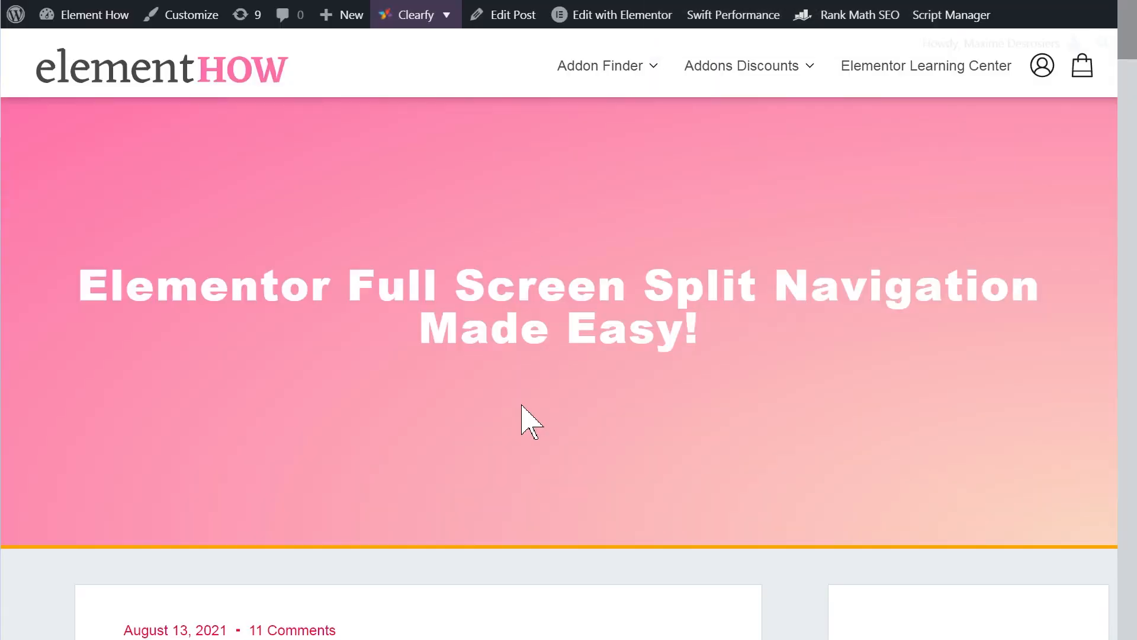
Scroll through the hamburger menu icon grid down to the Download Now button
scroll("down", 3)
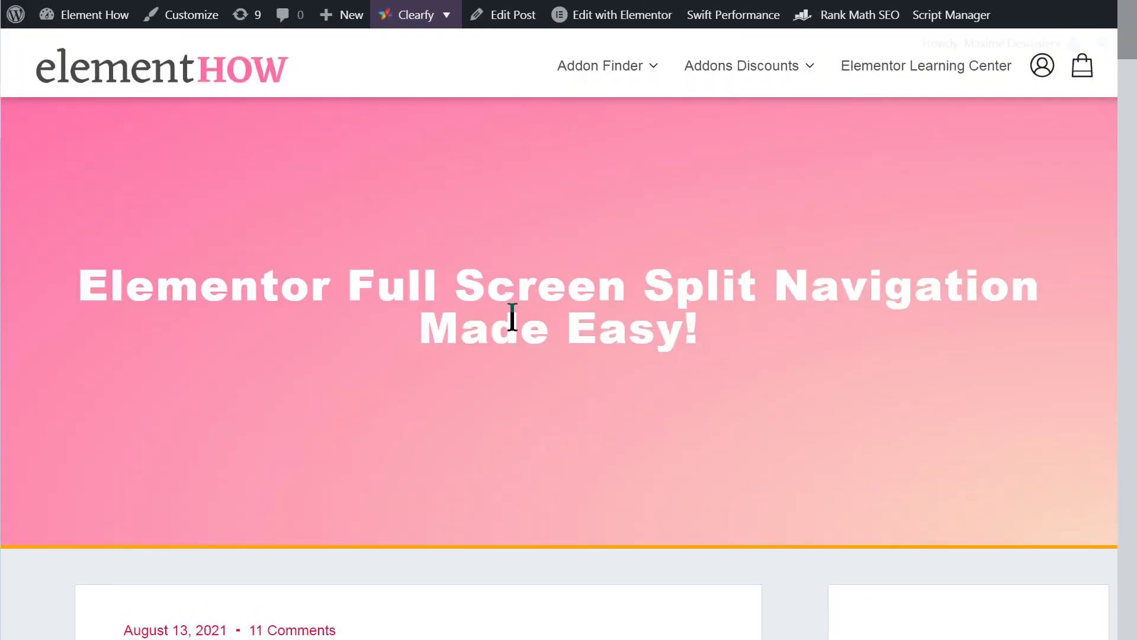
mouse_move(595, 221)
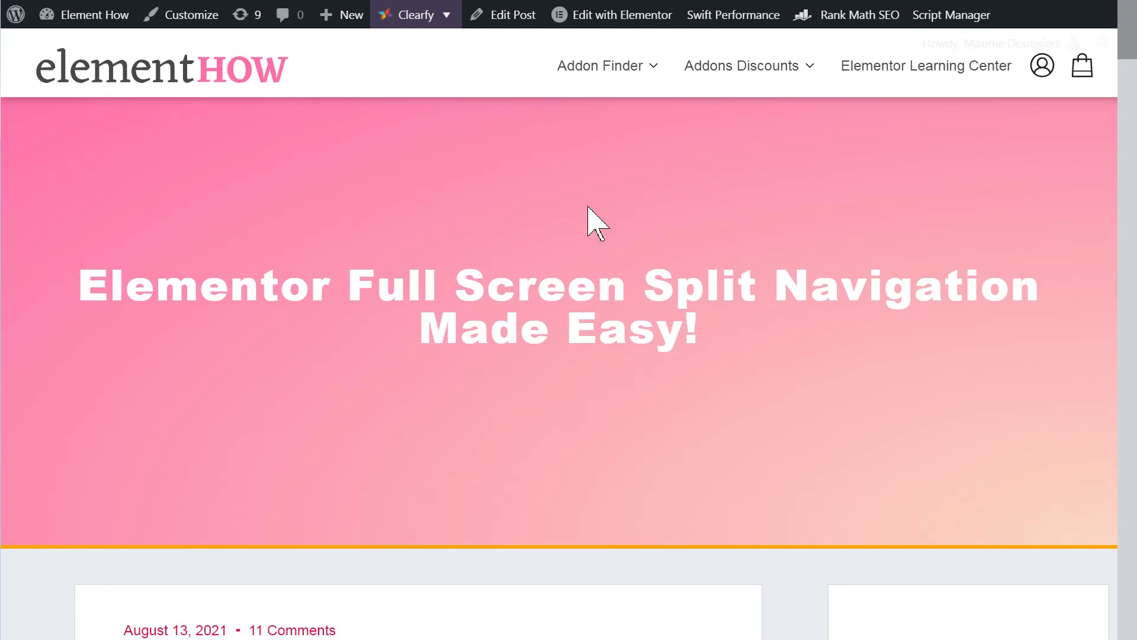
scroll("down", 3)
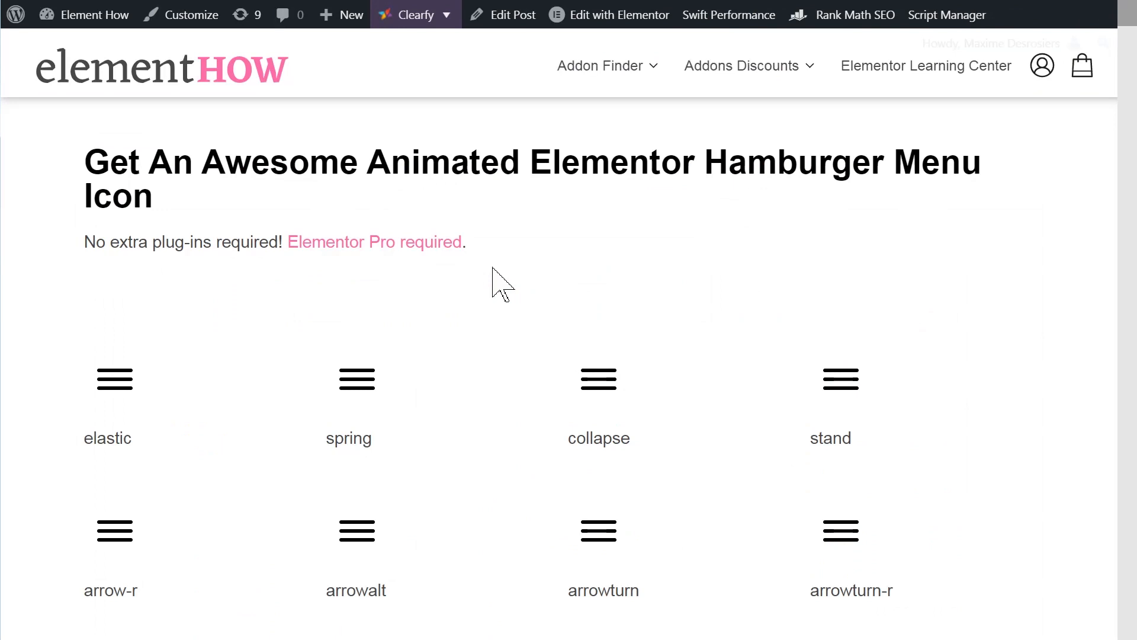
scroll("down", 3)
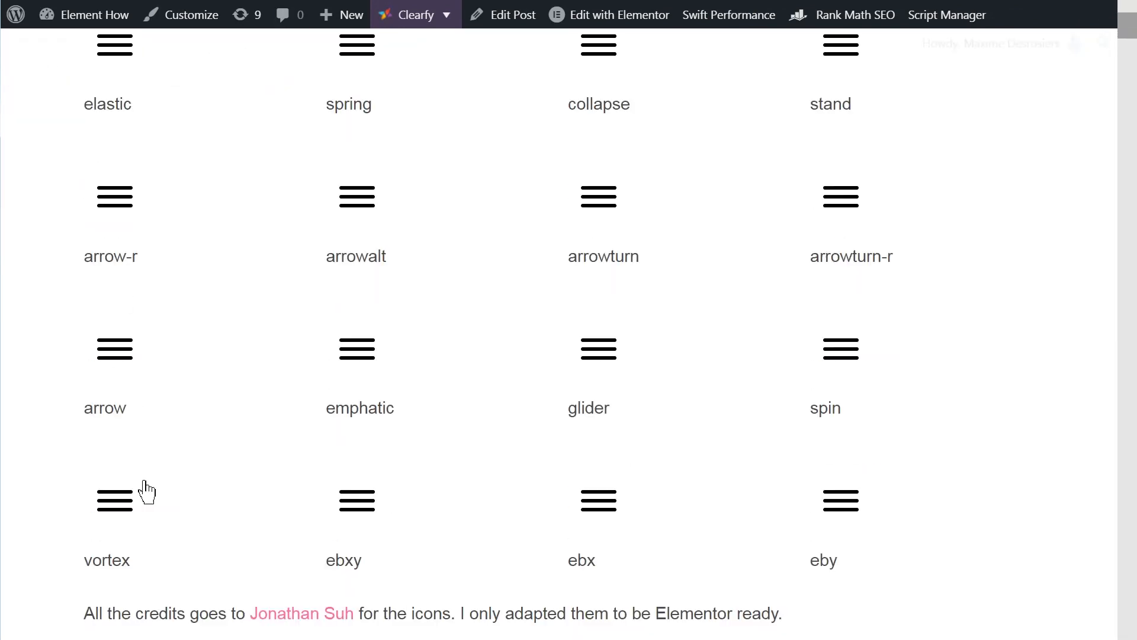
scroll("down", 3)
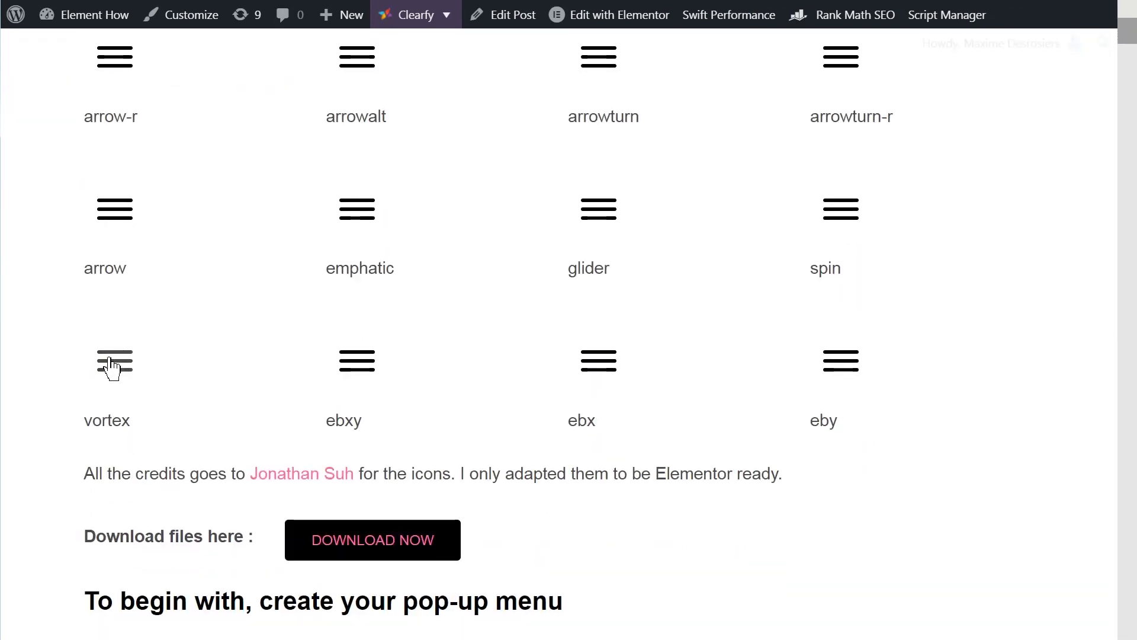
mouse_move(110, 372)
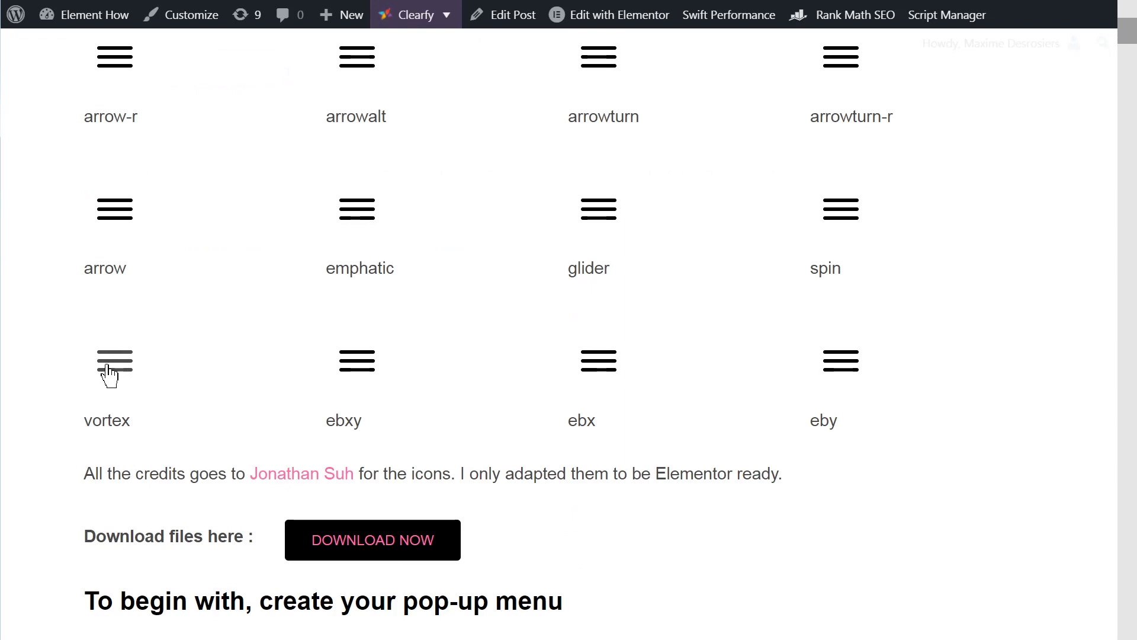
scroll("up", 3)
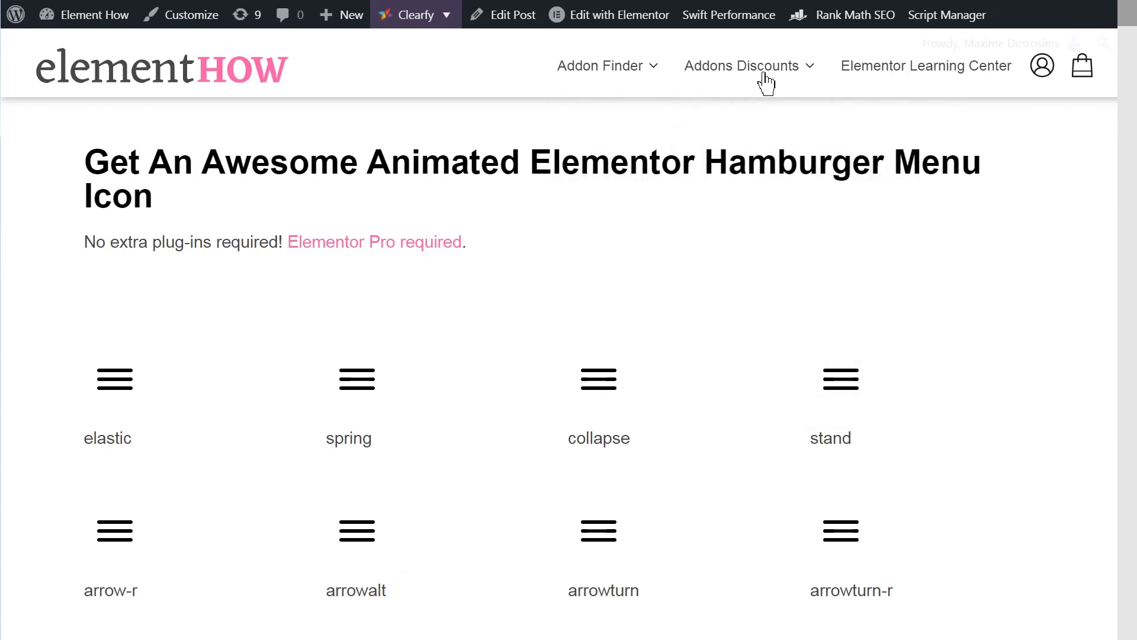
mouse_move(666, 142)
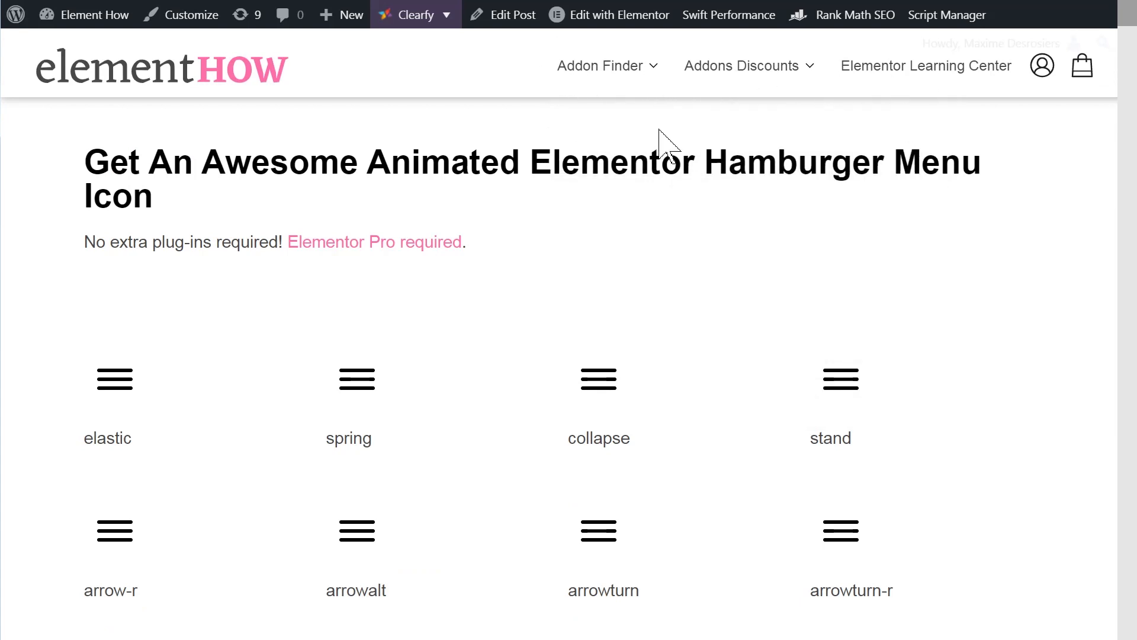
mouse_move(688, 174)
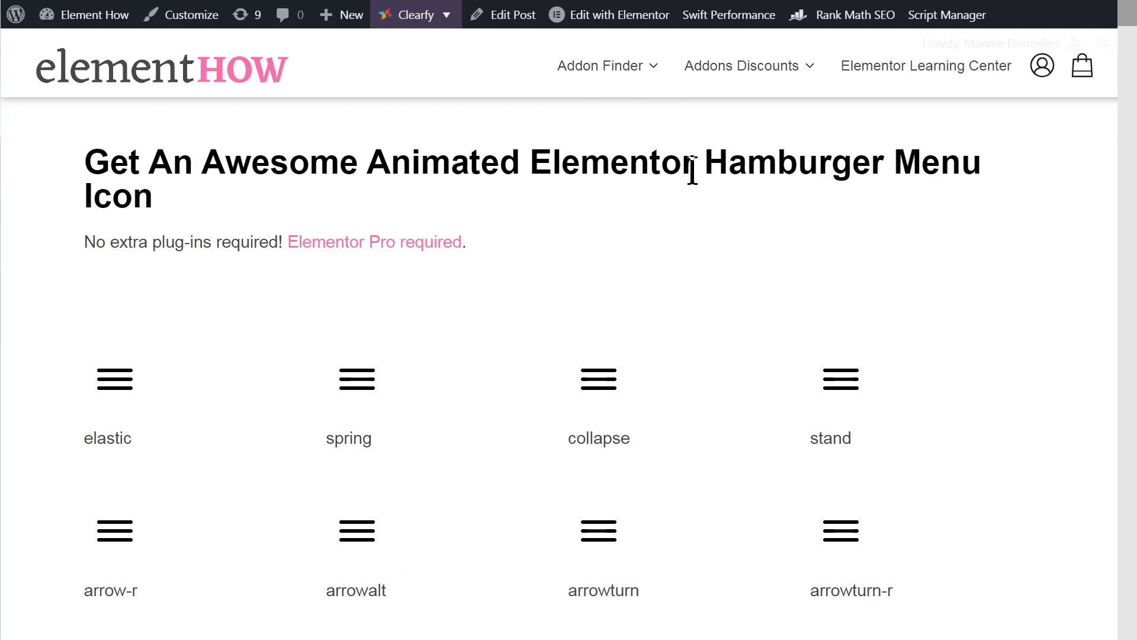
mouse_move(697, 214)
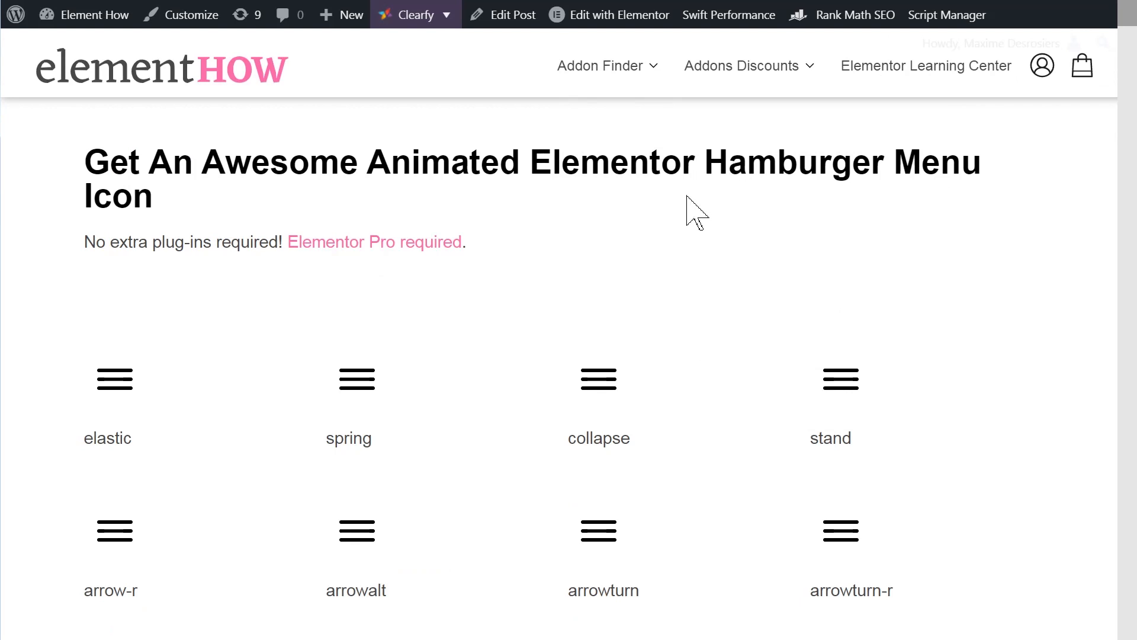
mouse_move(721, 234)
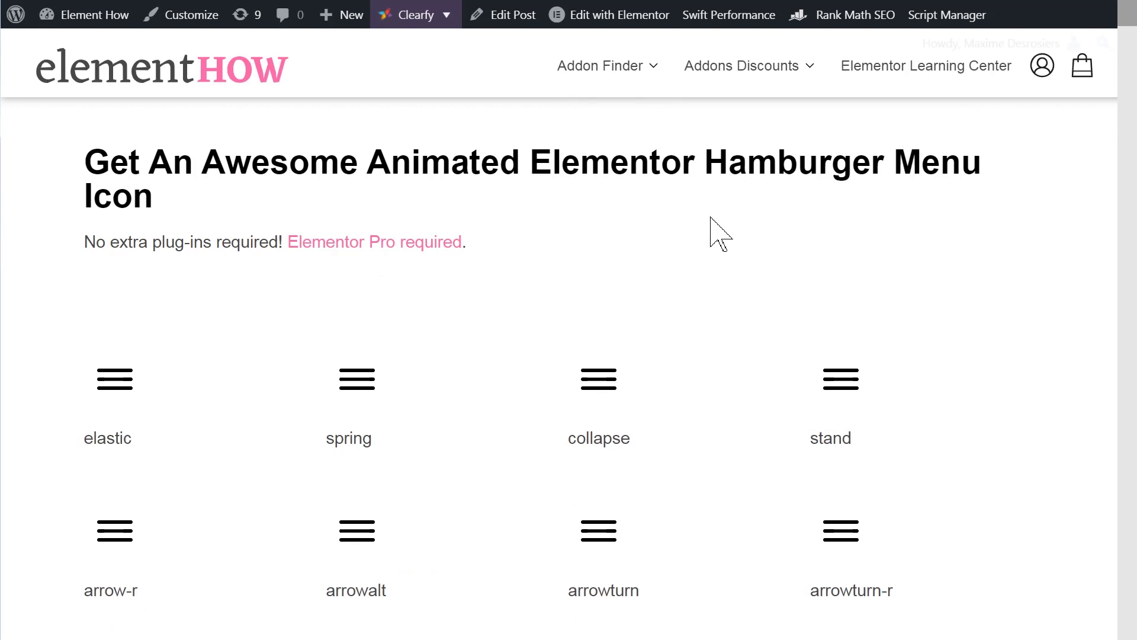
mouse_move(714, 231)
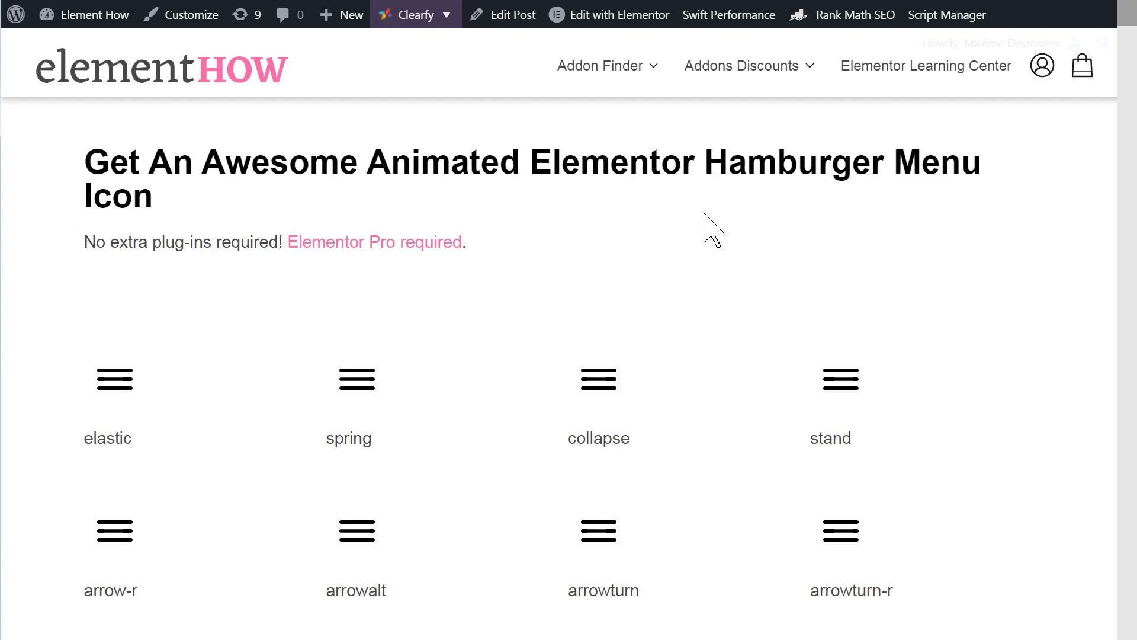
mouse_move(523, 95)
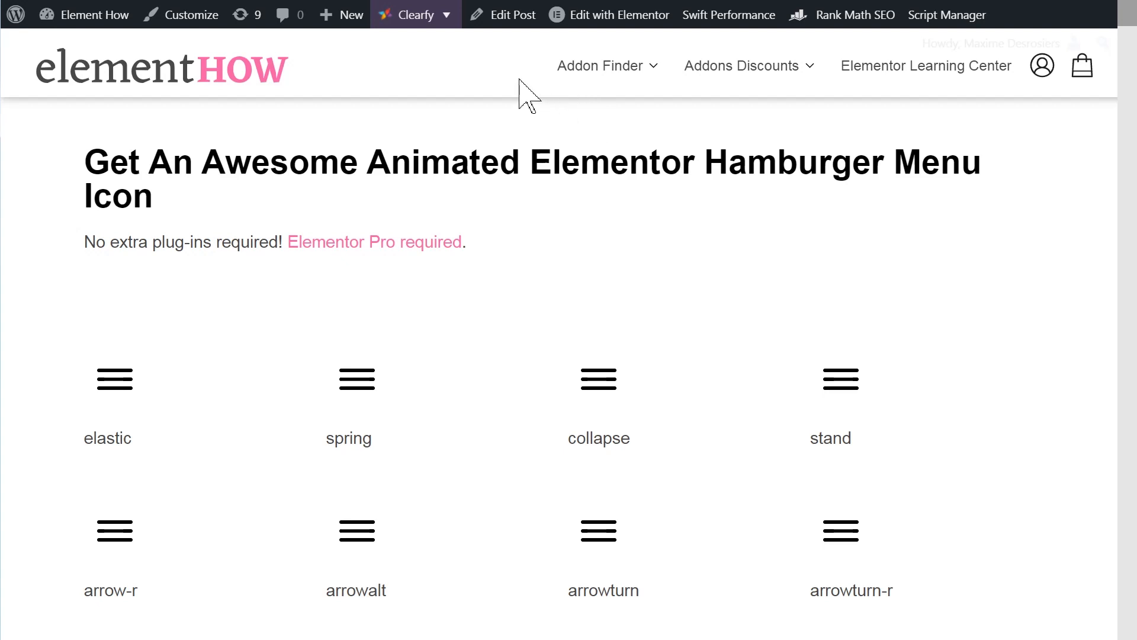
mouse_move(946, 93)
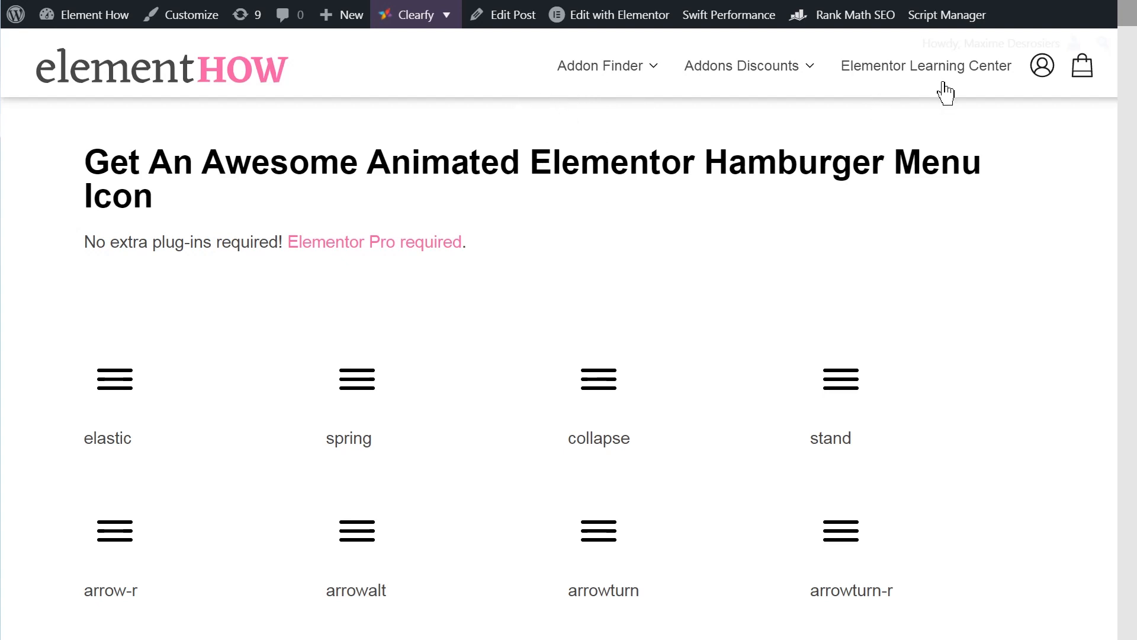
mouse_move(956, 101)
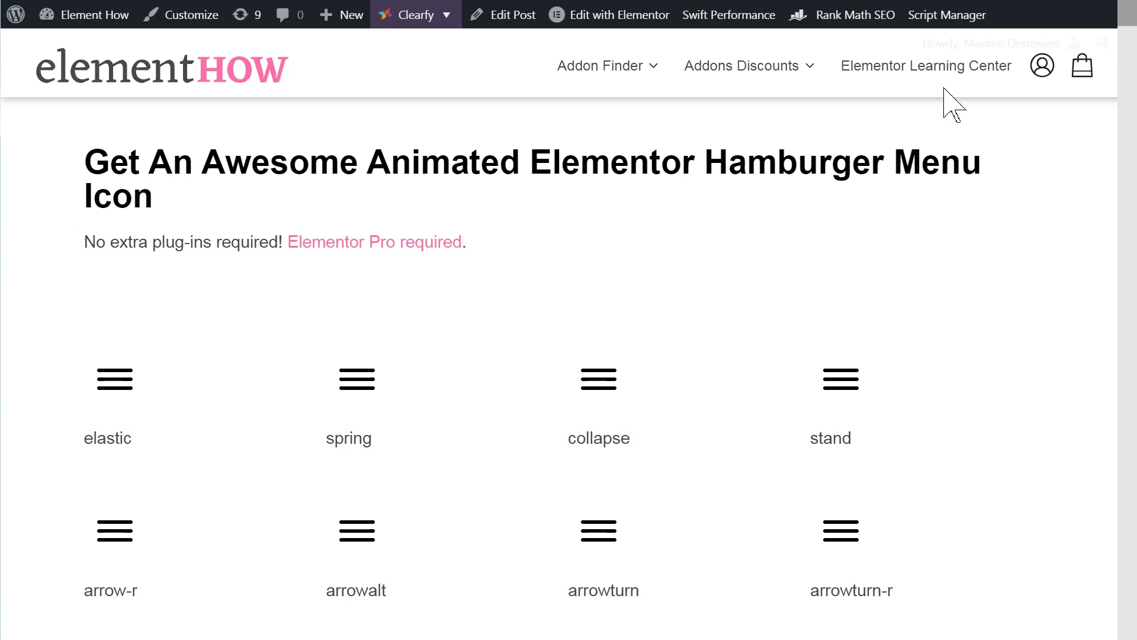
mouse_move(950, 105)
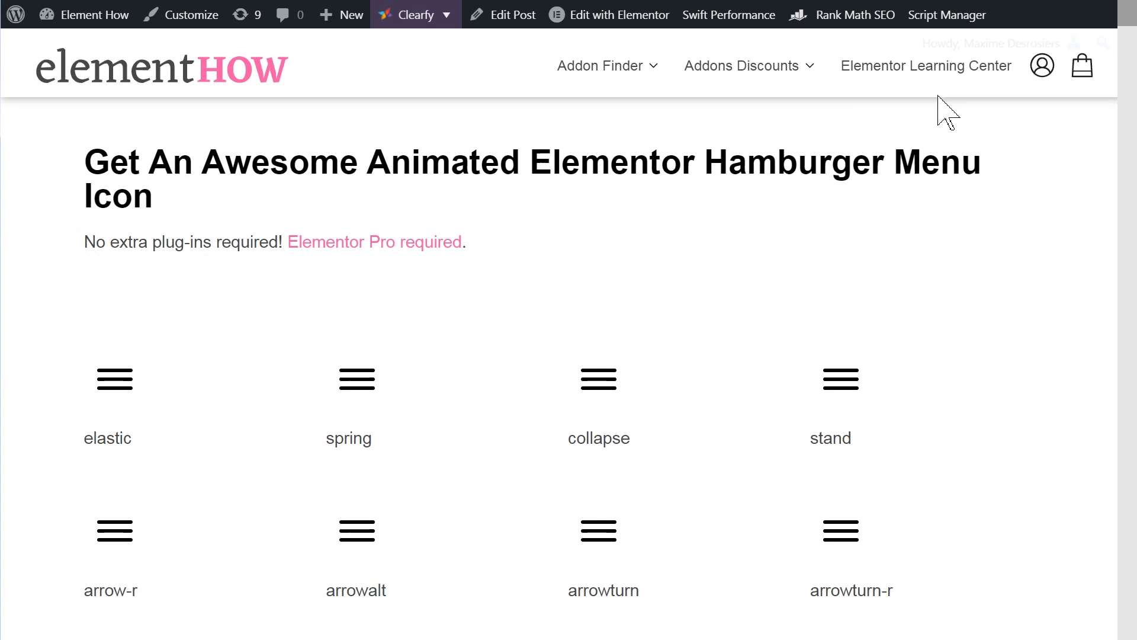
mouse_move(848, 66)
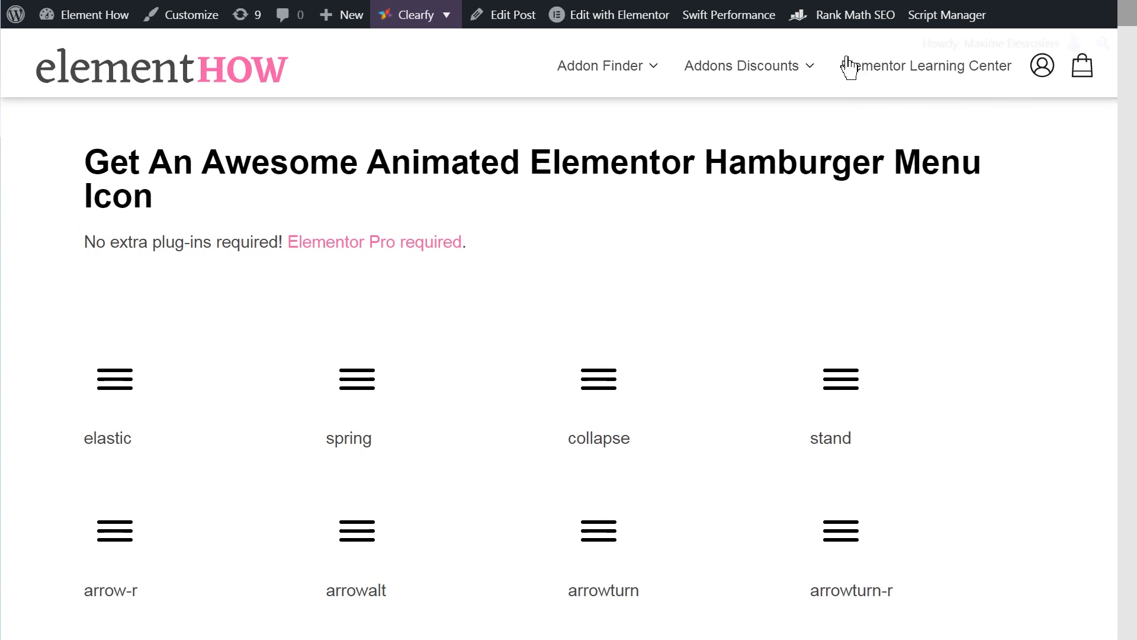
mouse_move(681, 136)
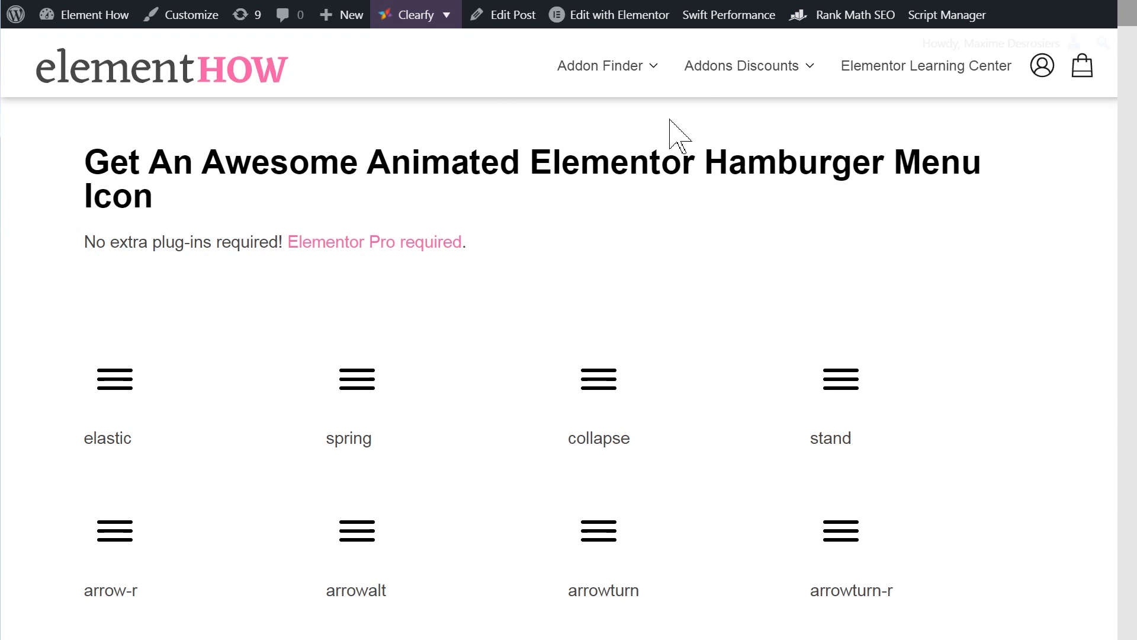
mouse_move(673, 138)
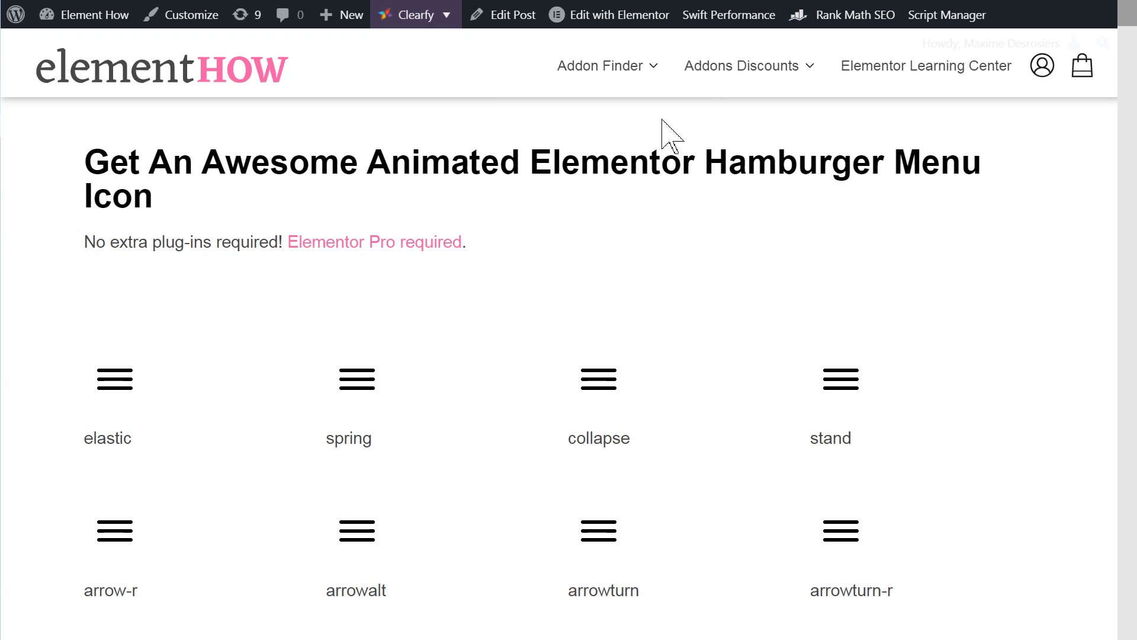
mouse_move(656, 135)
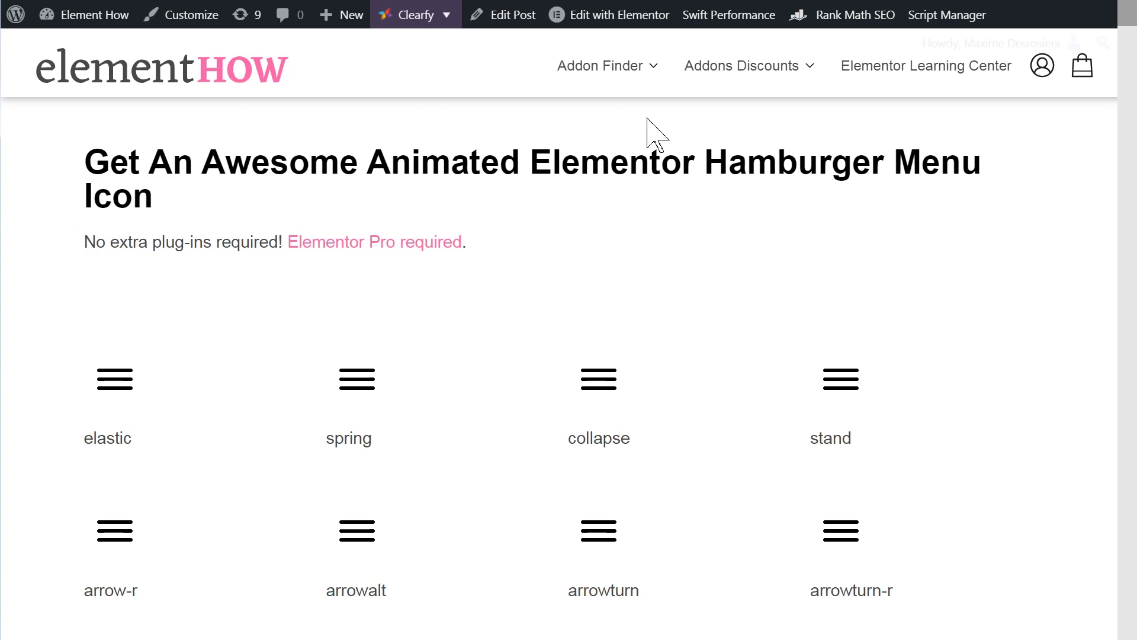
mouse_move(644, 135)
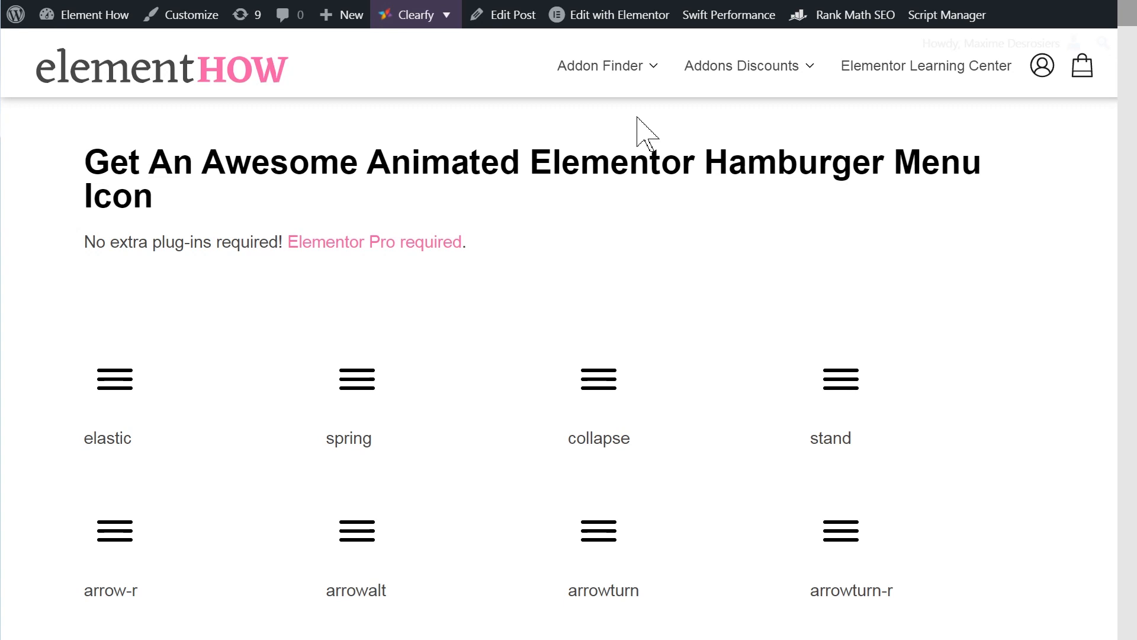
mouse_move(639, 130)
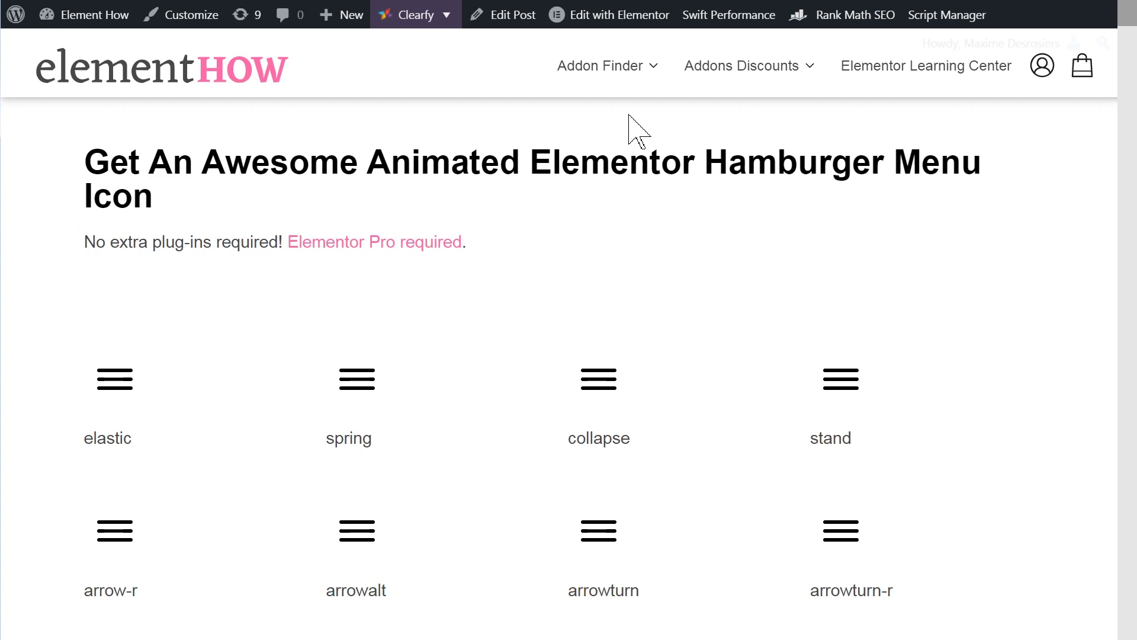
mouse_move(751, 211)
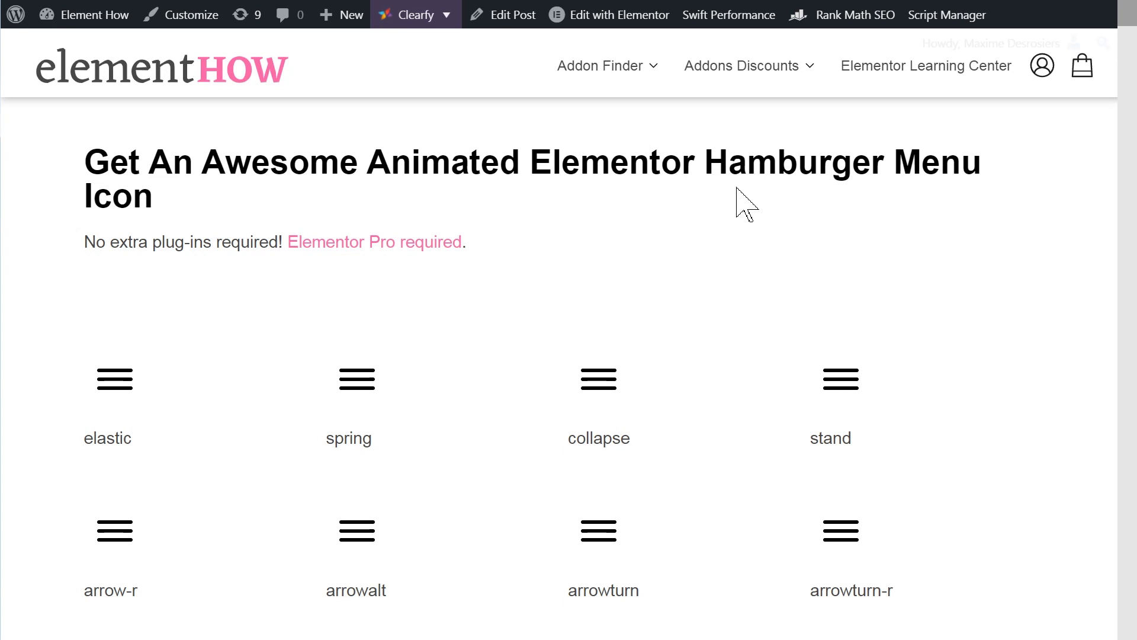
mouse_move(738, 198)
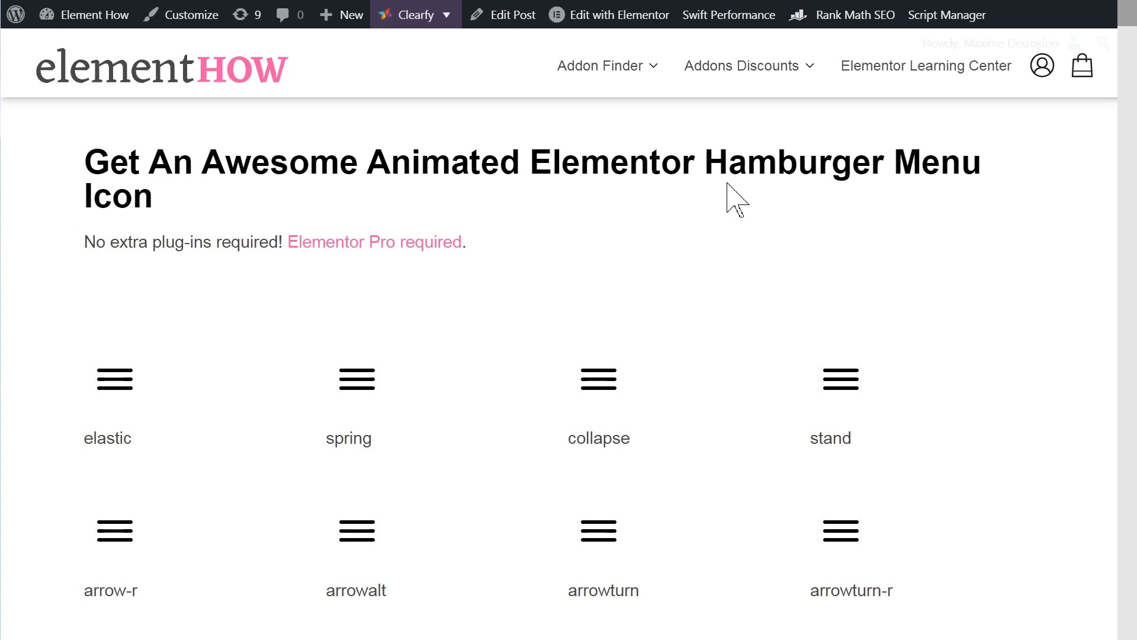
mouse_move(702, 168)
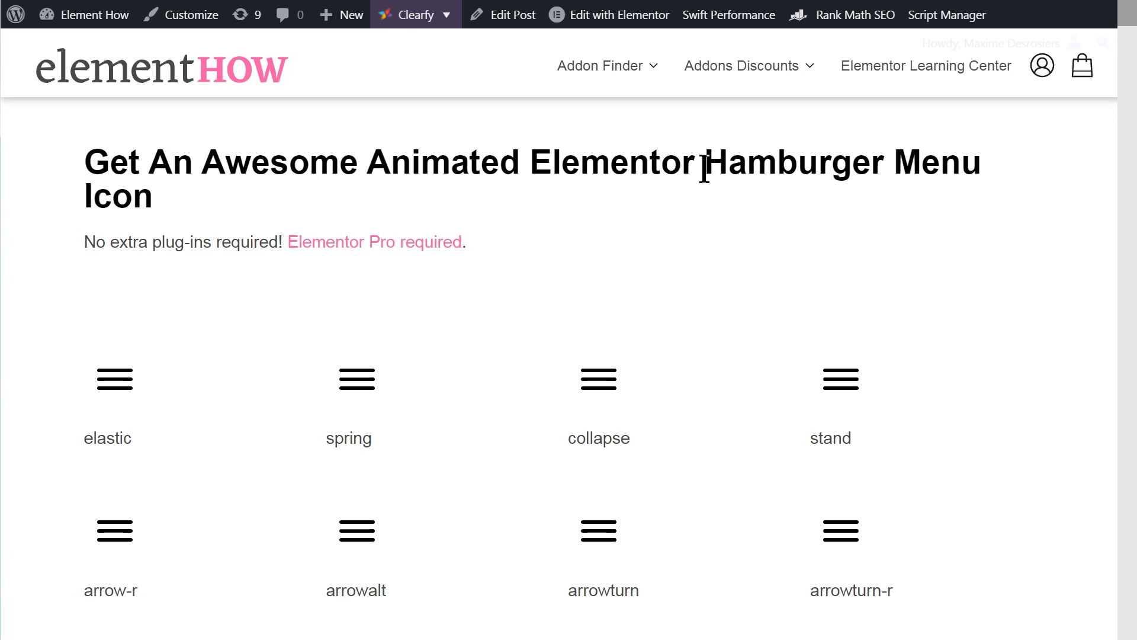
mouse_move(771, 231)
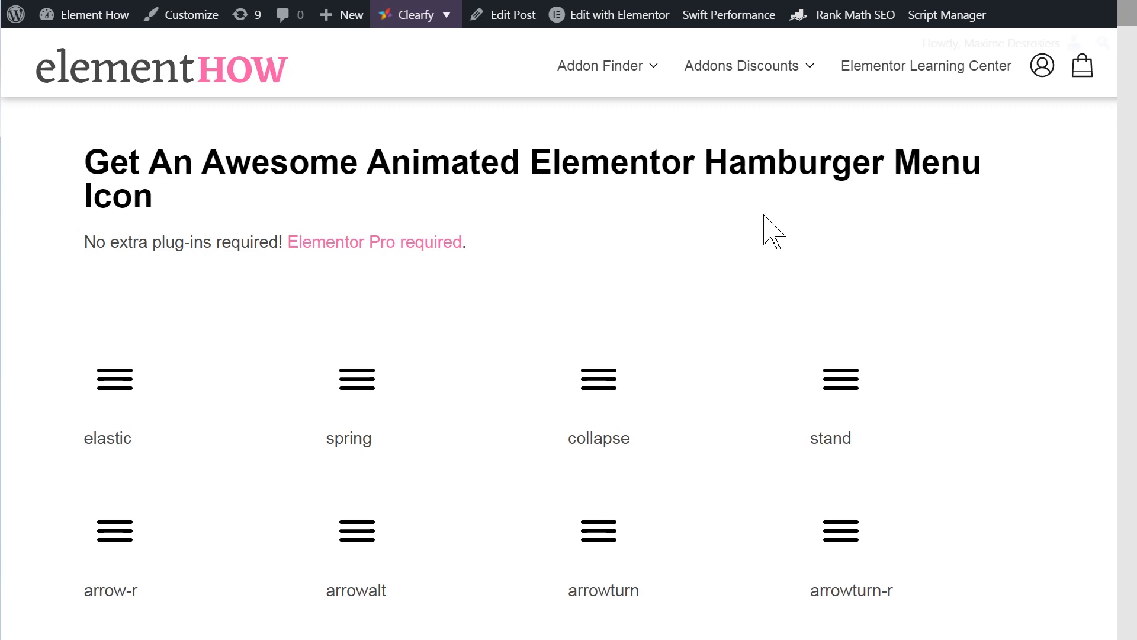
mouse_move(805, 249)
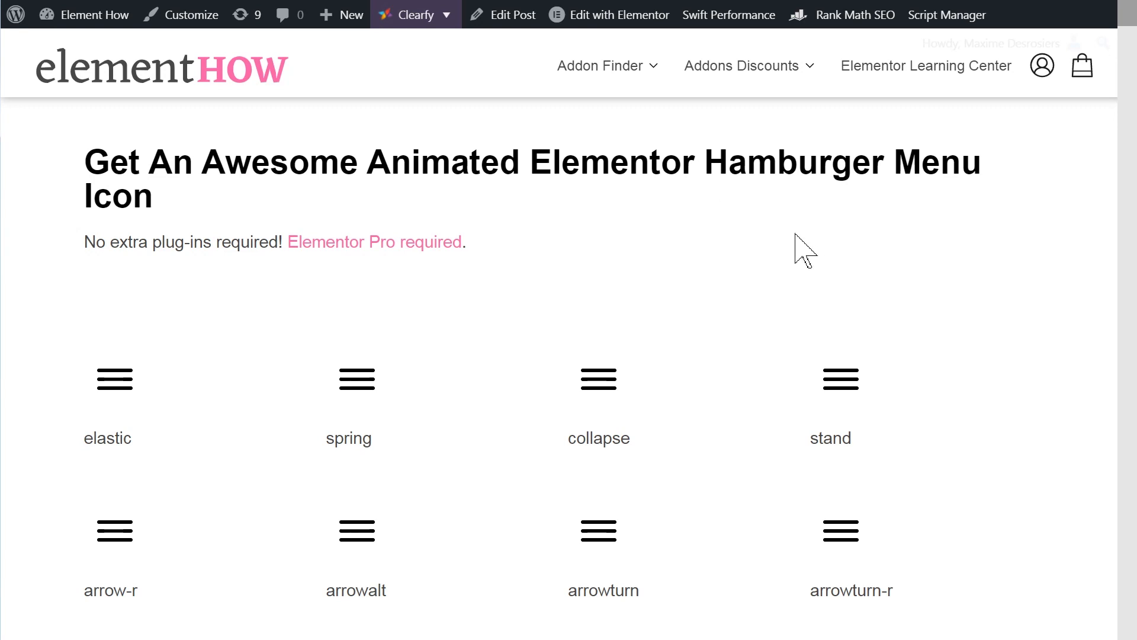
mouse_move(1001, 290)
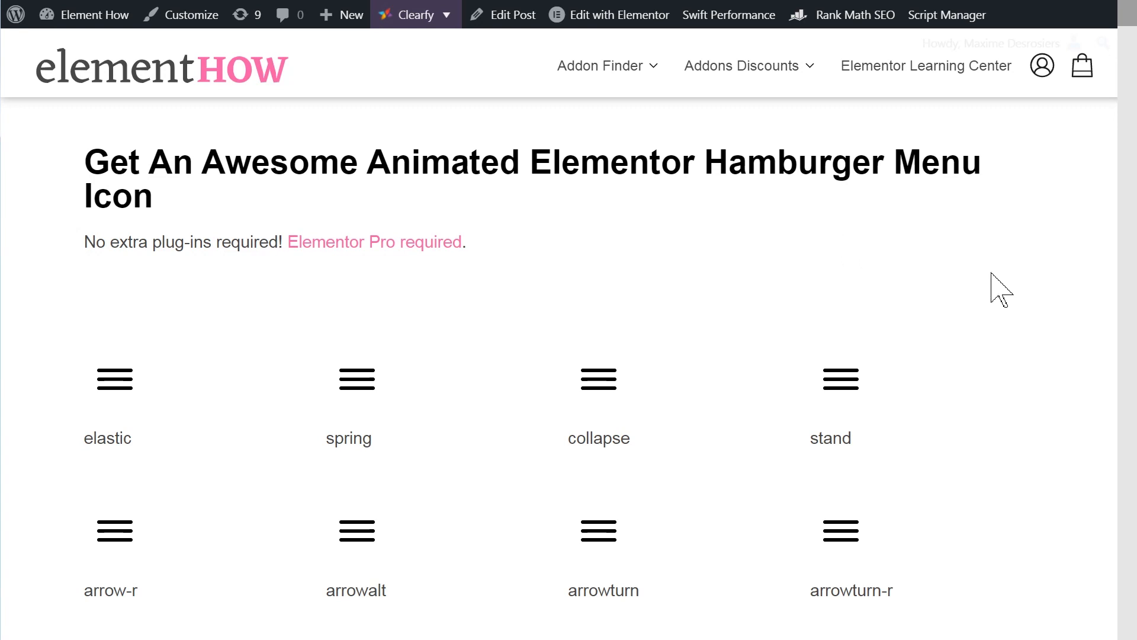